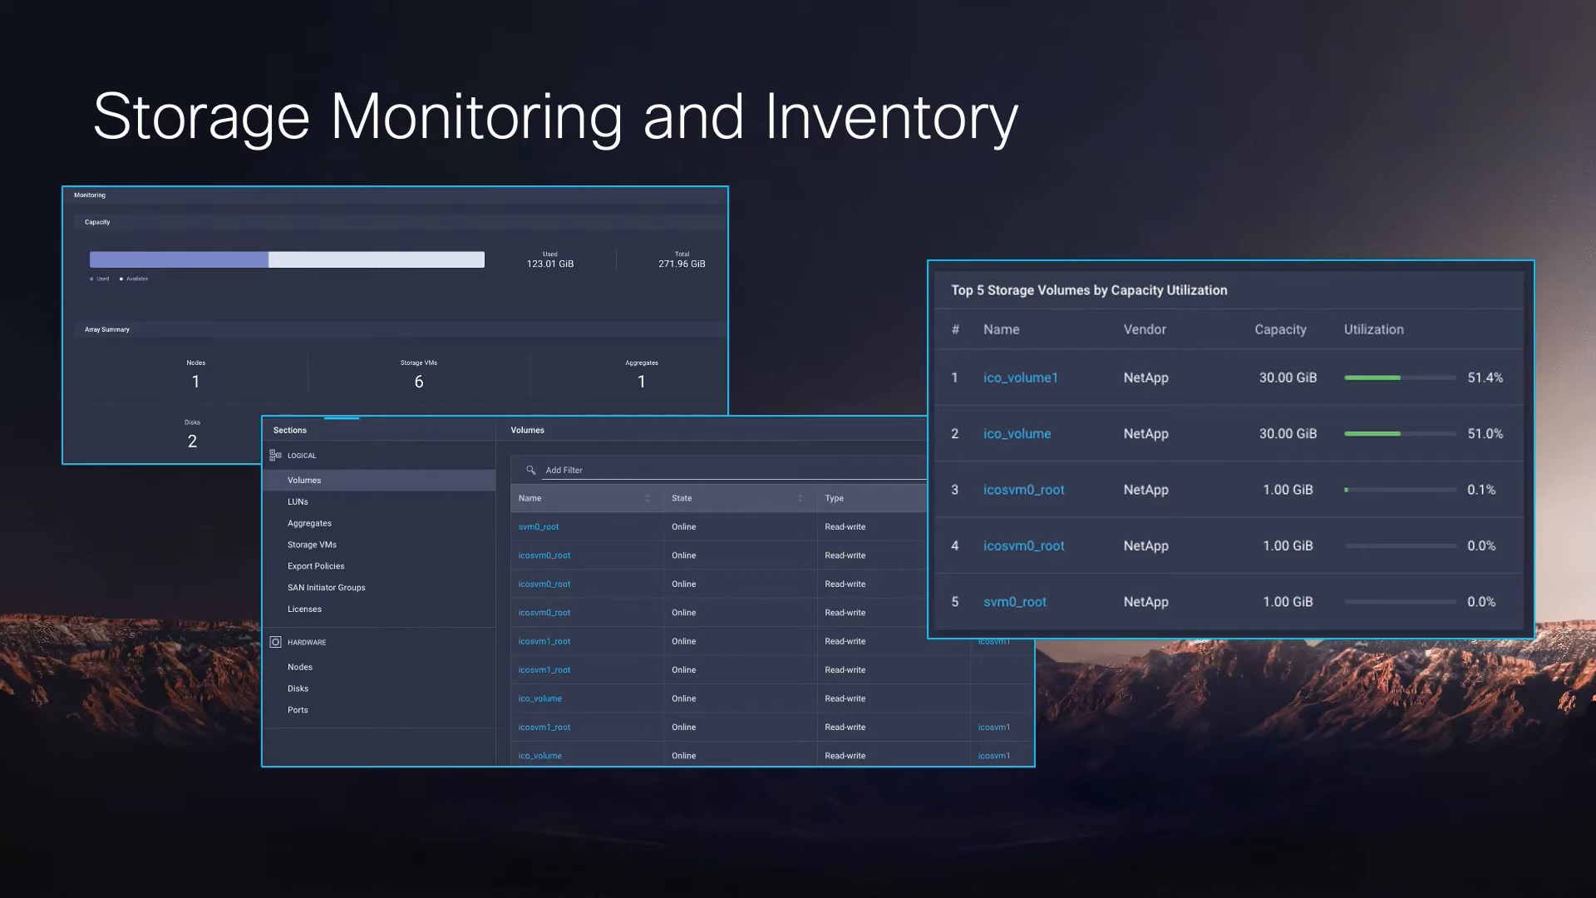
Go to Admin > Targets to view the 45 claimed targets and their status.
scroll(down, 3)
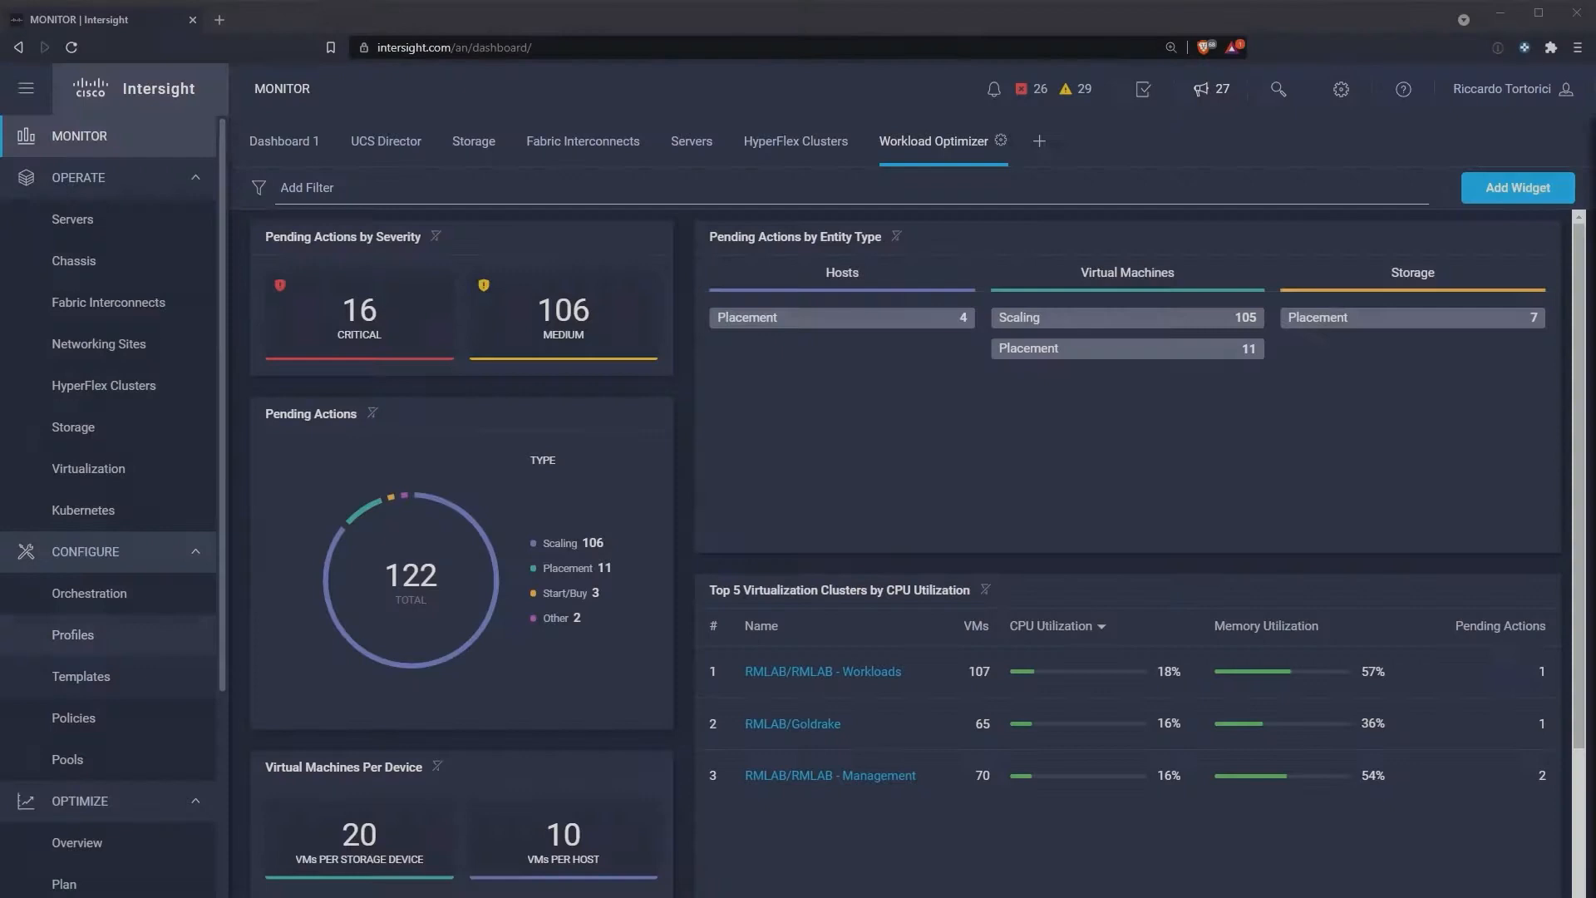
scroll(down, 3)
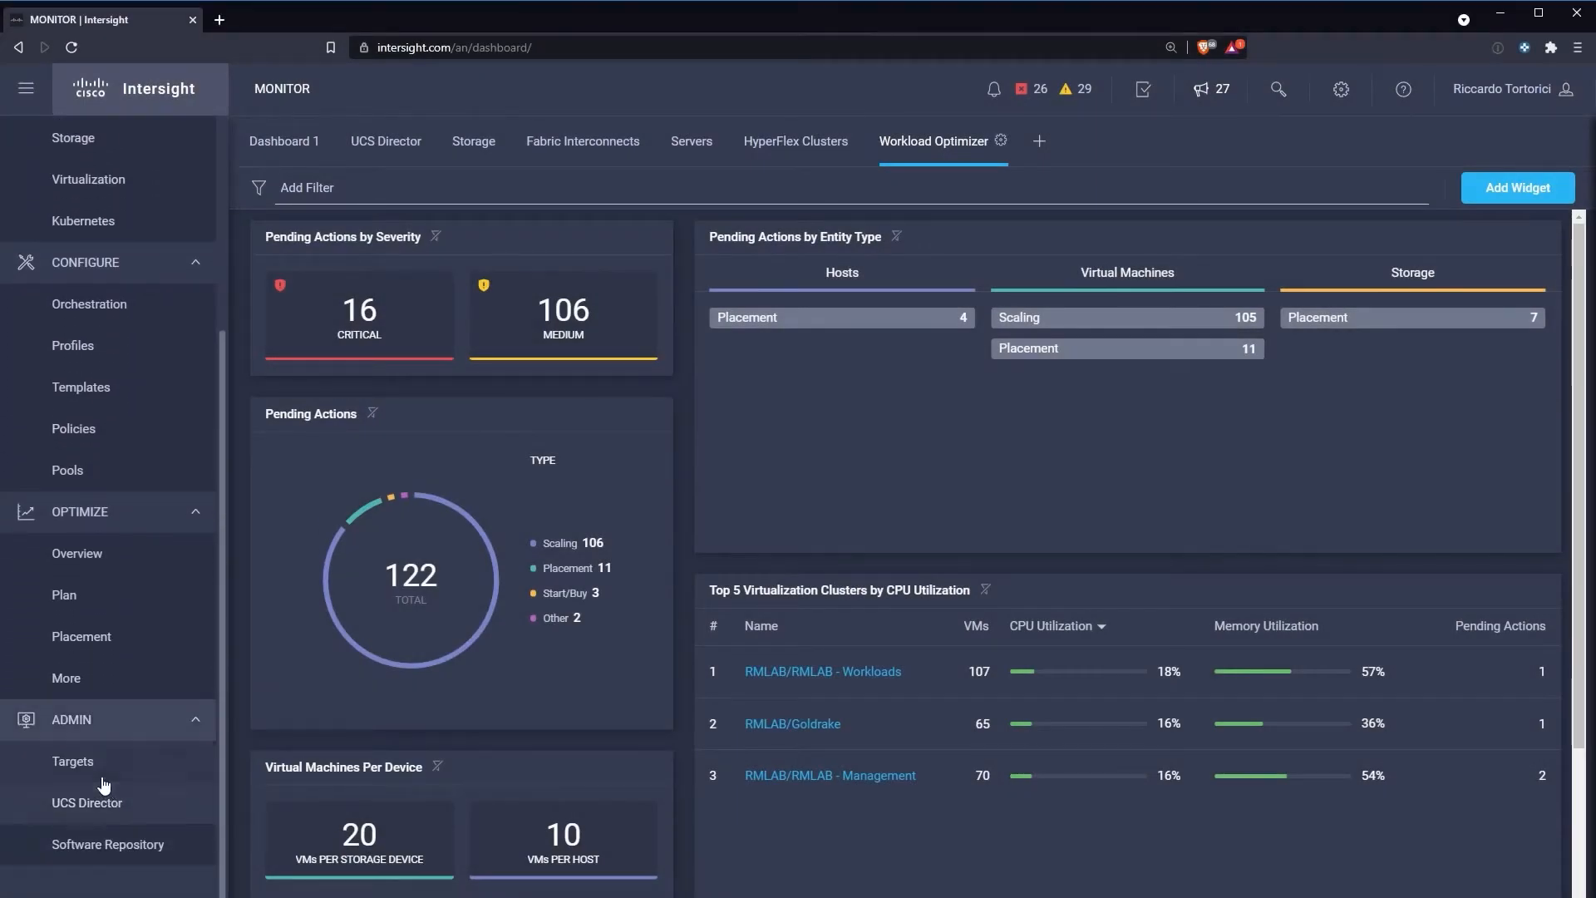
click(72, 760)
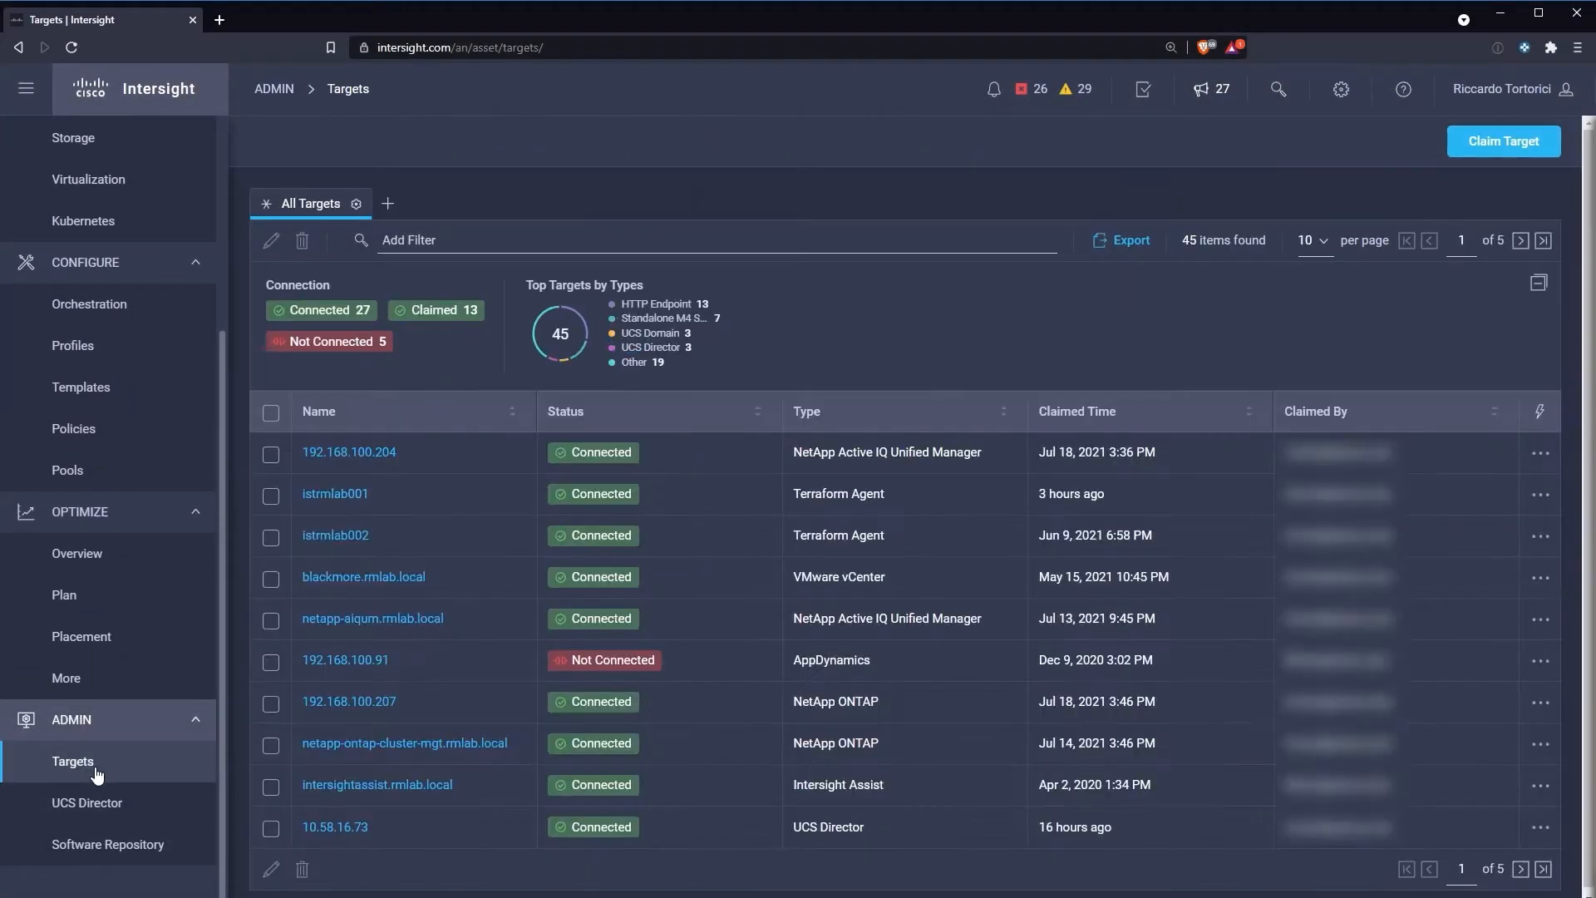
mouse_move(1452, 151)
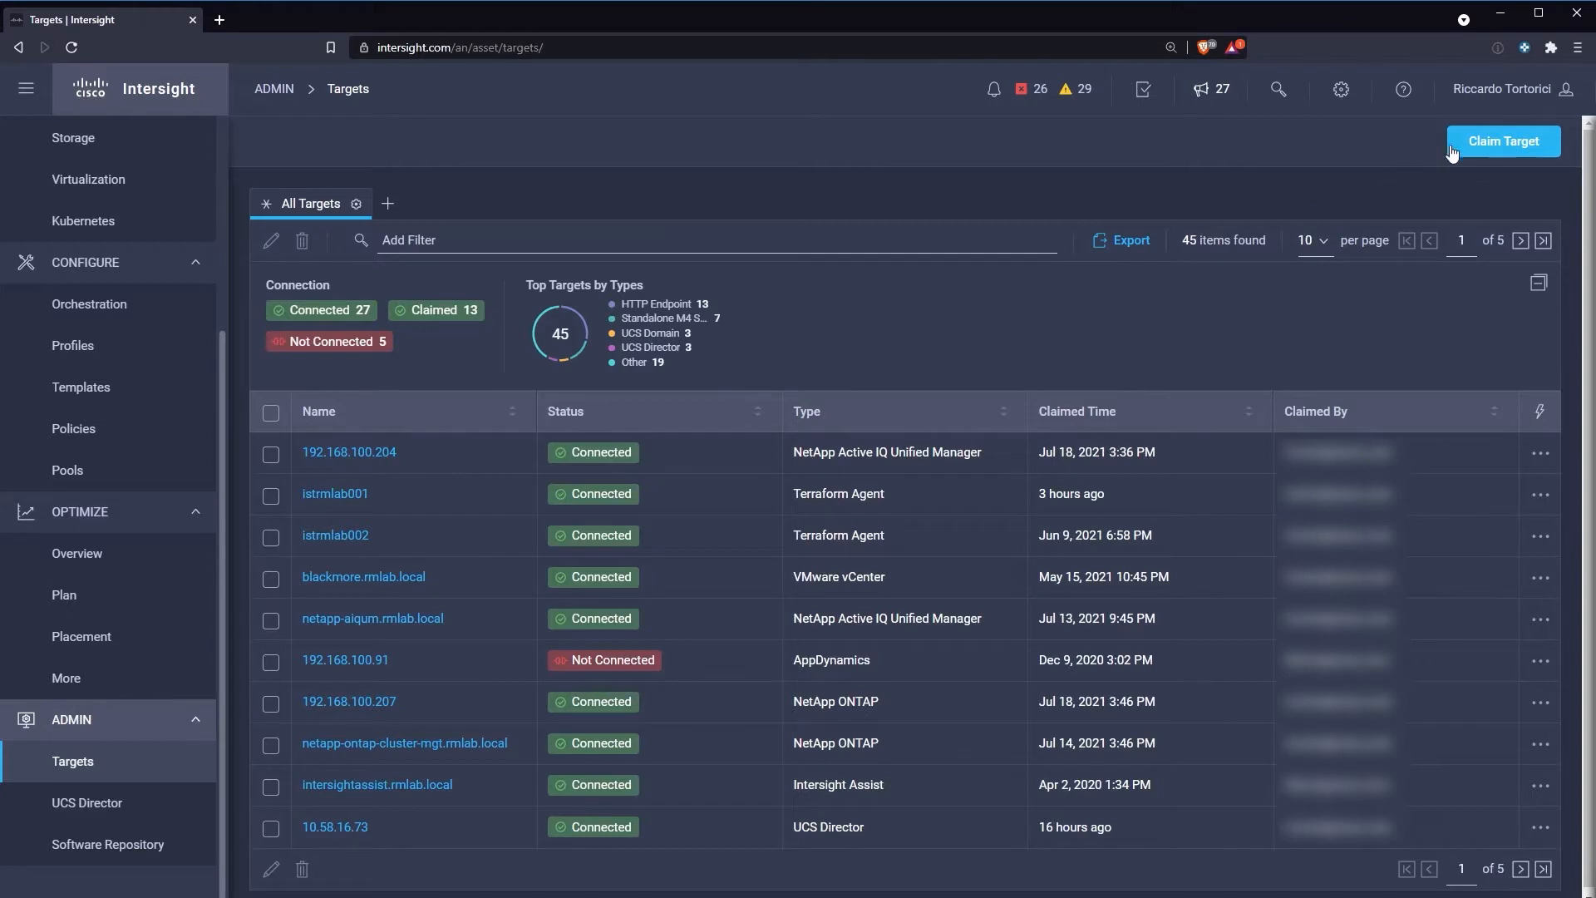
Start a target claim and pick NetApp Active IQ Unified Manager after searching 'netap'.
click(1501, 140)
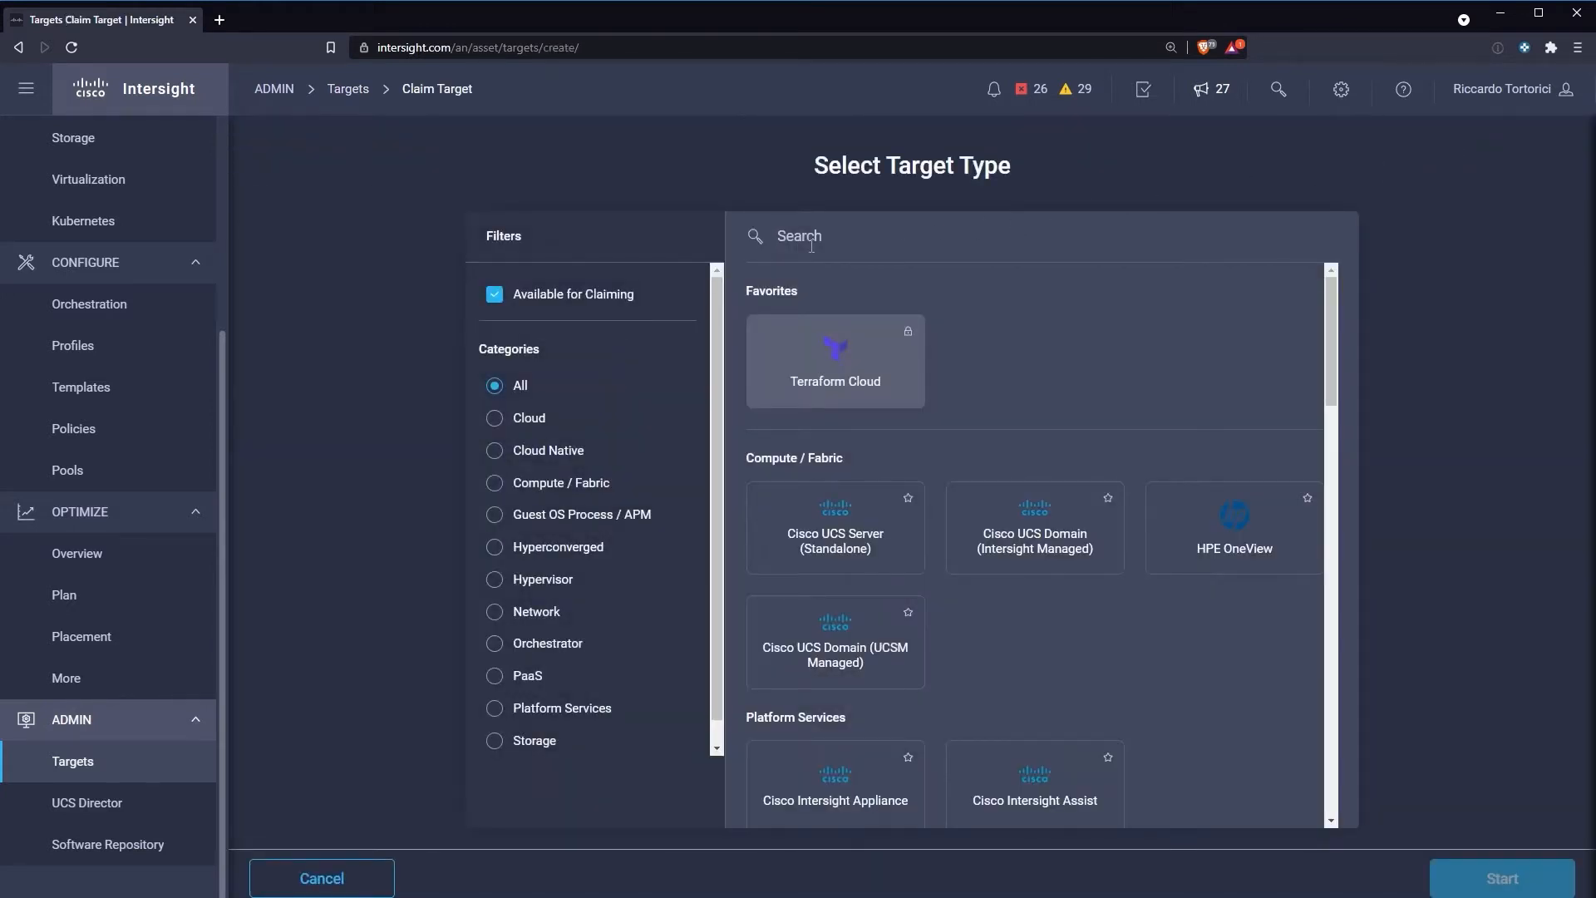
text(netap)
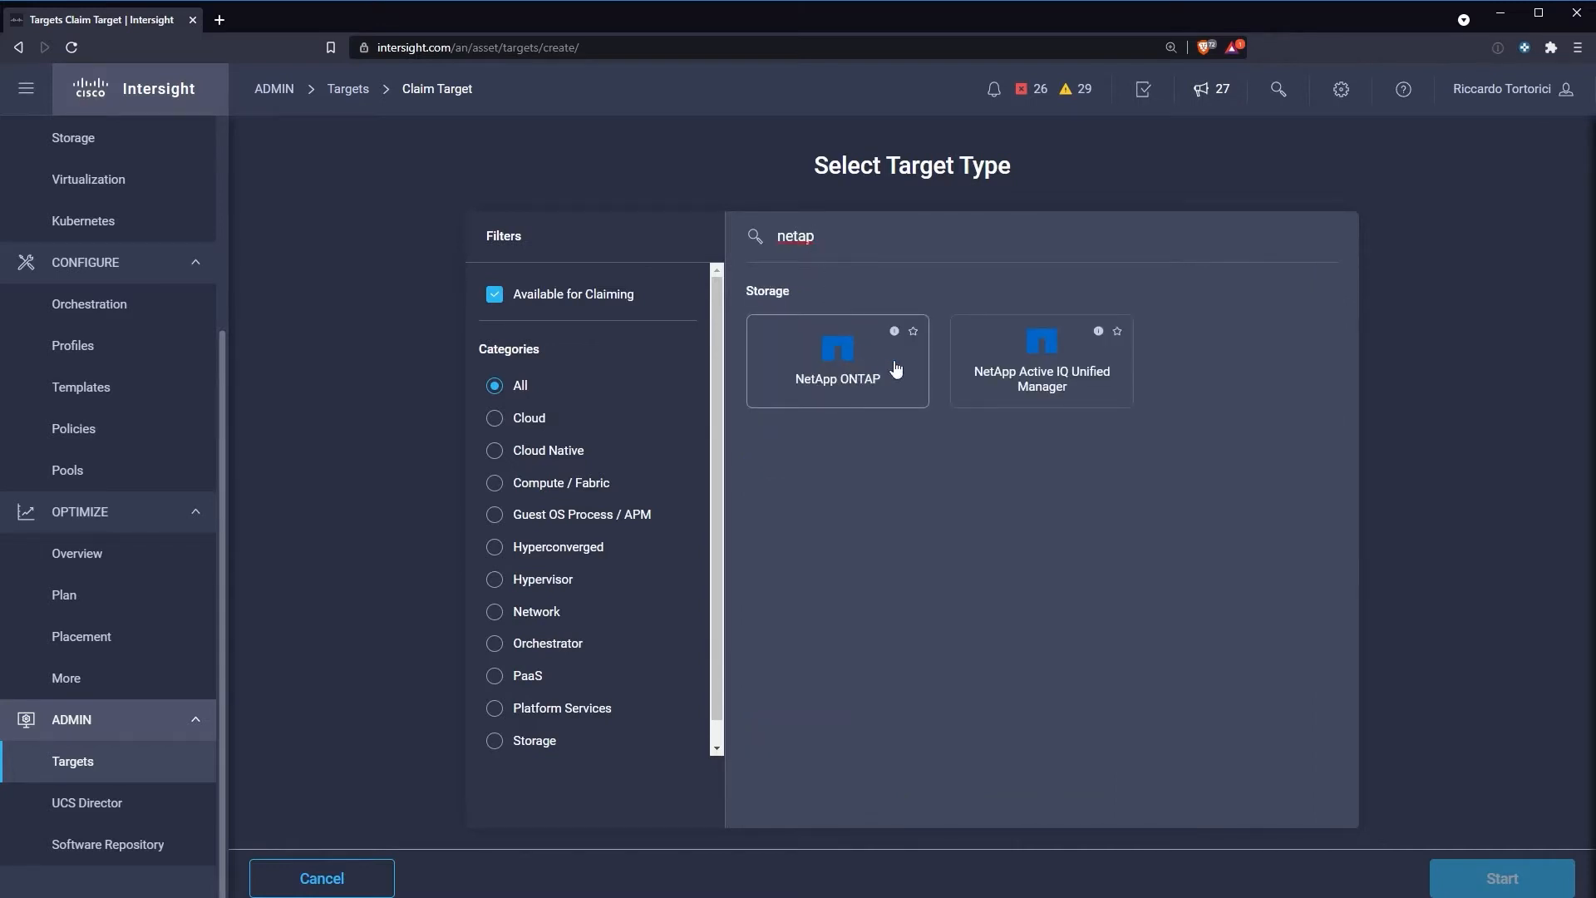
mouse_move(1017, 380)
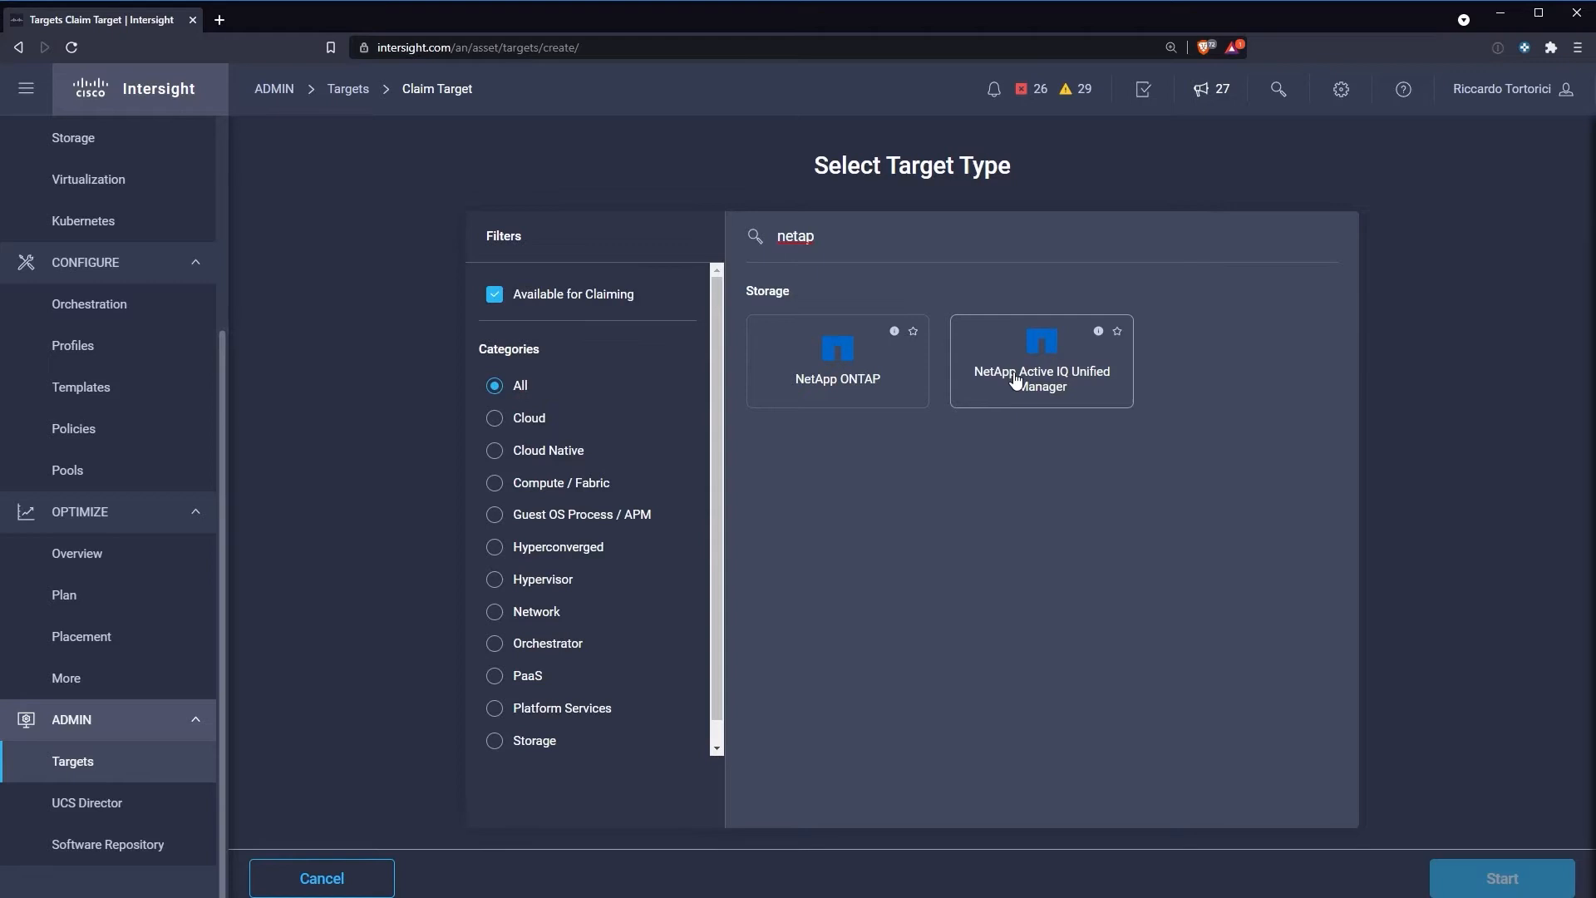
click(1039, 359)
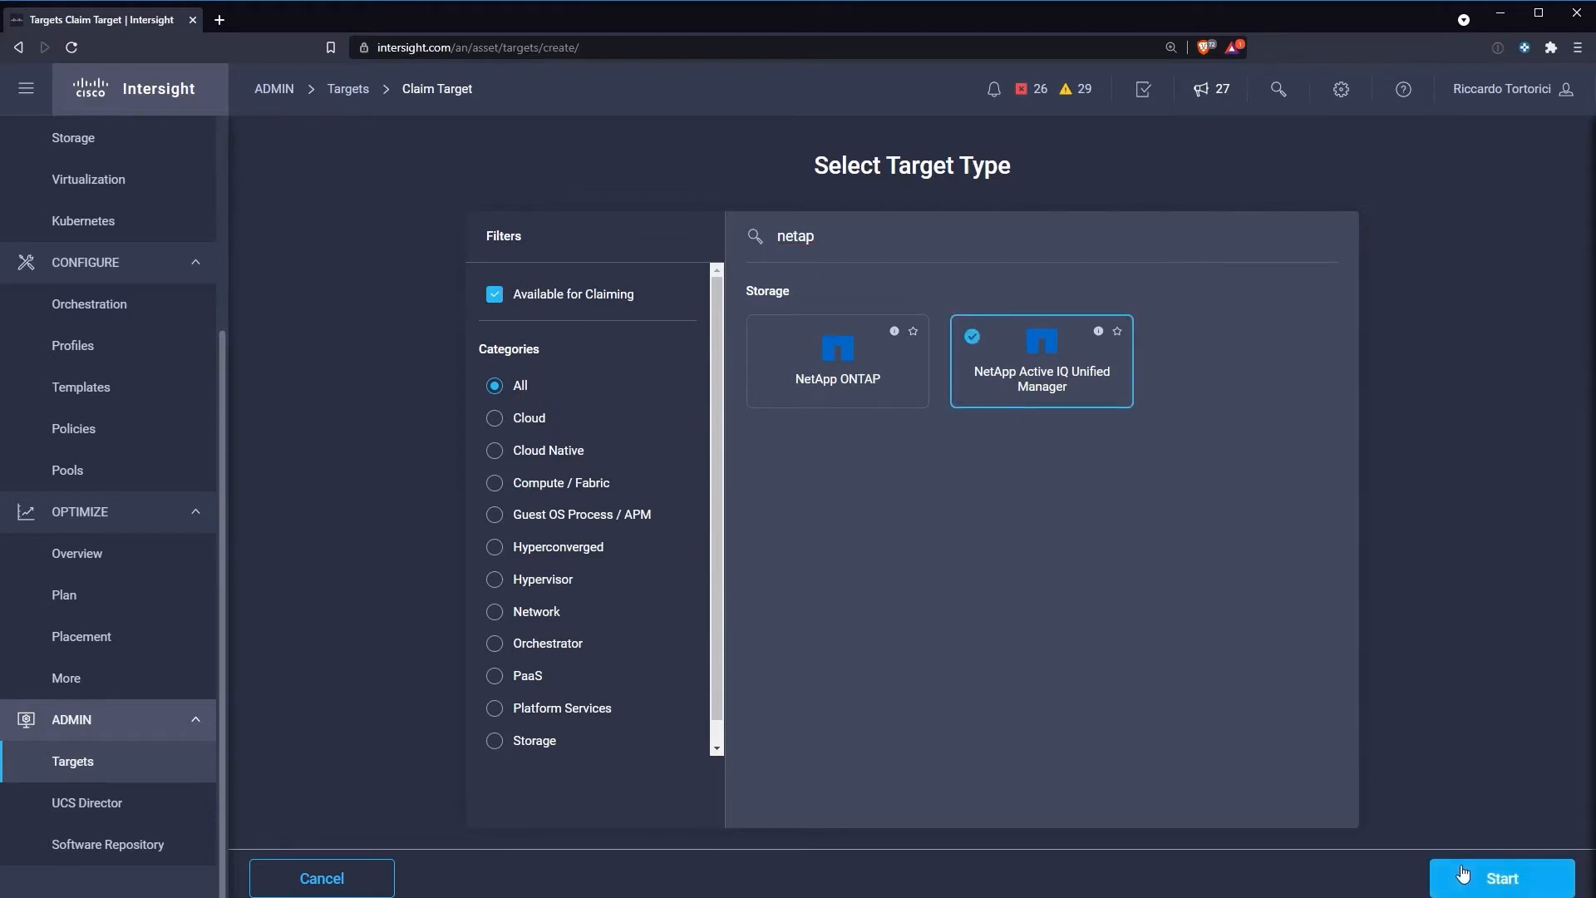
Claim the target with hostname netapp-aiqum.rmlab.local and its credentials.
click(1500, 877)
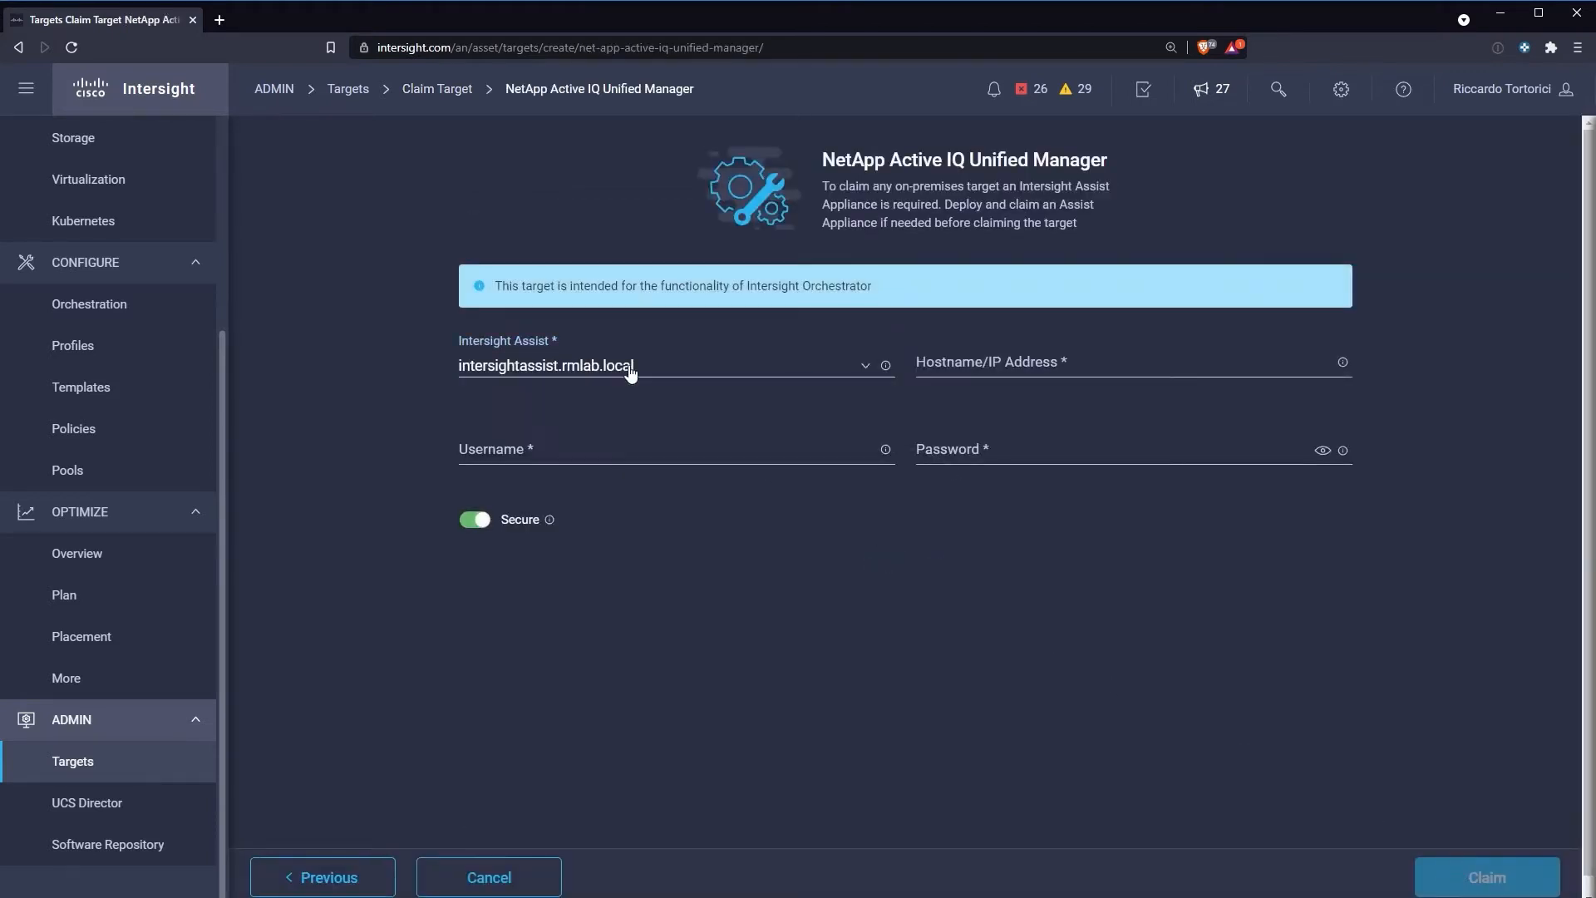
text(netapp-aiqum)
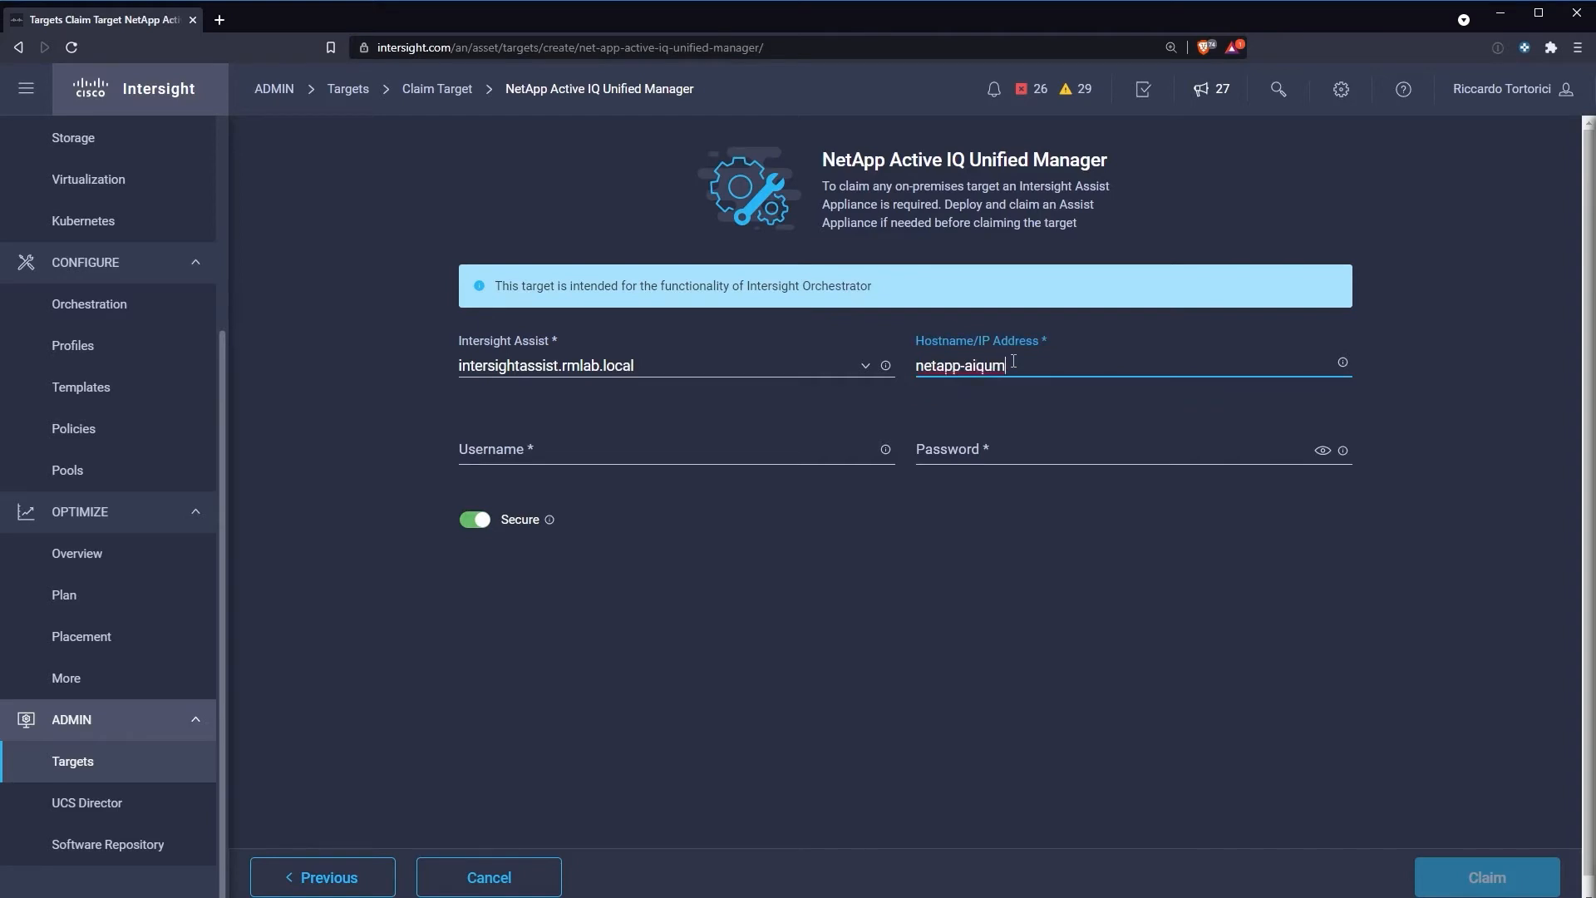
text(.rmlab.local)
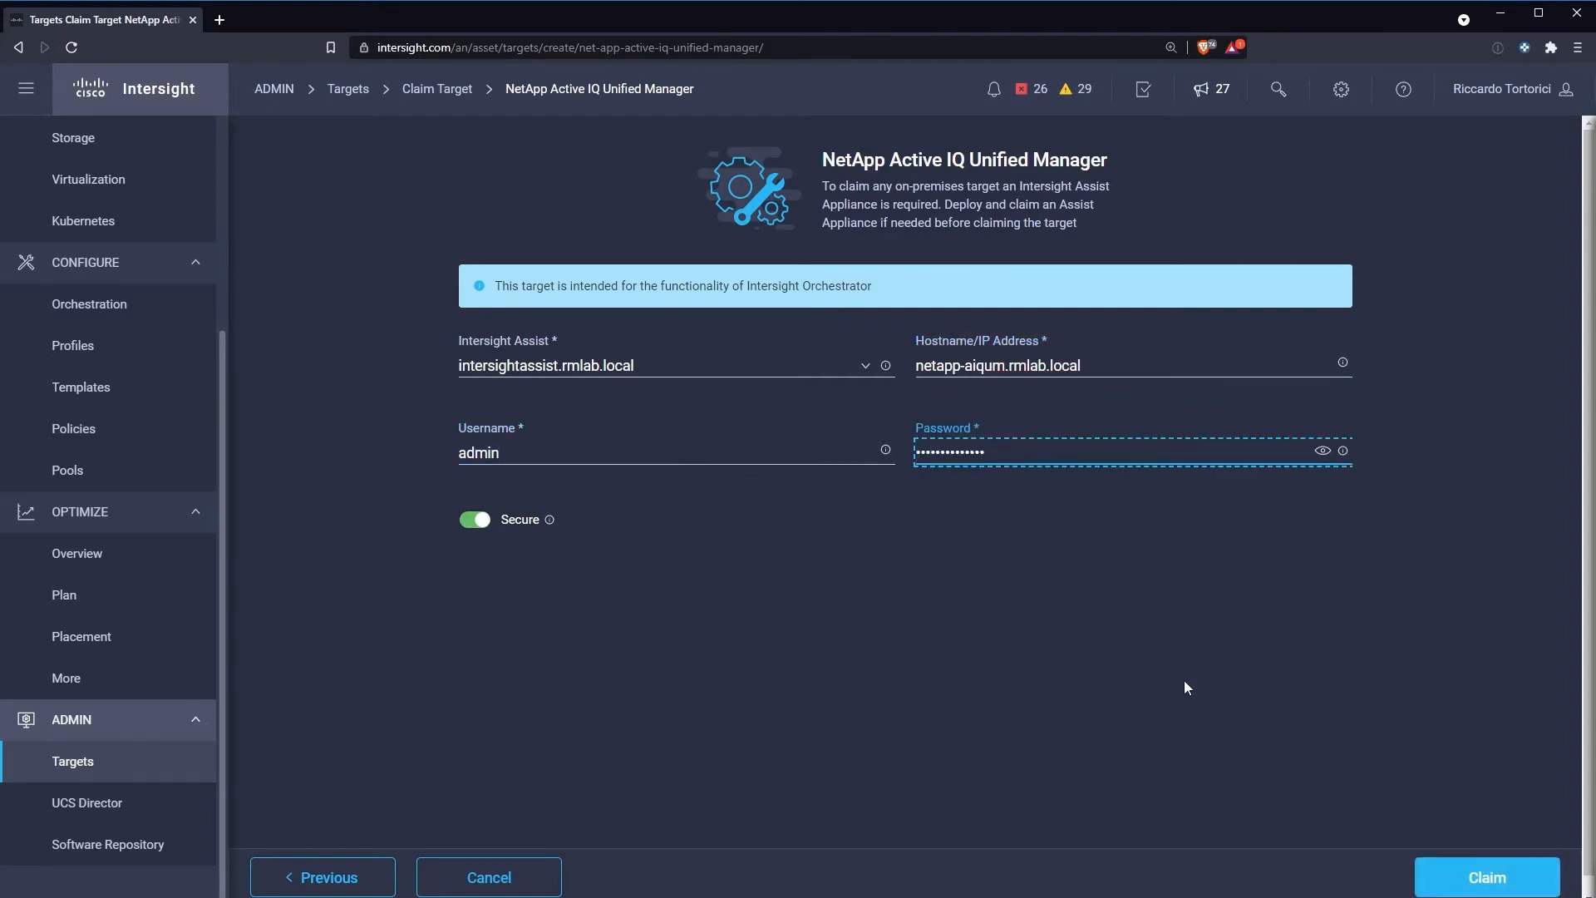
mouse_move(1485, 876)
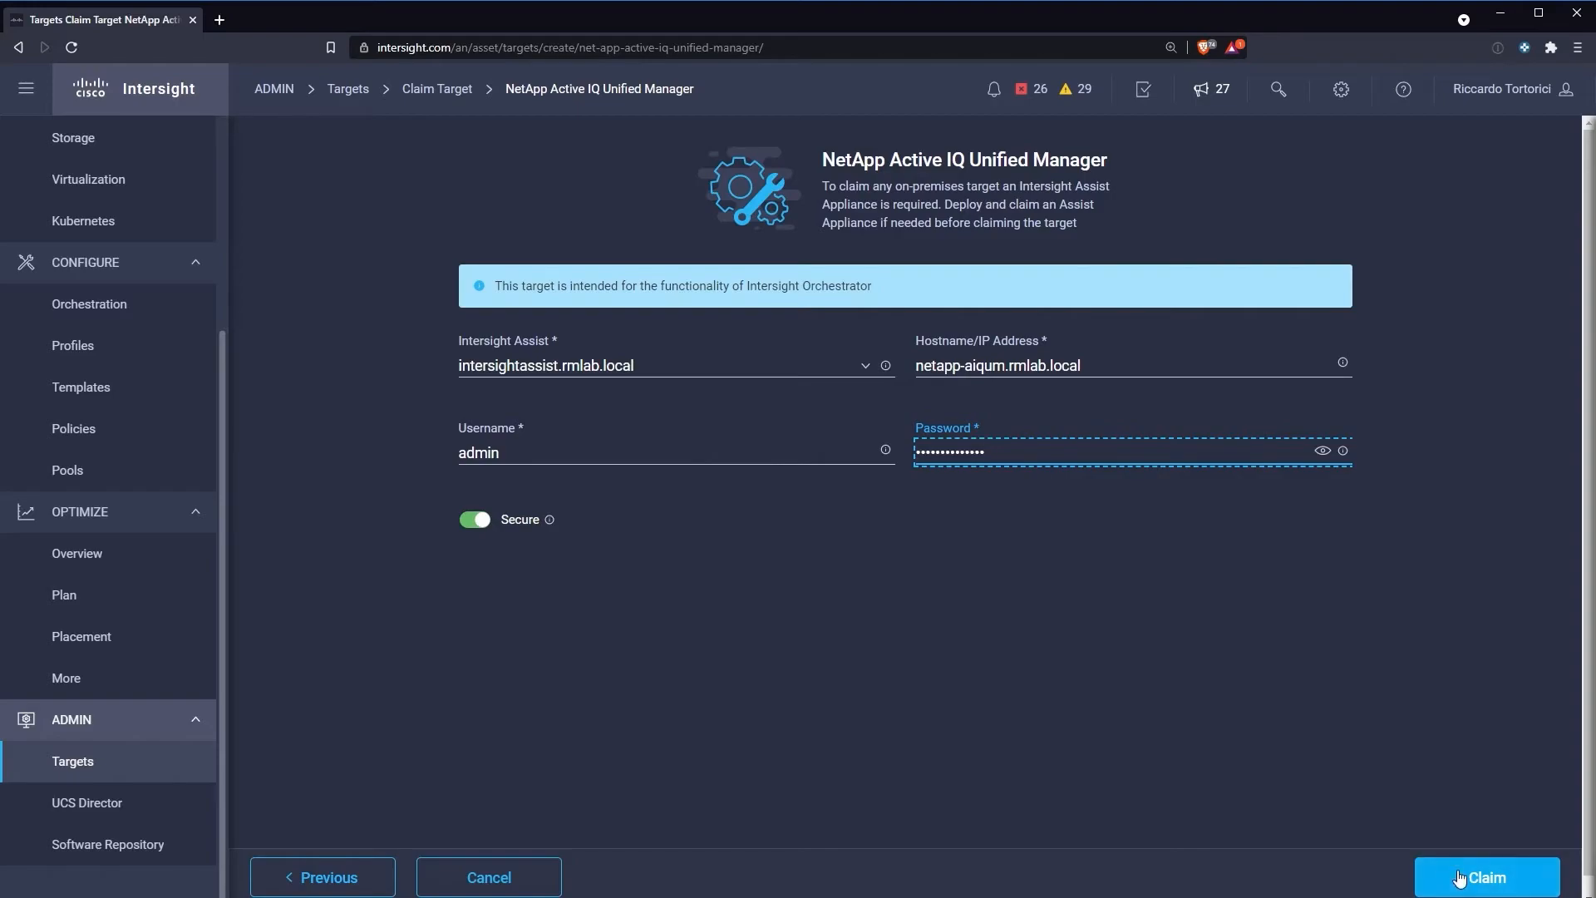
click(1485, 876)
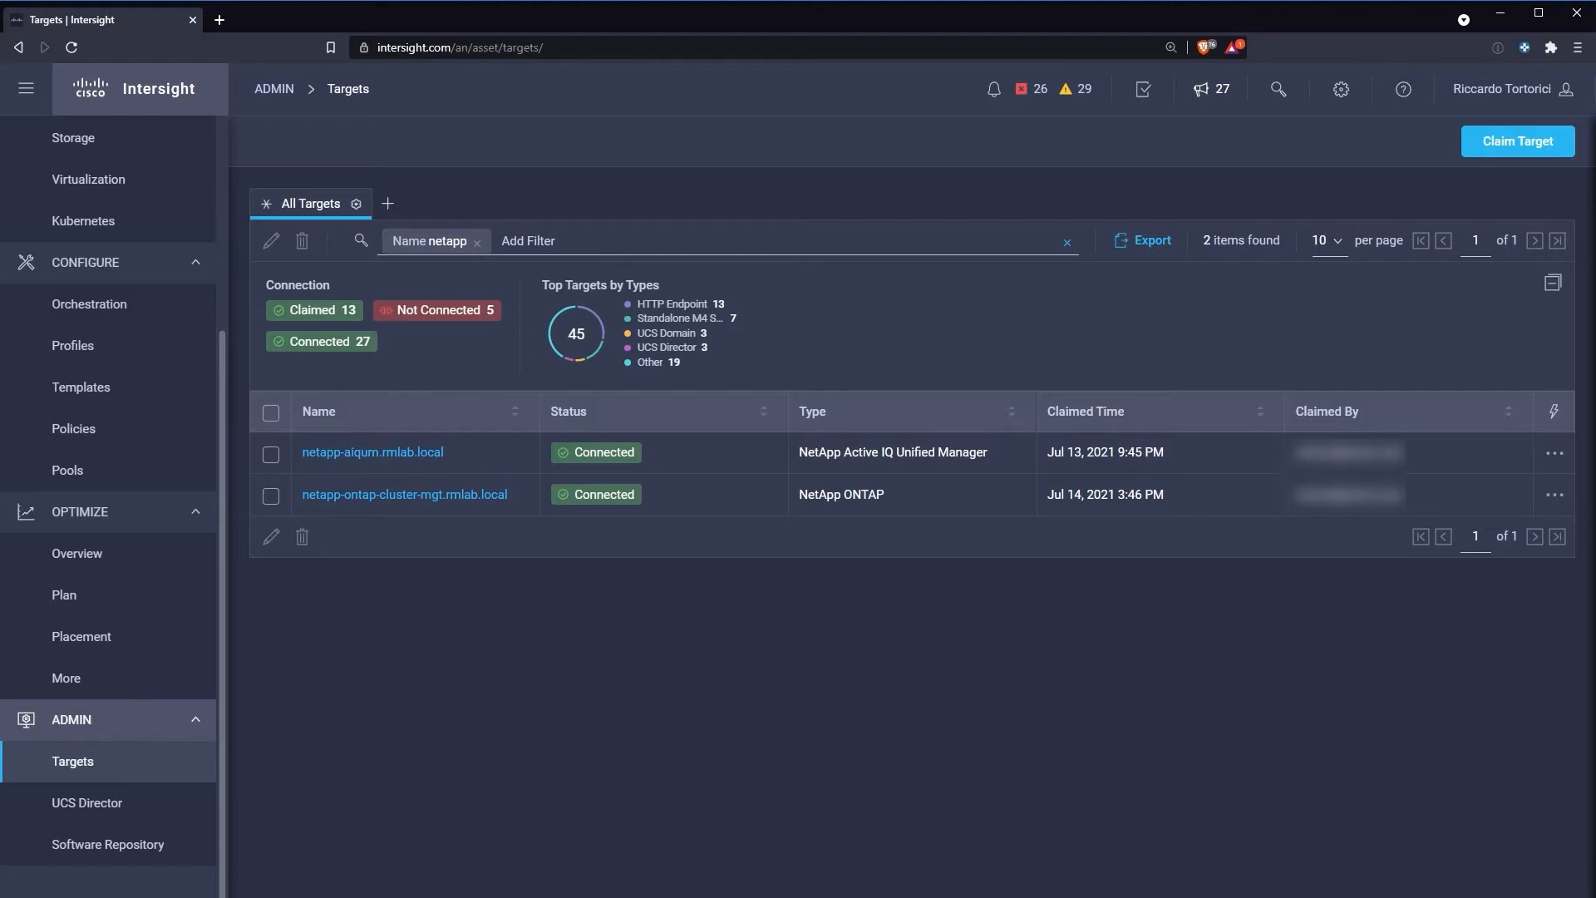
Open the NetApp Demo - RMLAB workflow from Configure > Orchestration.
click(90, 303)
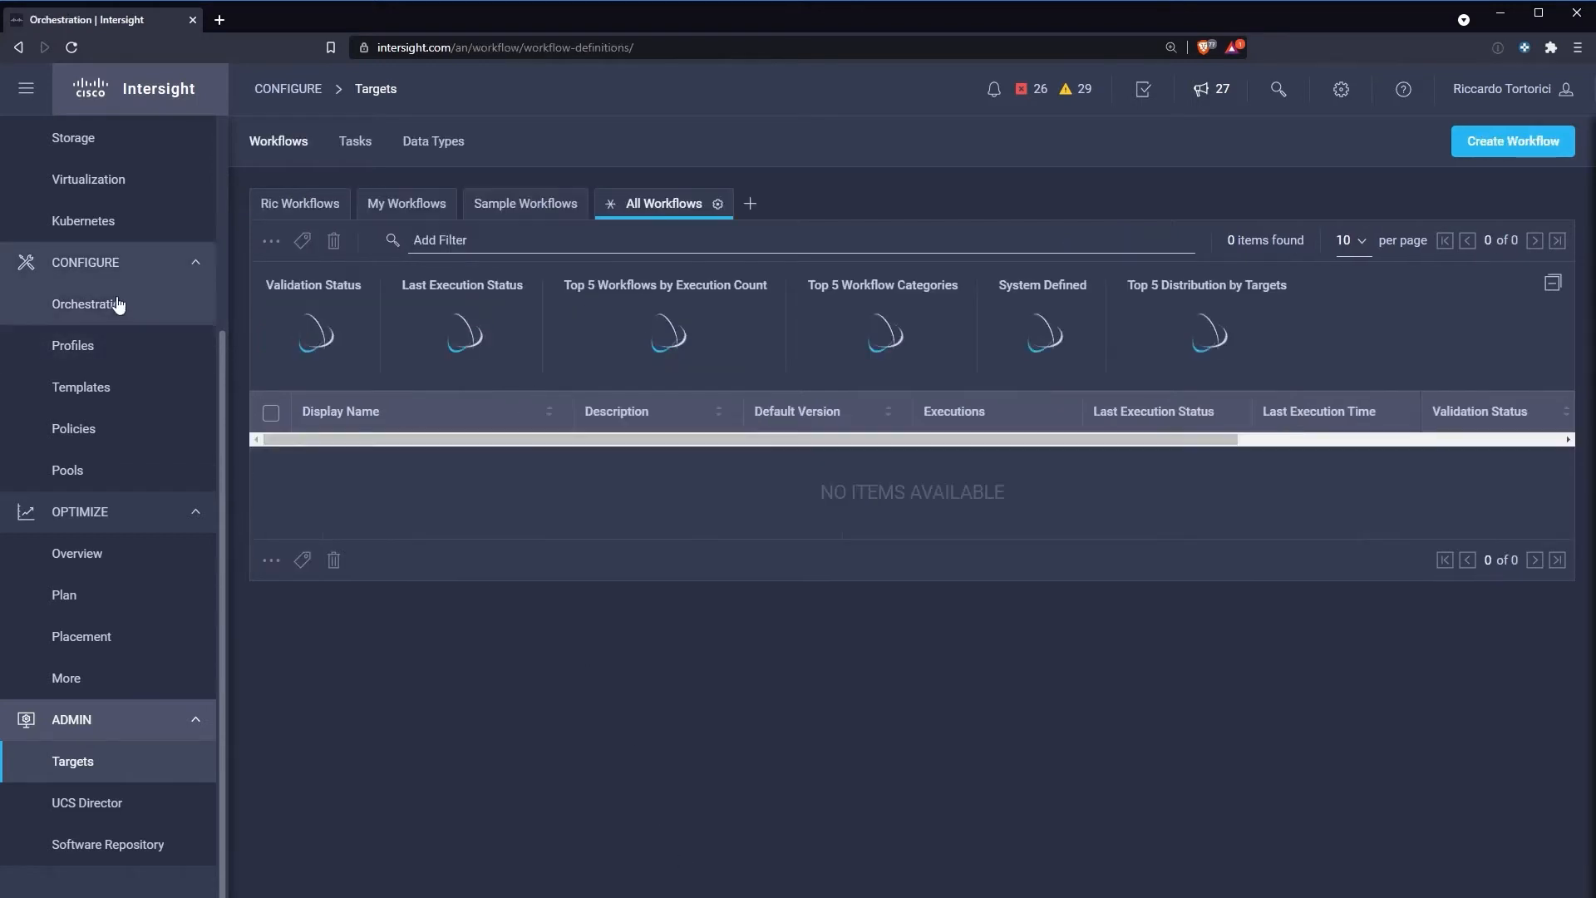
click(90, 304)
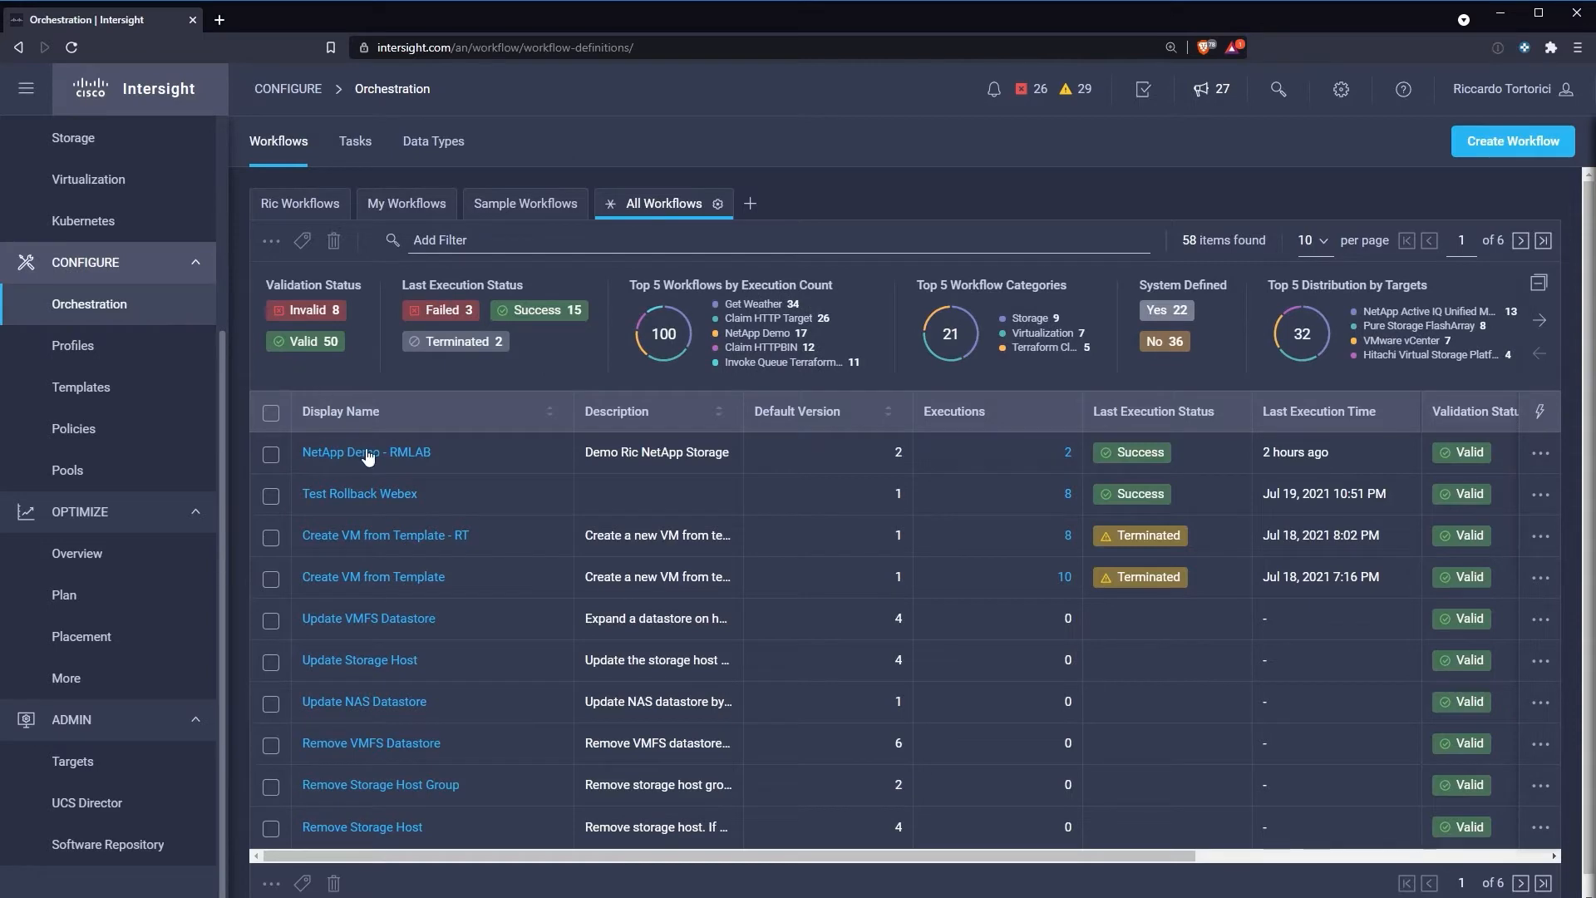
click(364, 452)
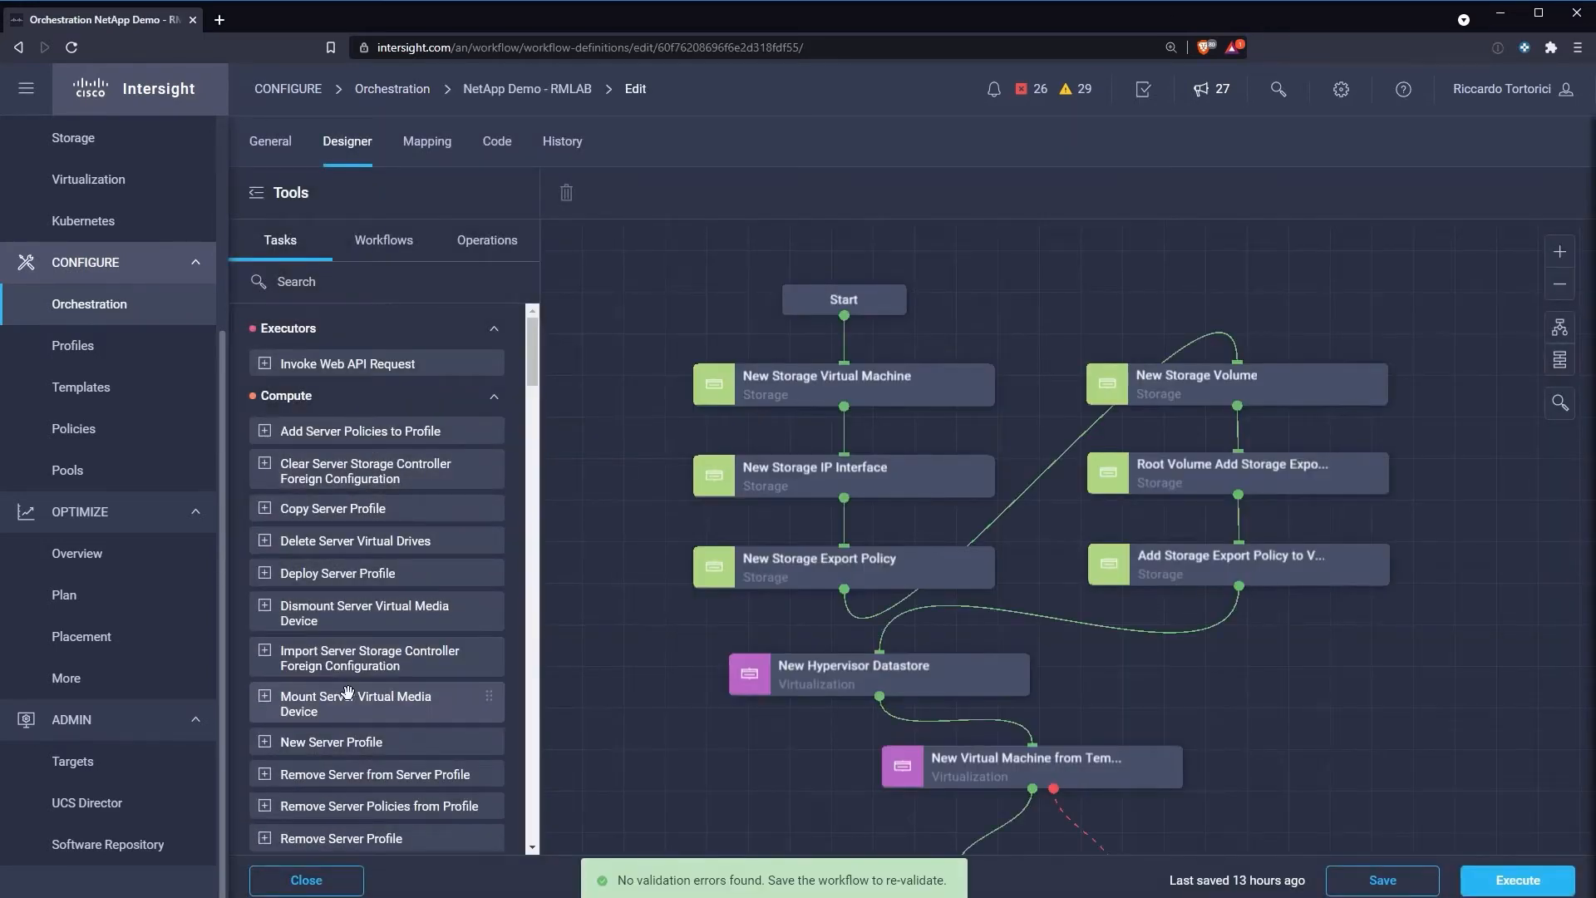
scroll(down, 3)
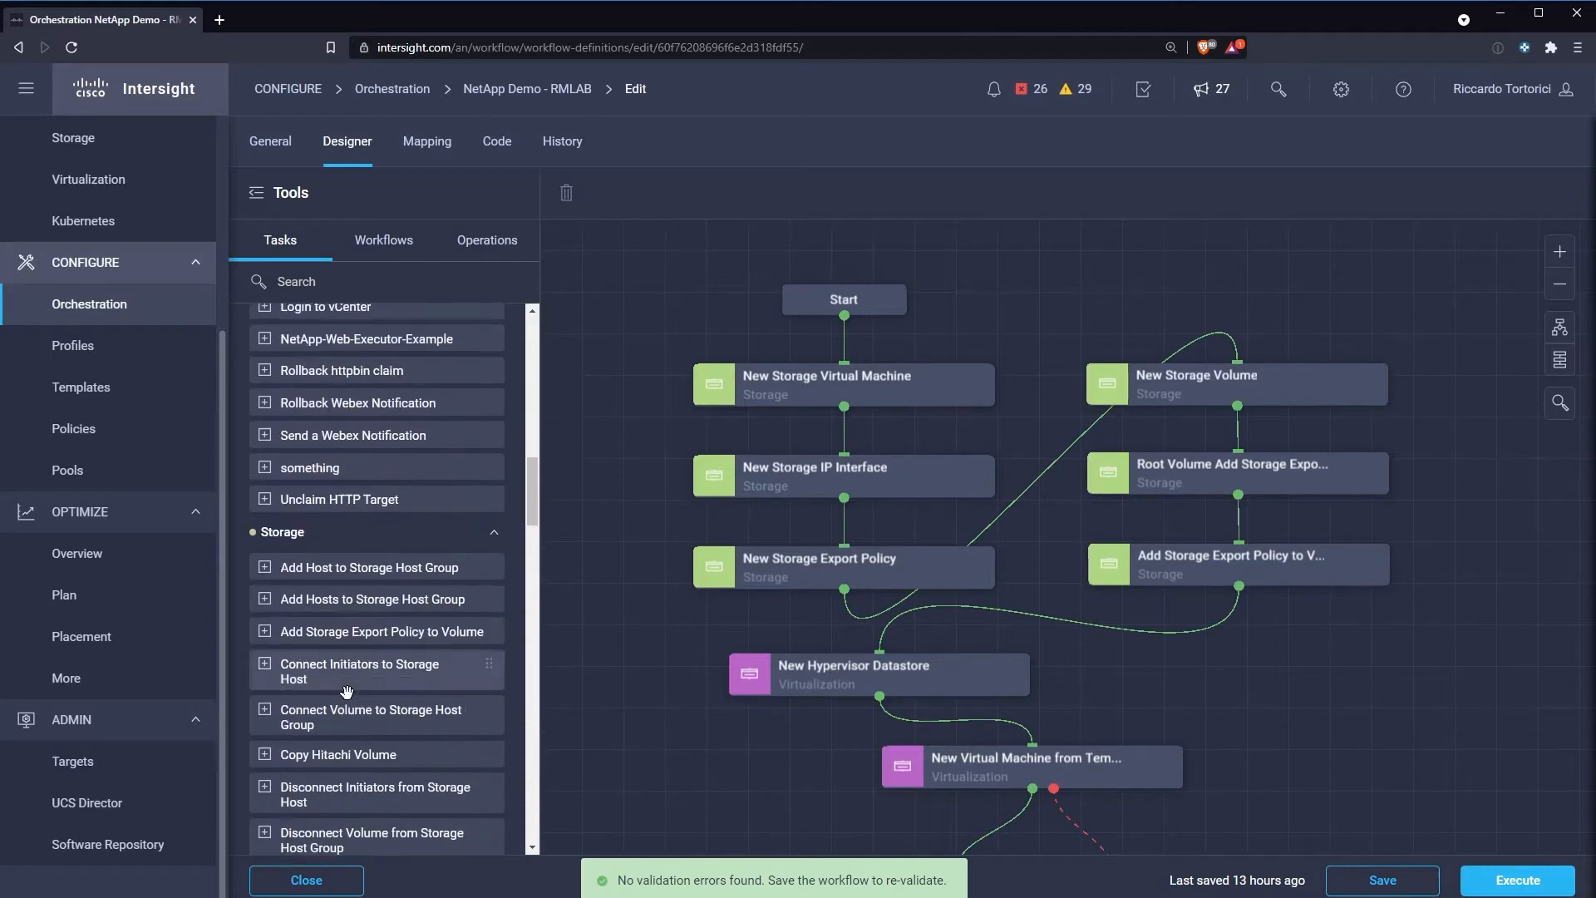
scroll(down, 3)
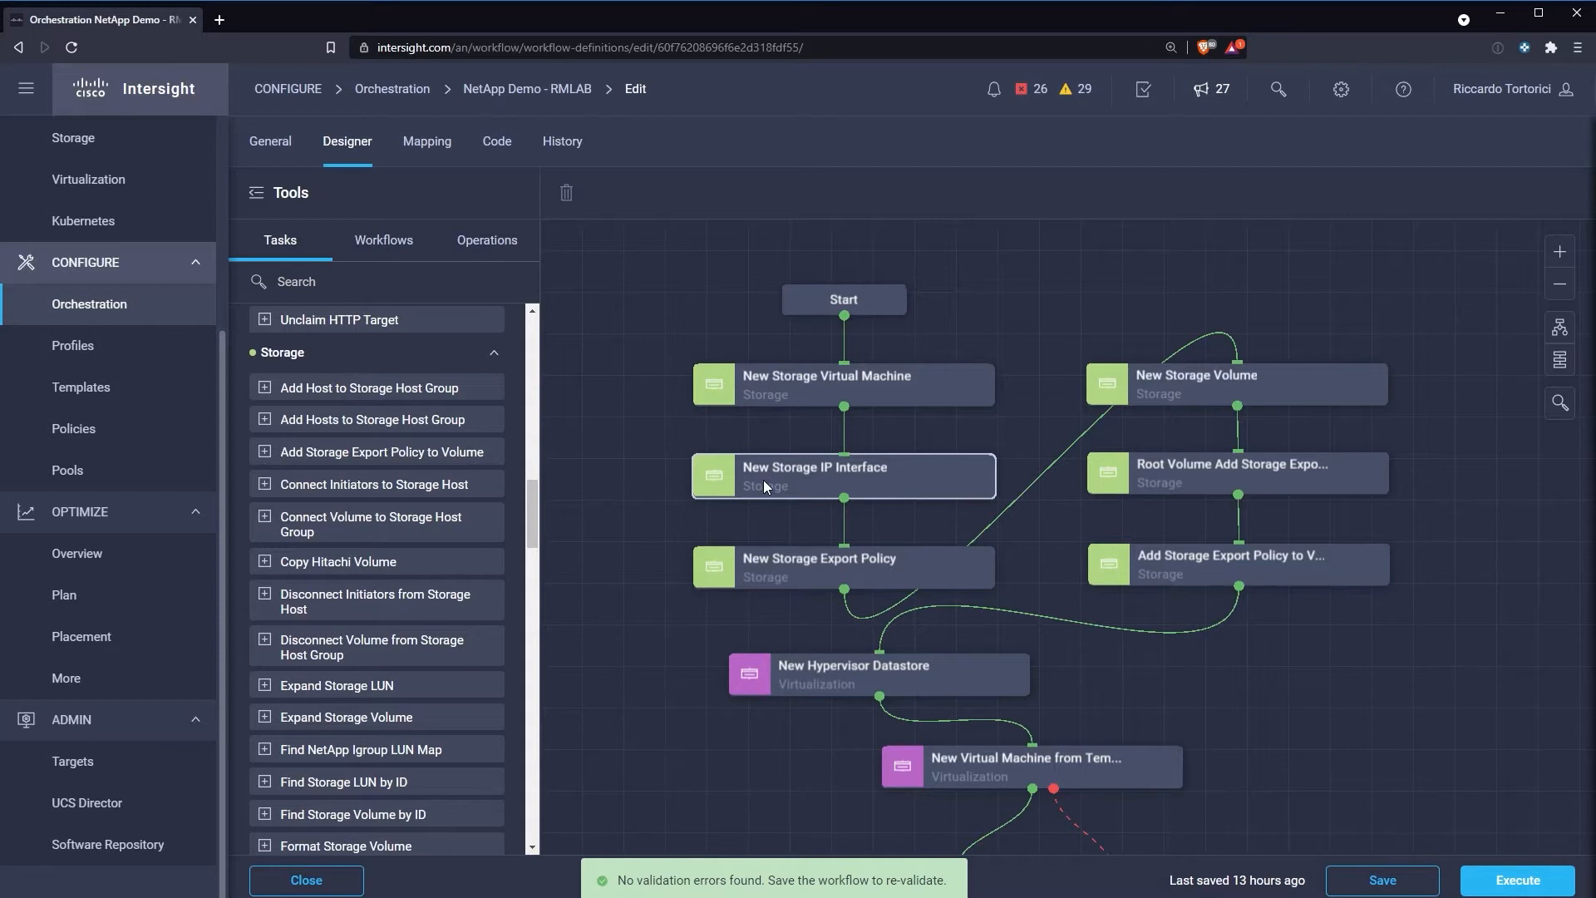
mouse_move(743, 570)
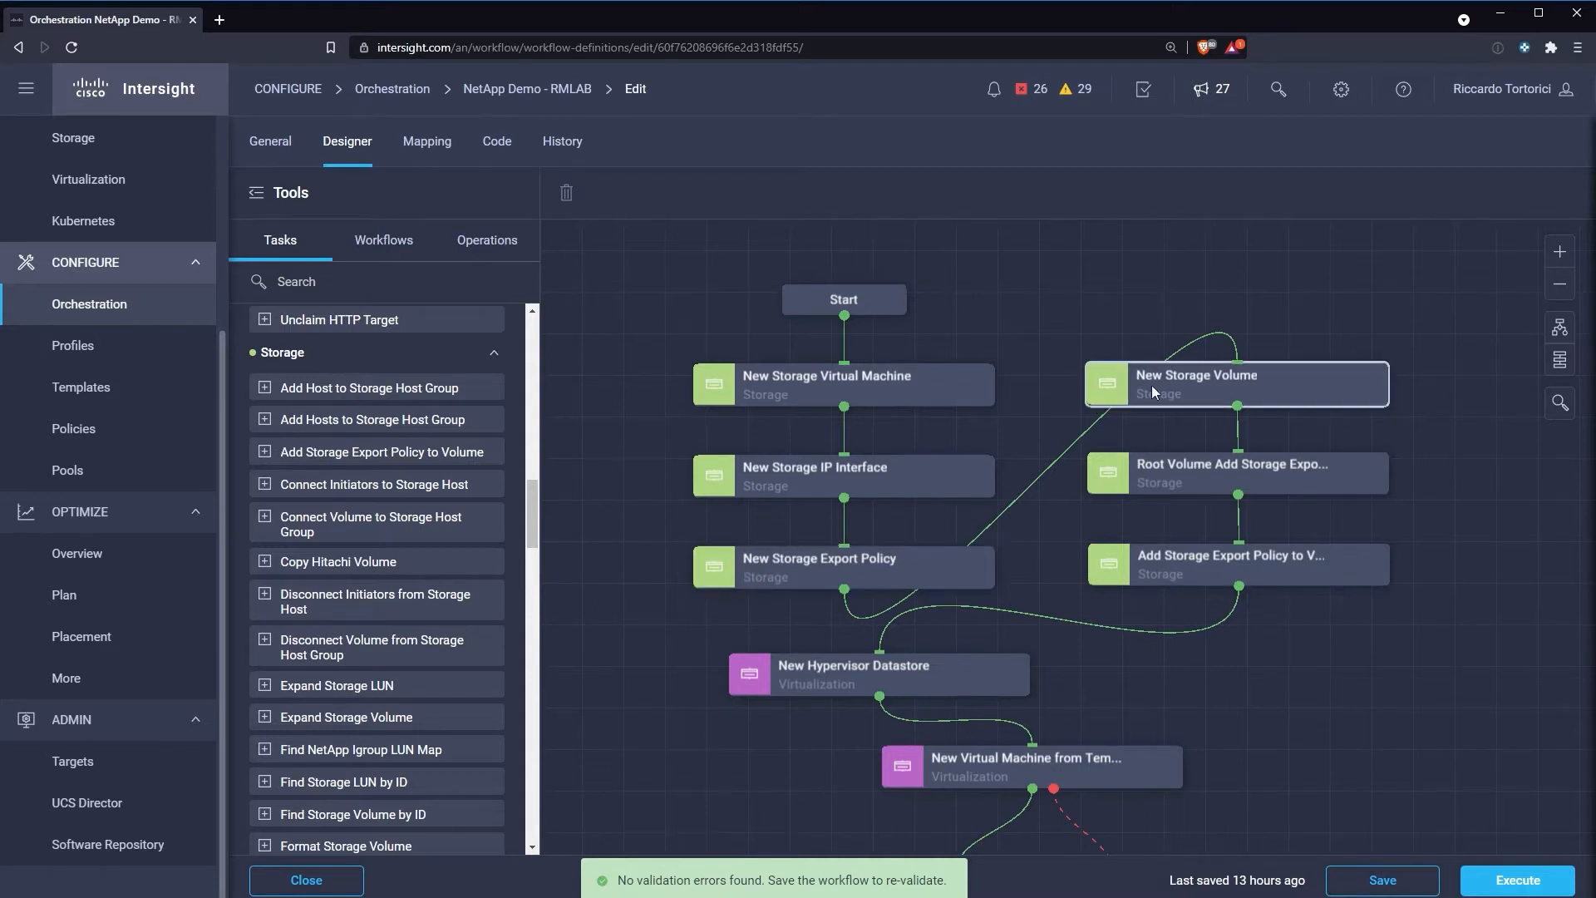
mouse_move(1173, 390)
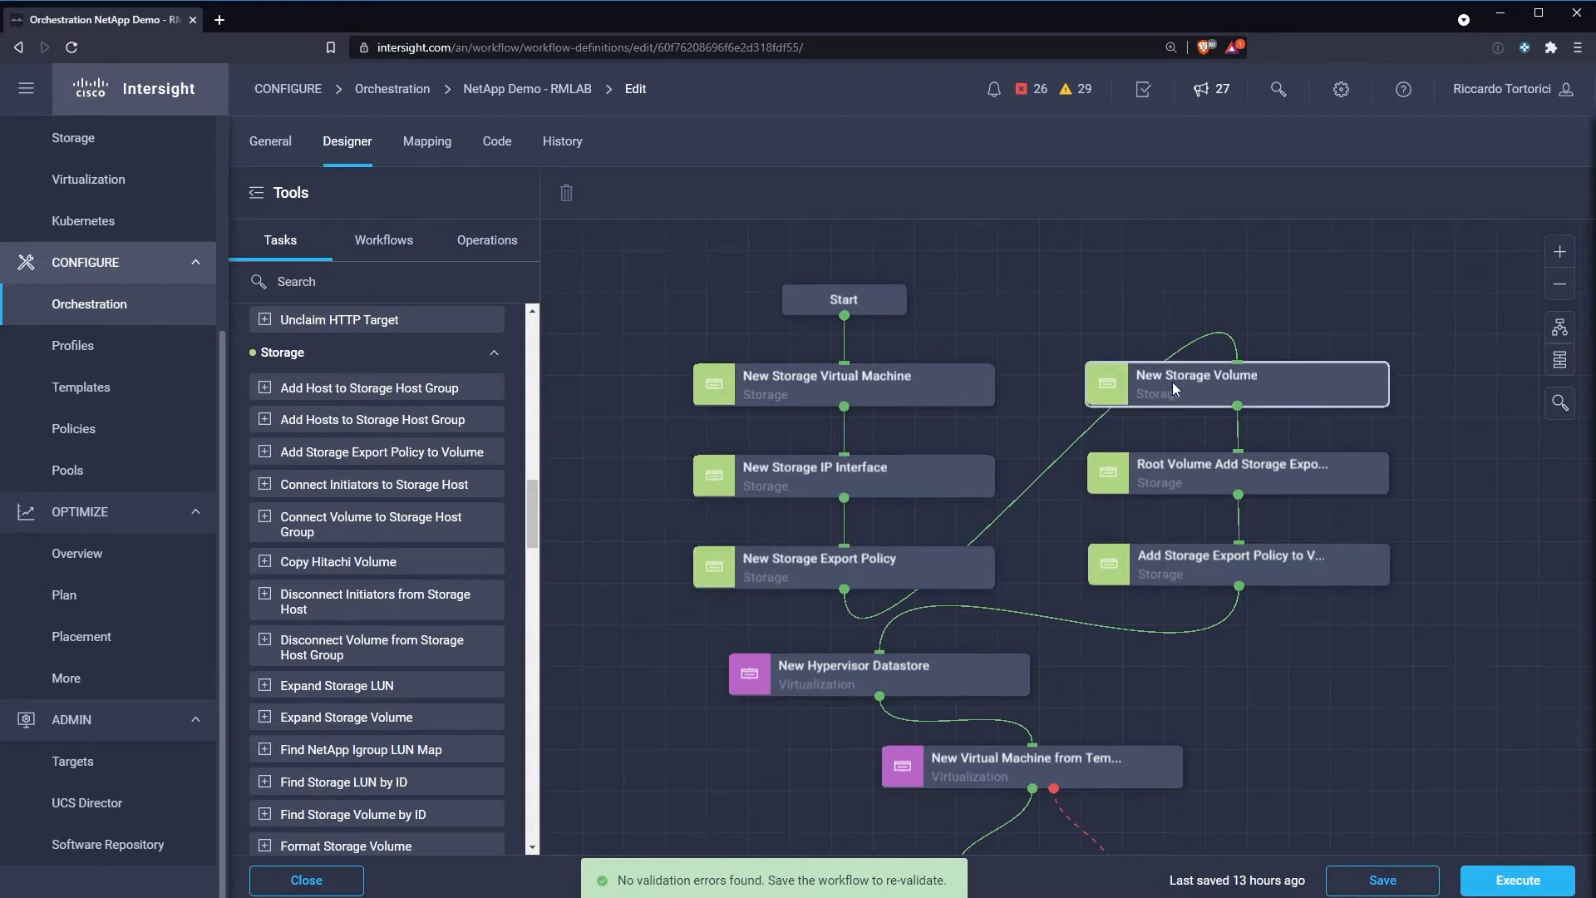
mouse_move(1201, 488)
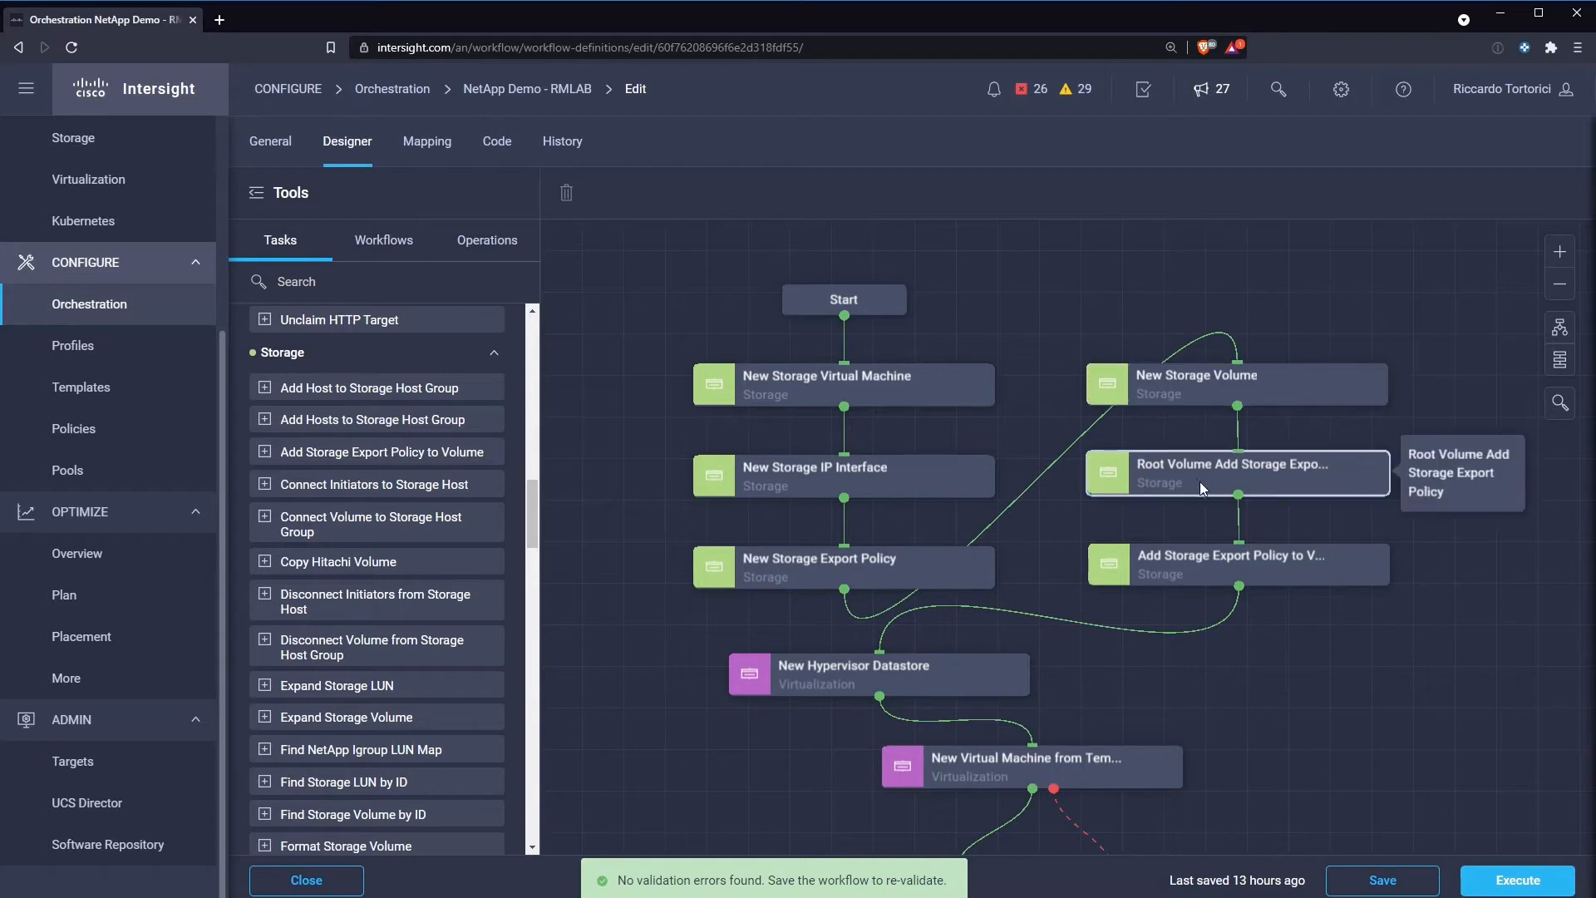
mouse_move(1178, 559)
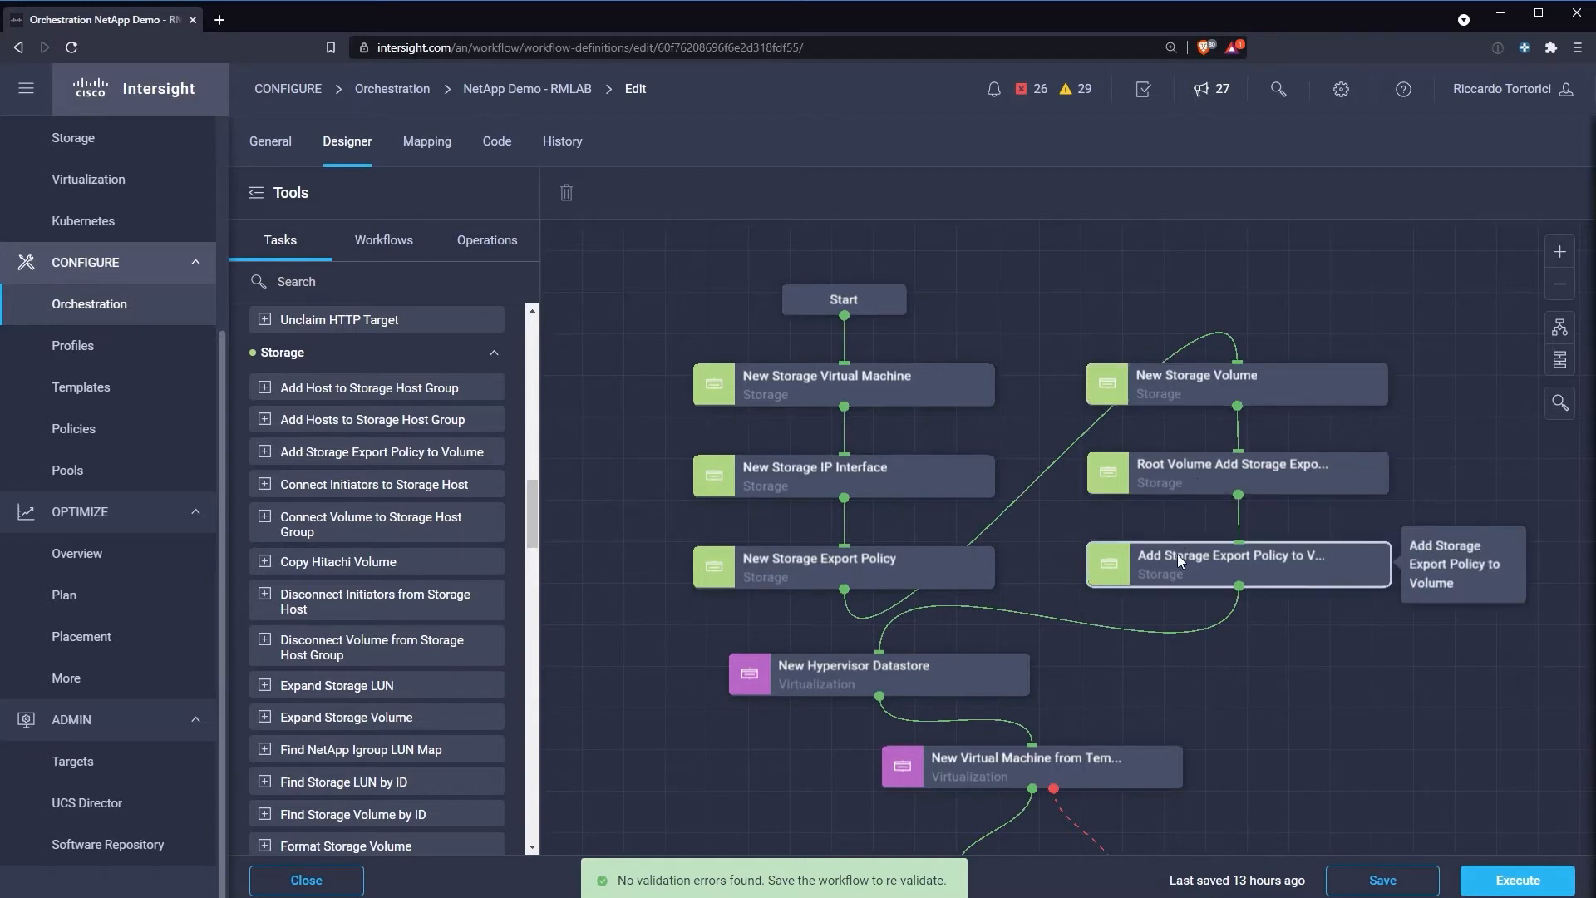
mouse_move(1067, 604)
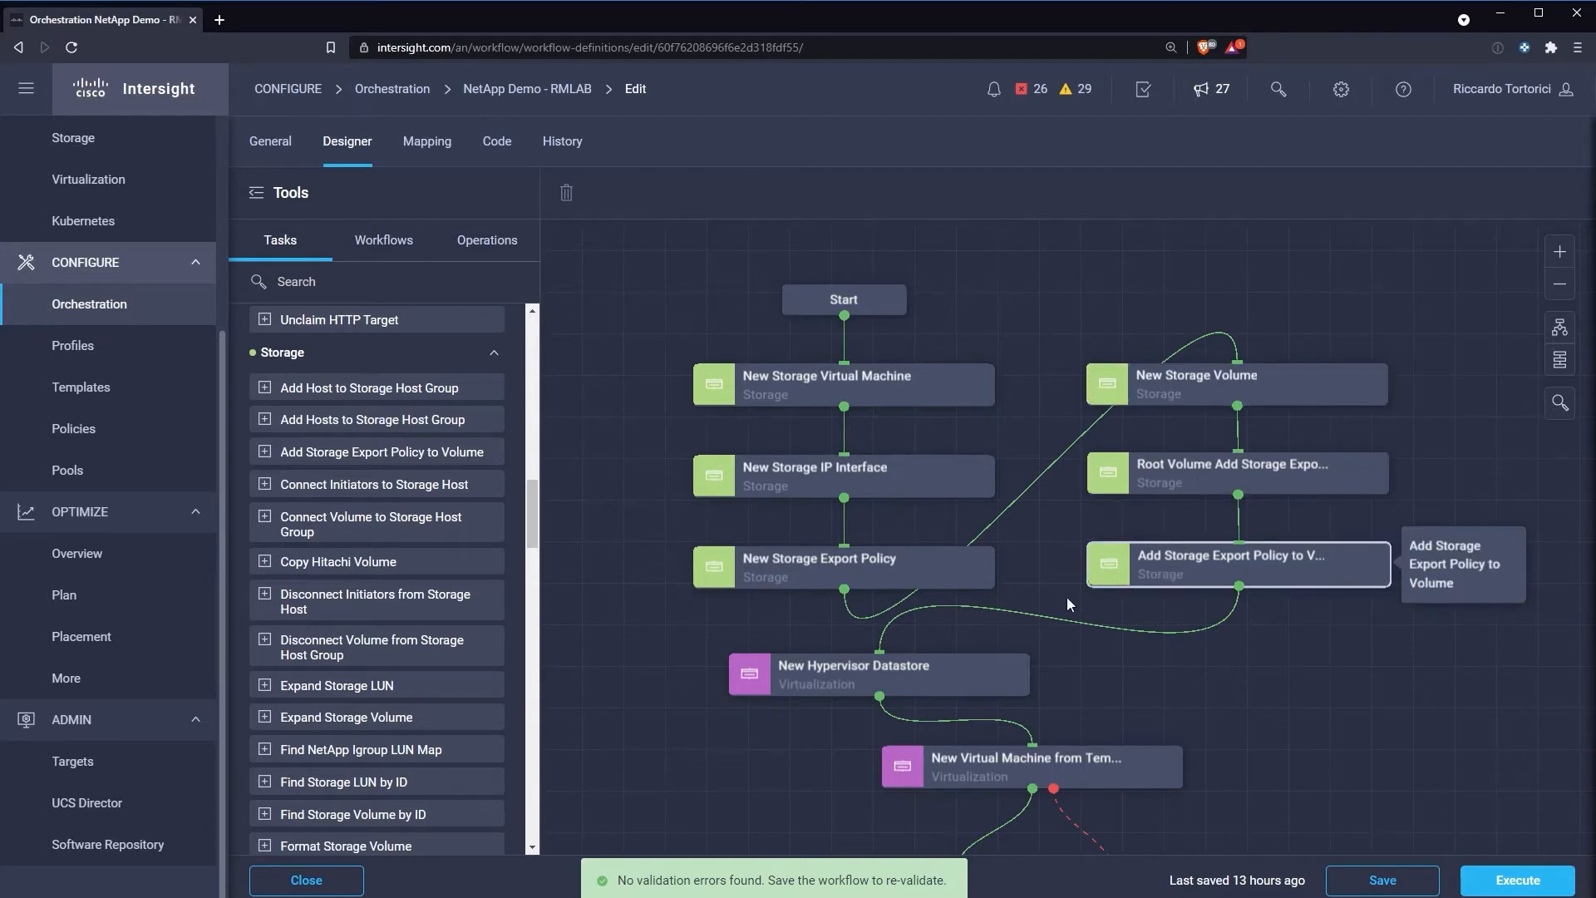
mouse_move(944, 686)
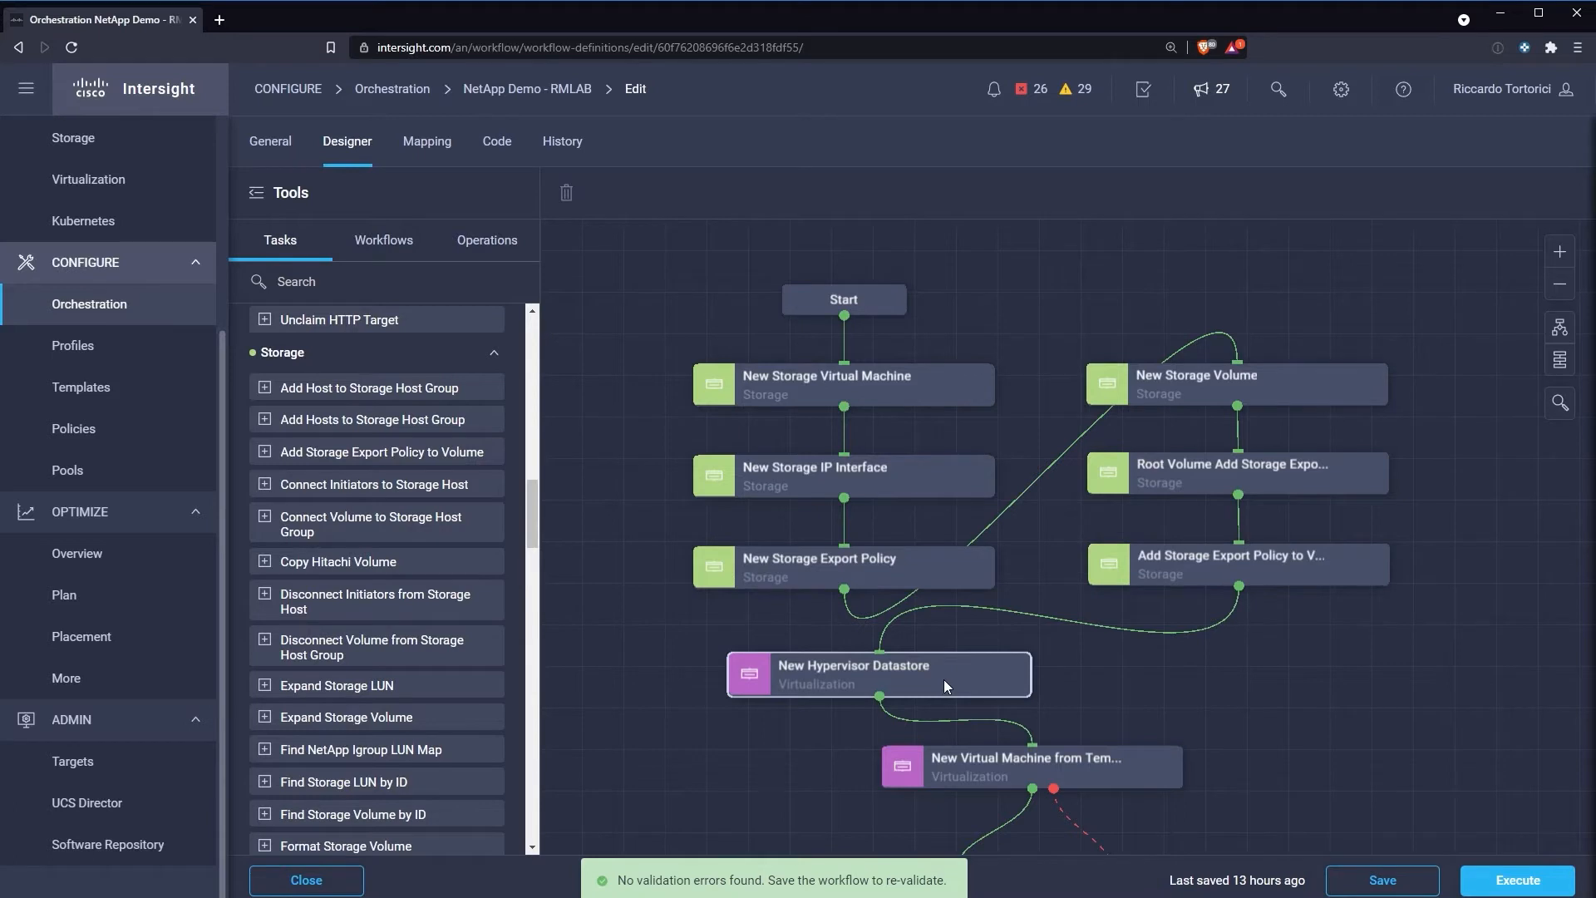
mouse_move(979, 710)
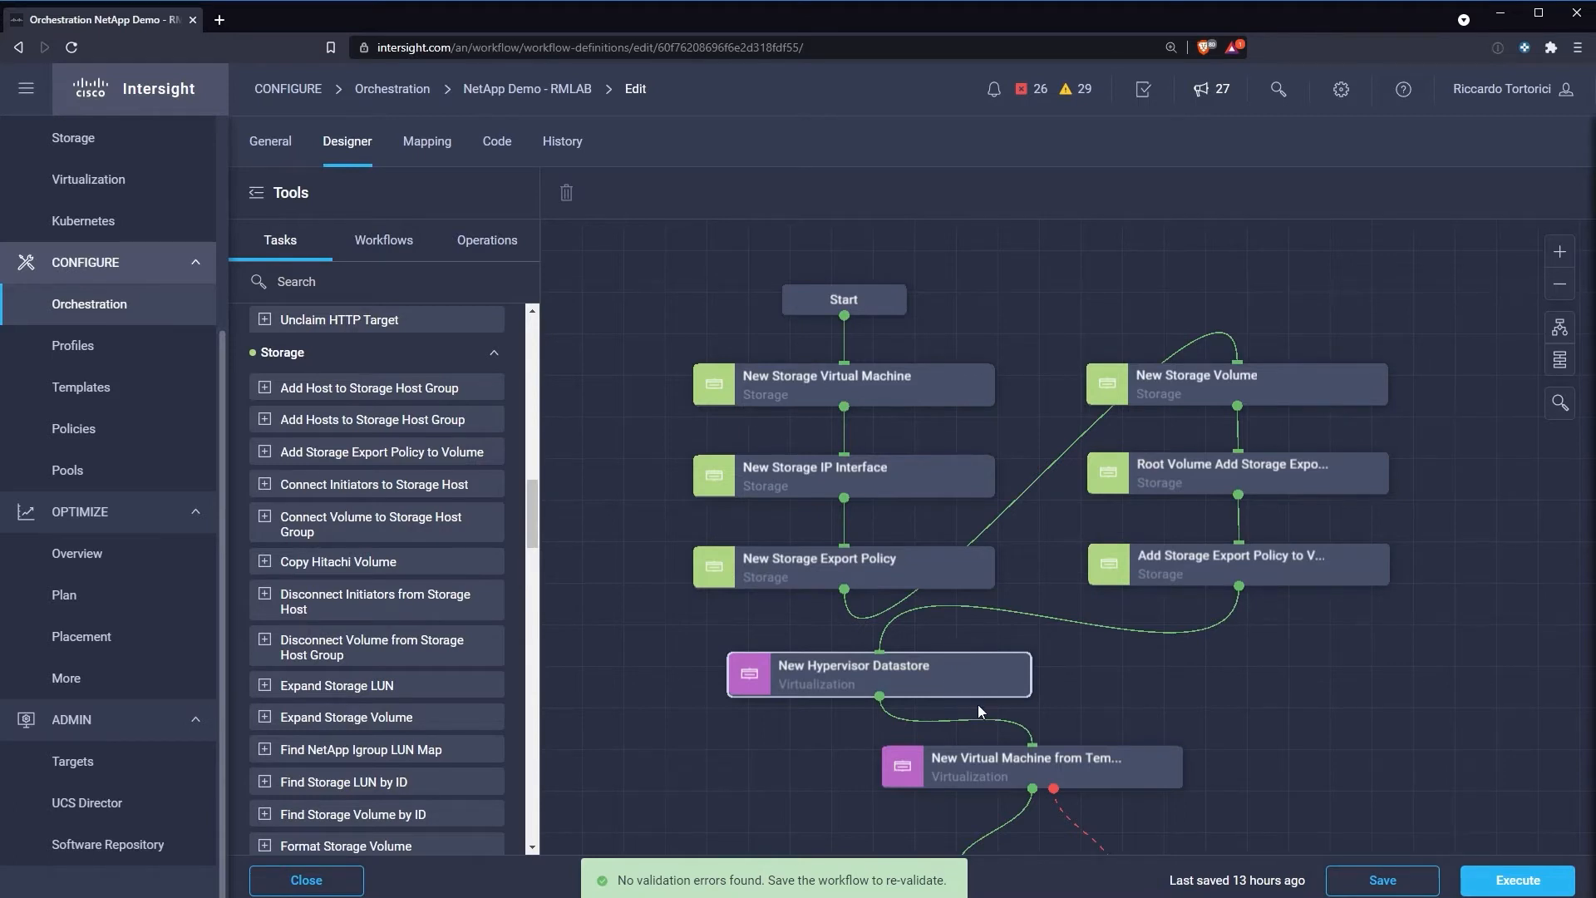
mouse_move(1028, 766)
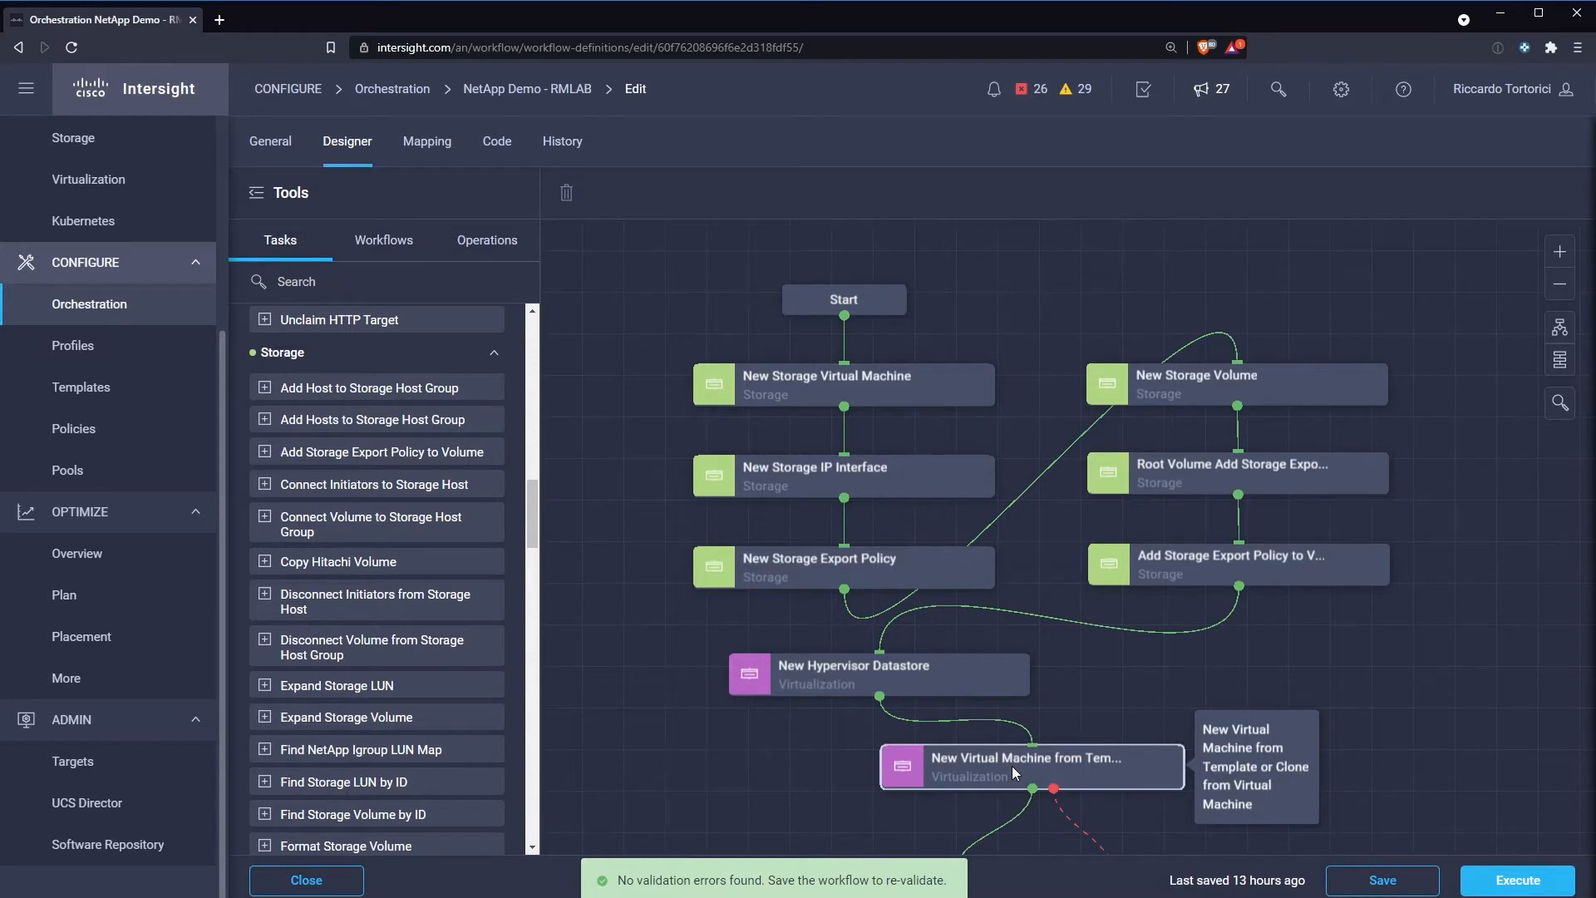
mouse_move(1008, 761)
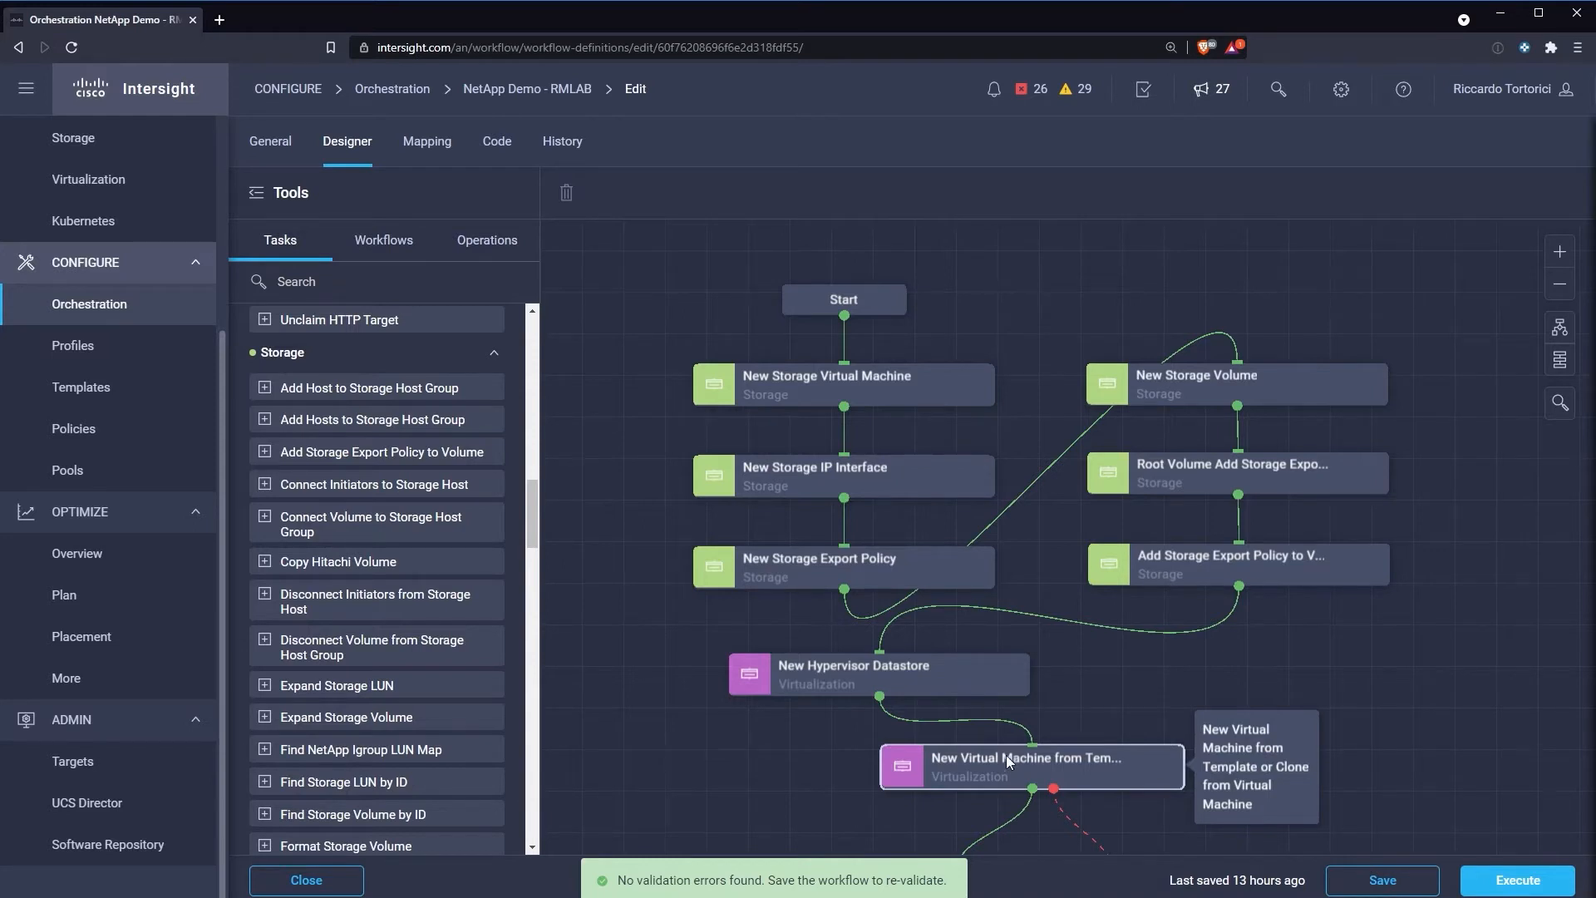
click(270, 140)
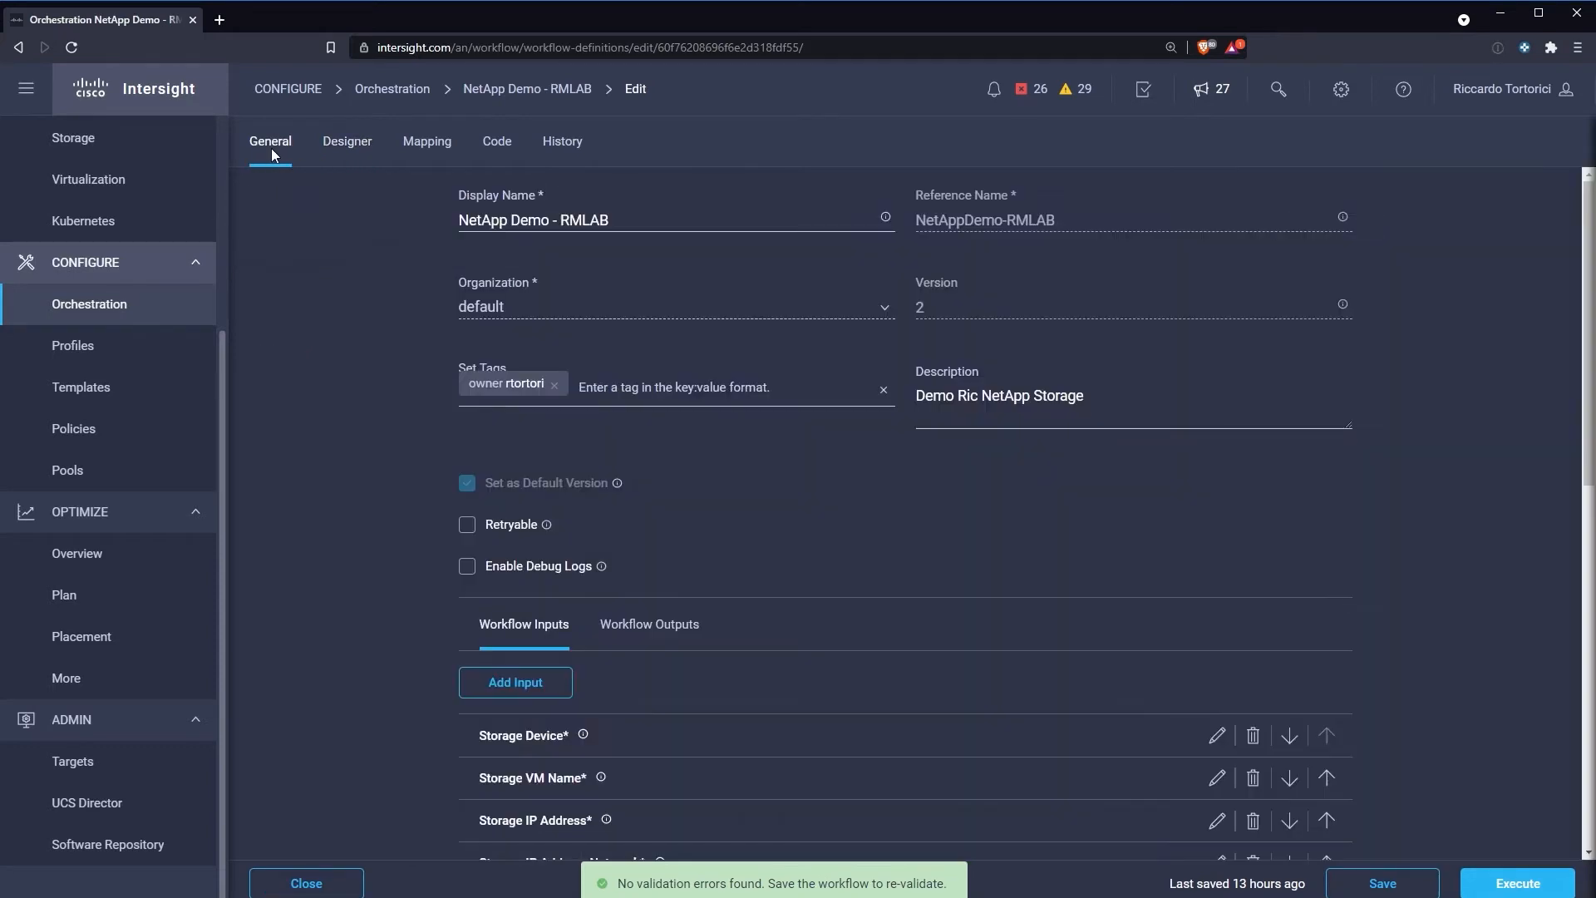
mouse_move(408, 675)
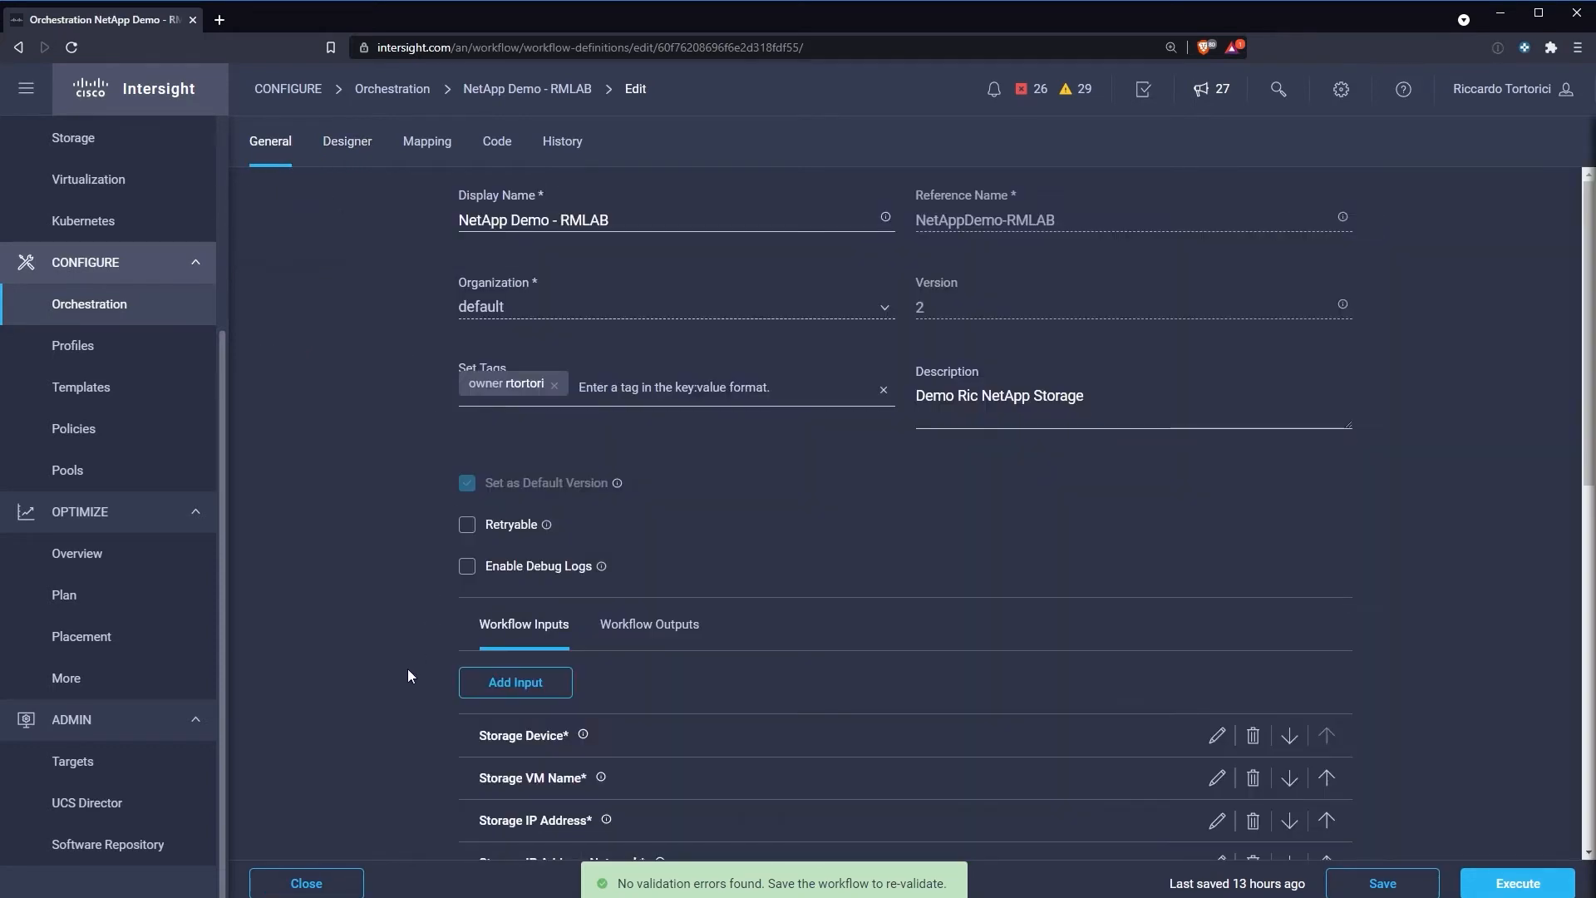
scroll(down, 3)
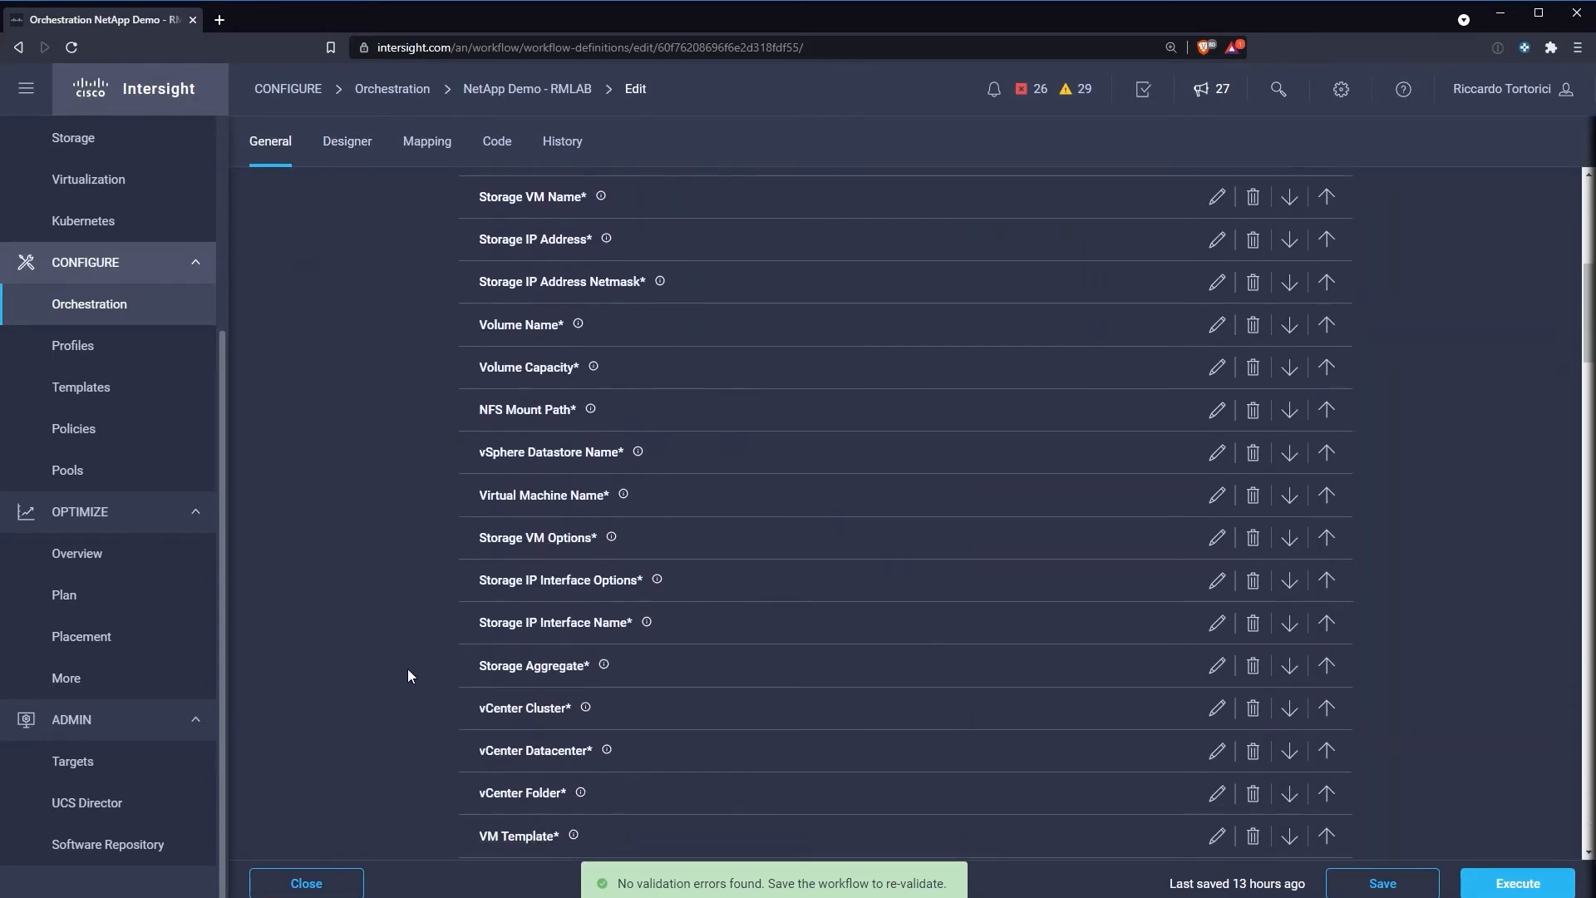
scroll(down, 3)
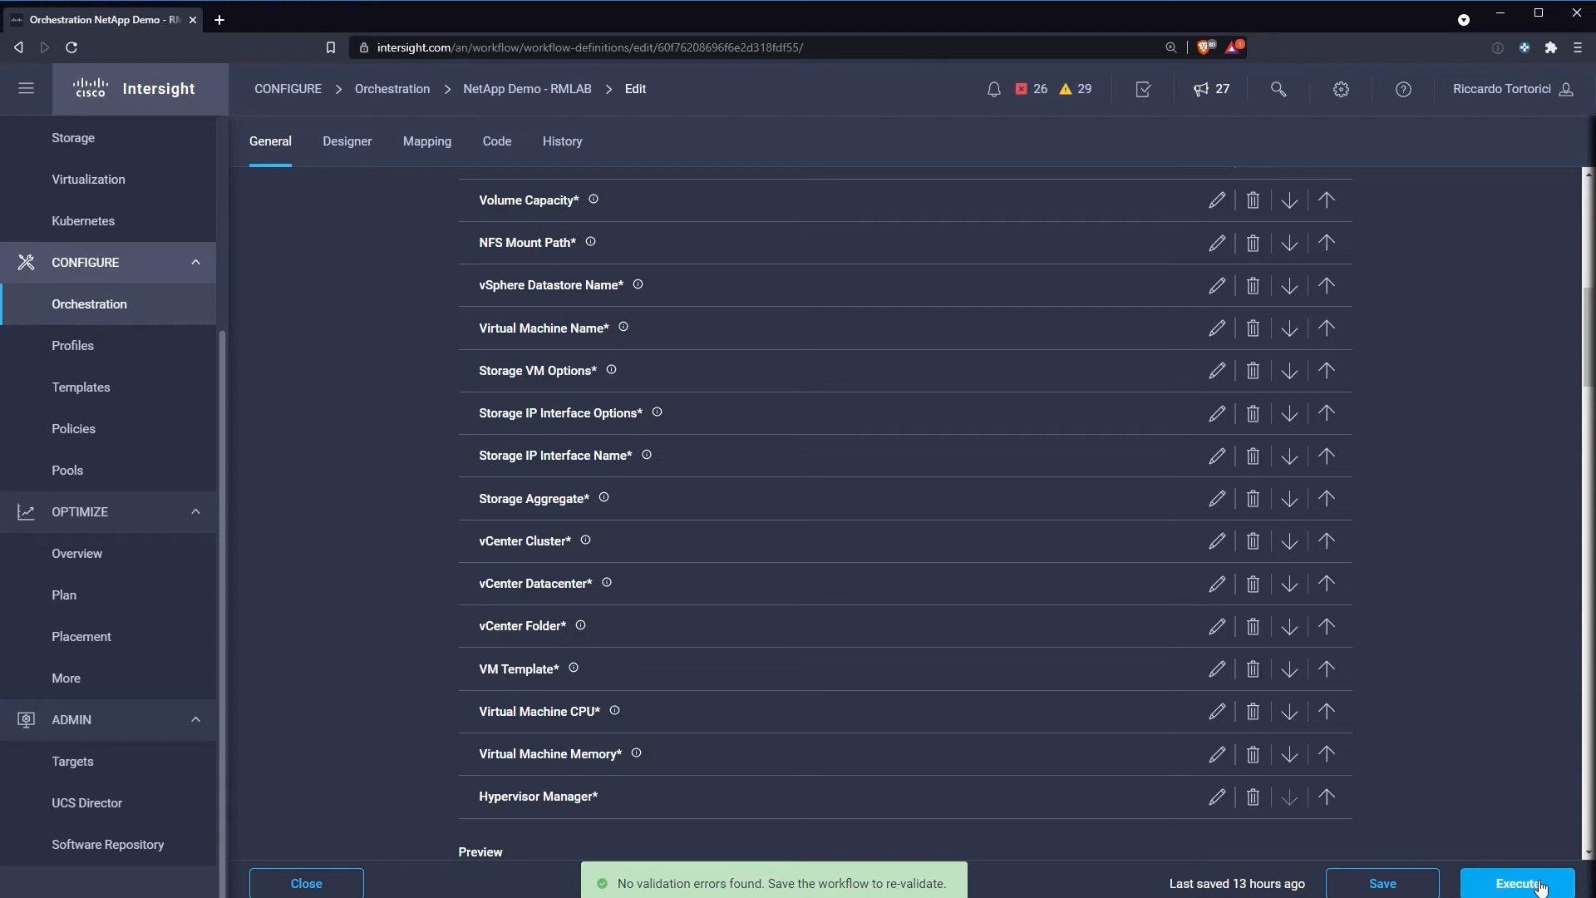
Execute the workflow with storage VM netappdemo1 and VM testvmnetapp in the default organization.
click(1516, 883)
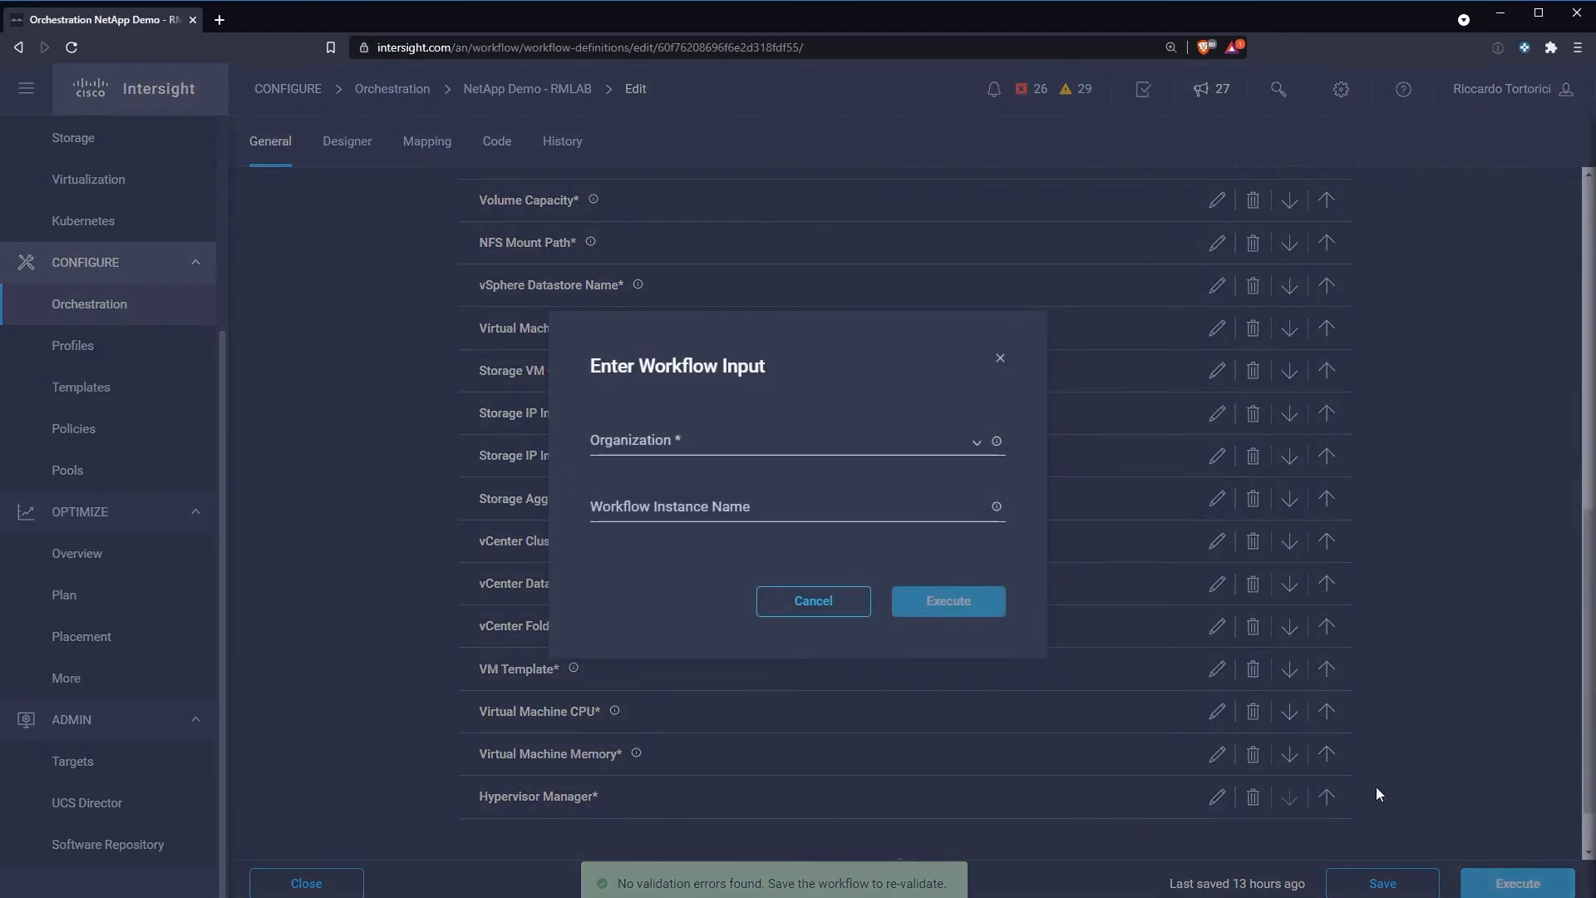
click(783, 439)
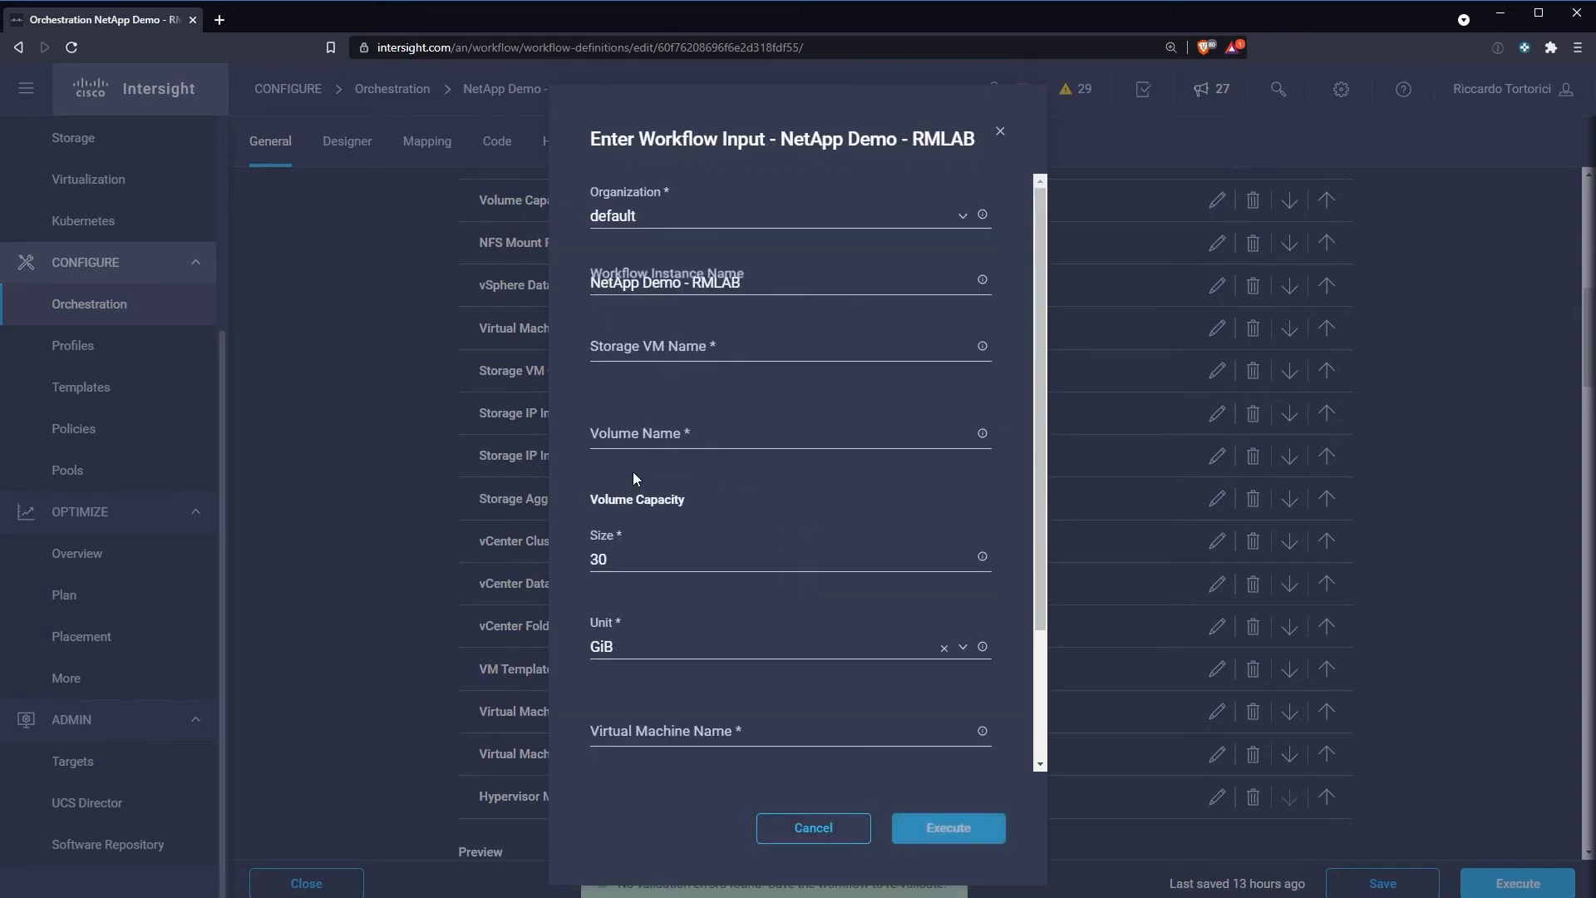
text(netappdemo1)
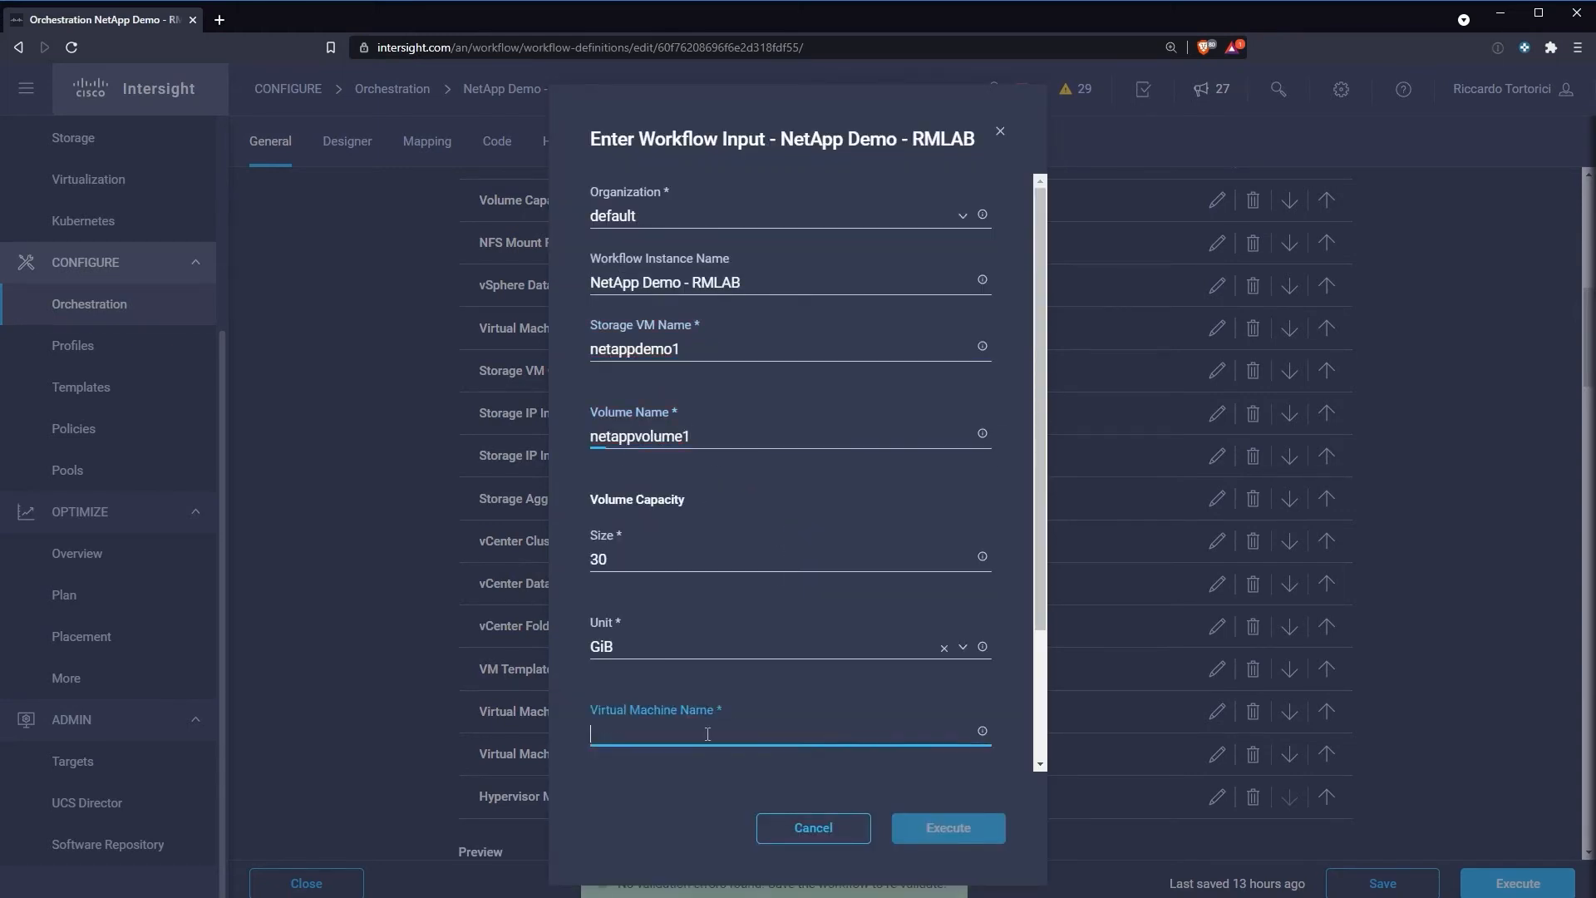
text(testvmnetapp)
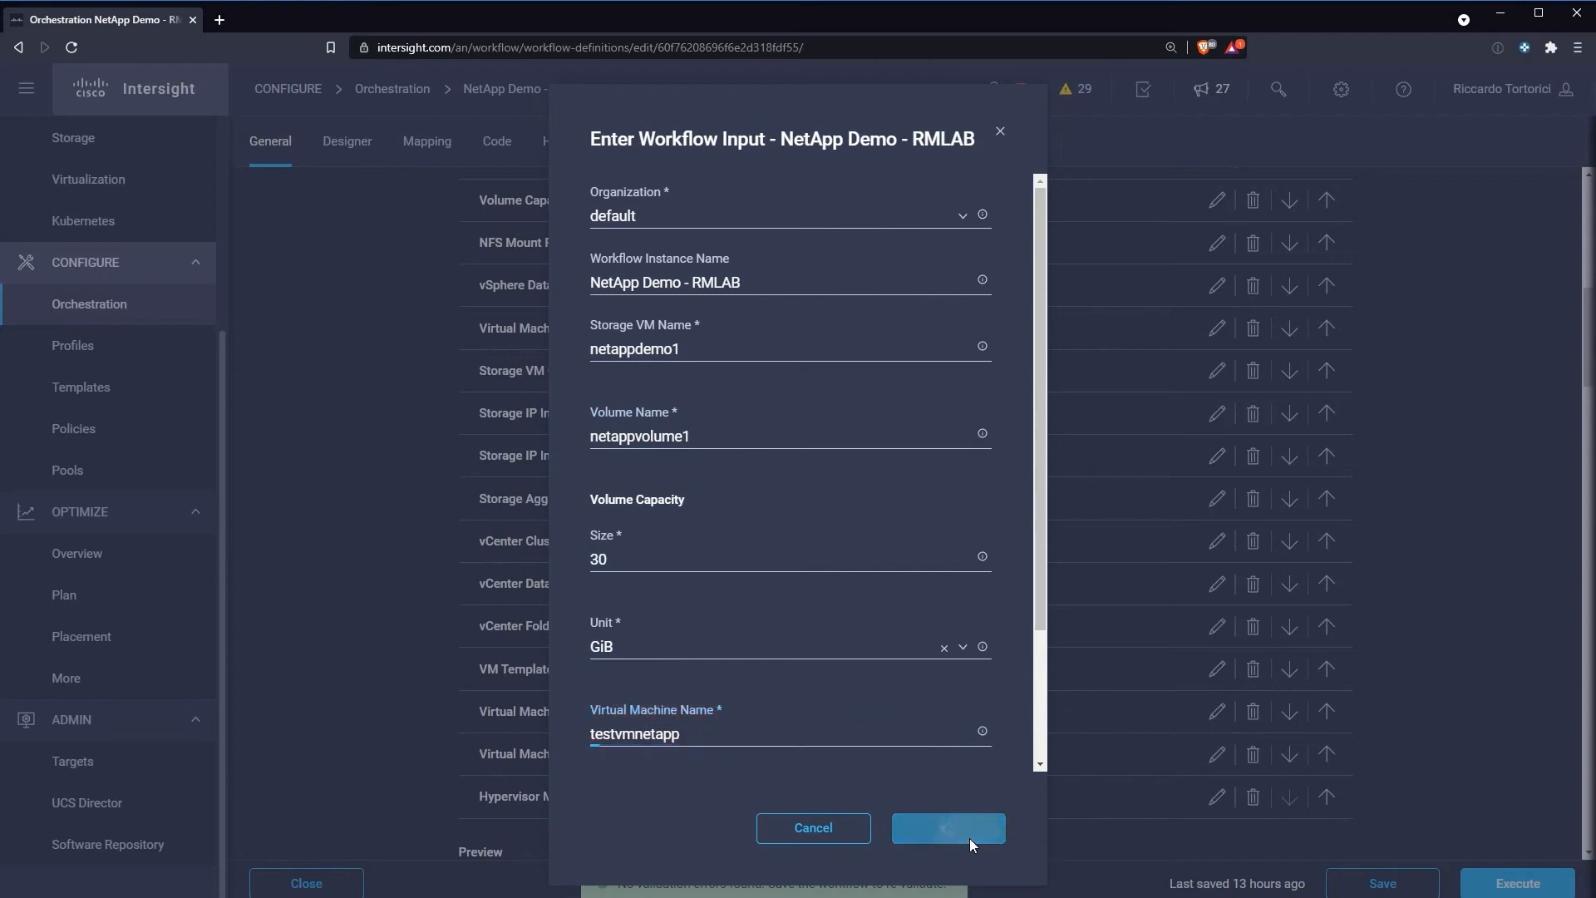
click(947, 828)
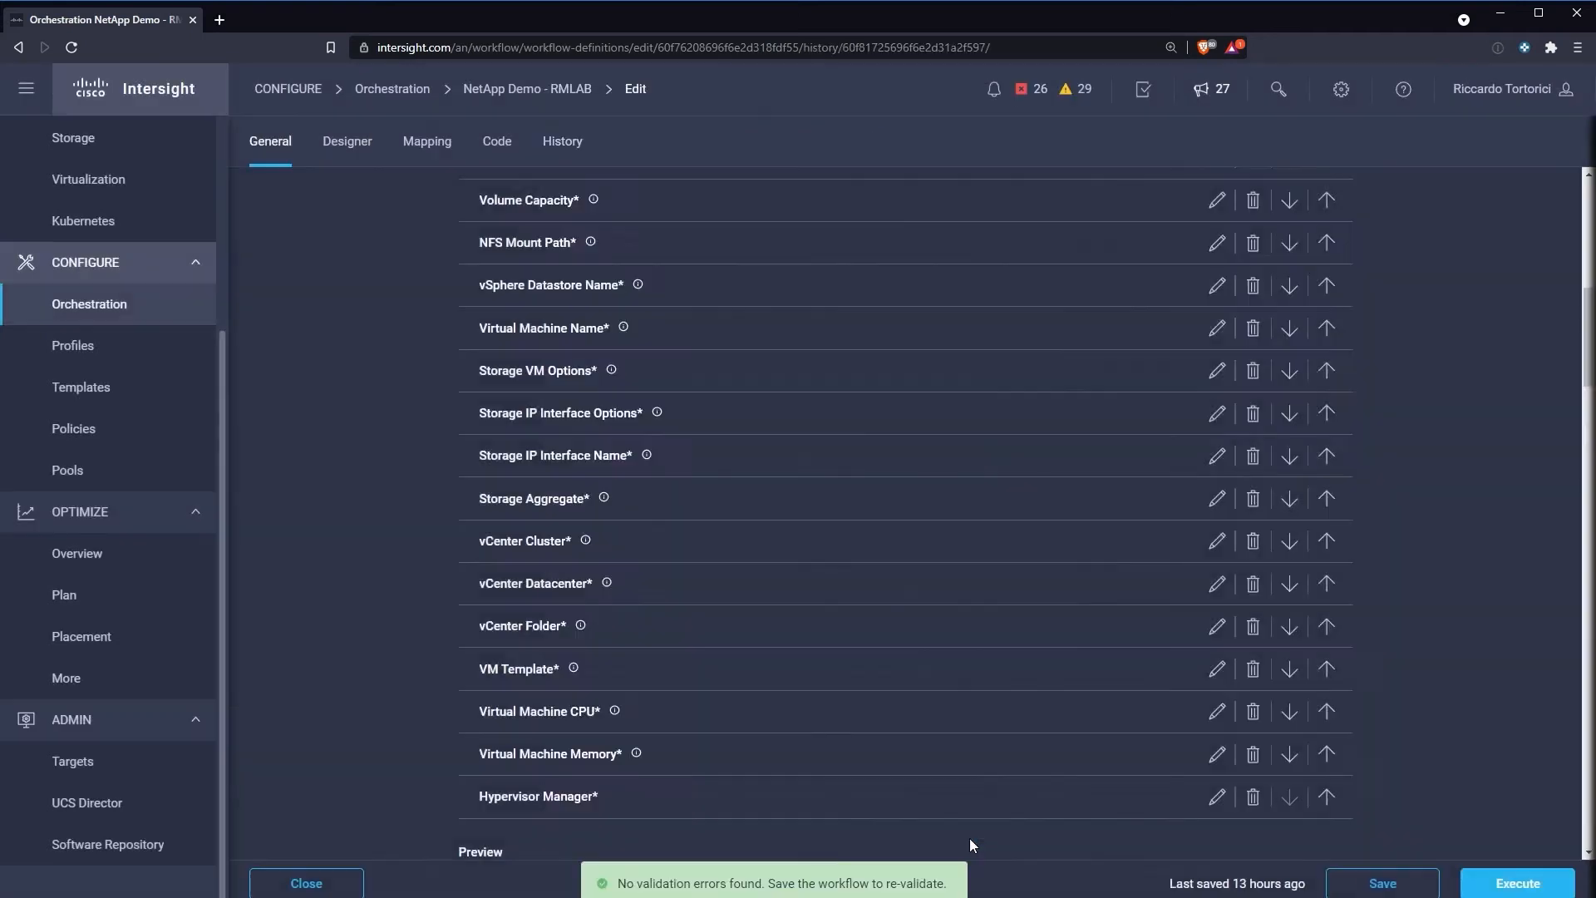
Track the run in History, then check netappvolume1 is Online at 30 GB.
click(561, 141)
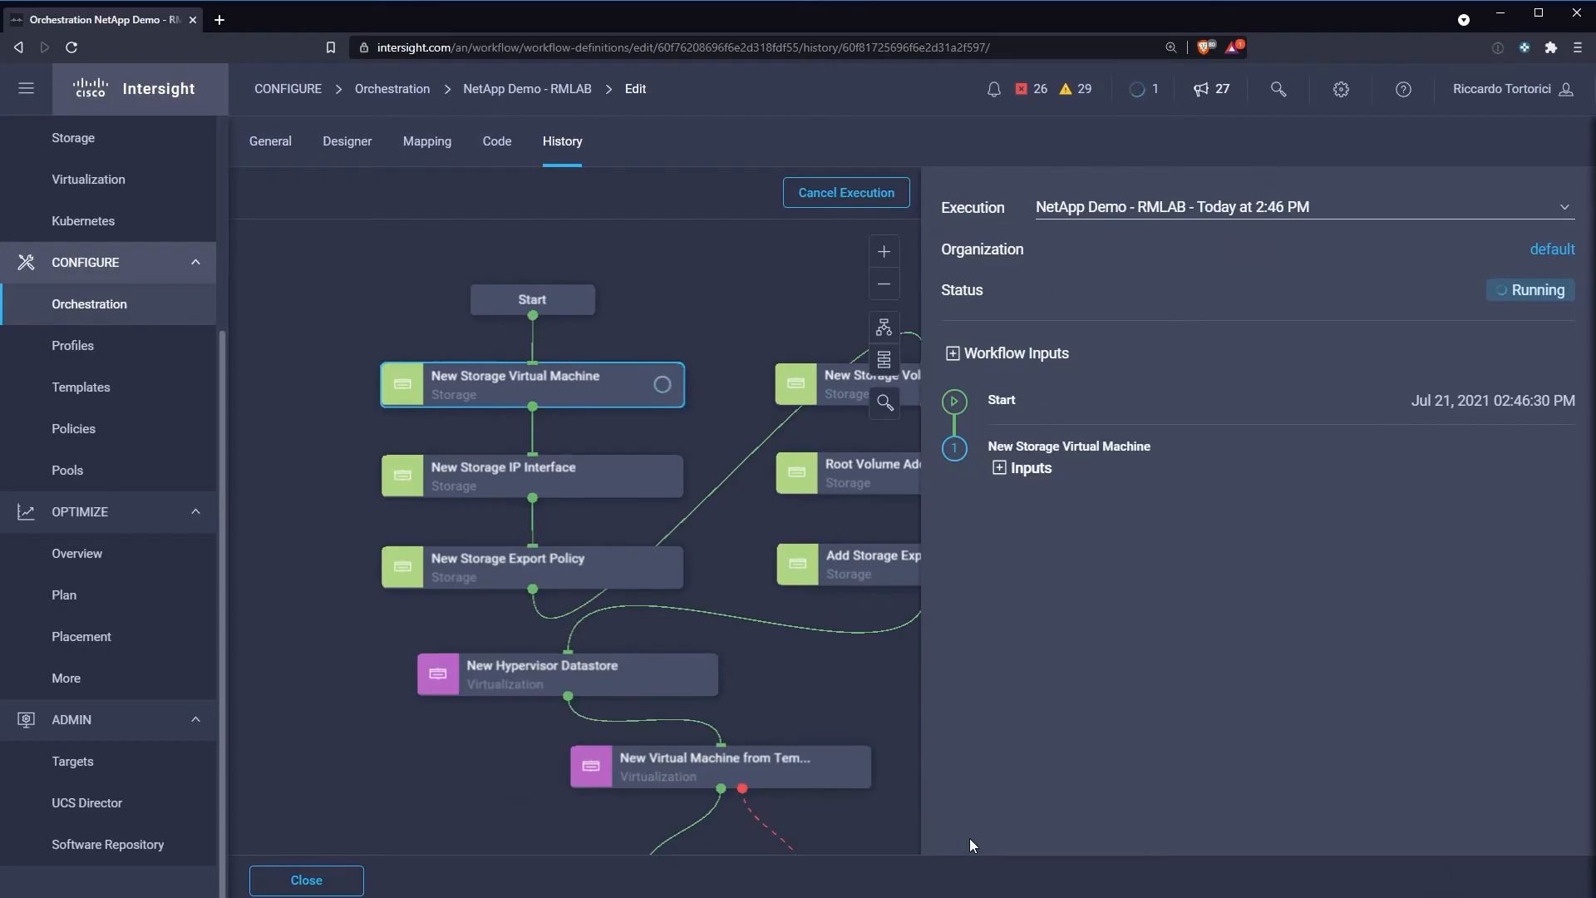
scroll(down, 3)
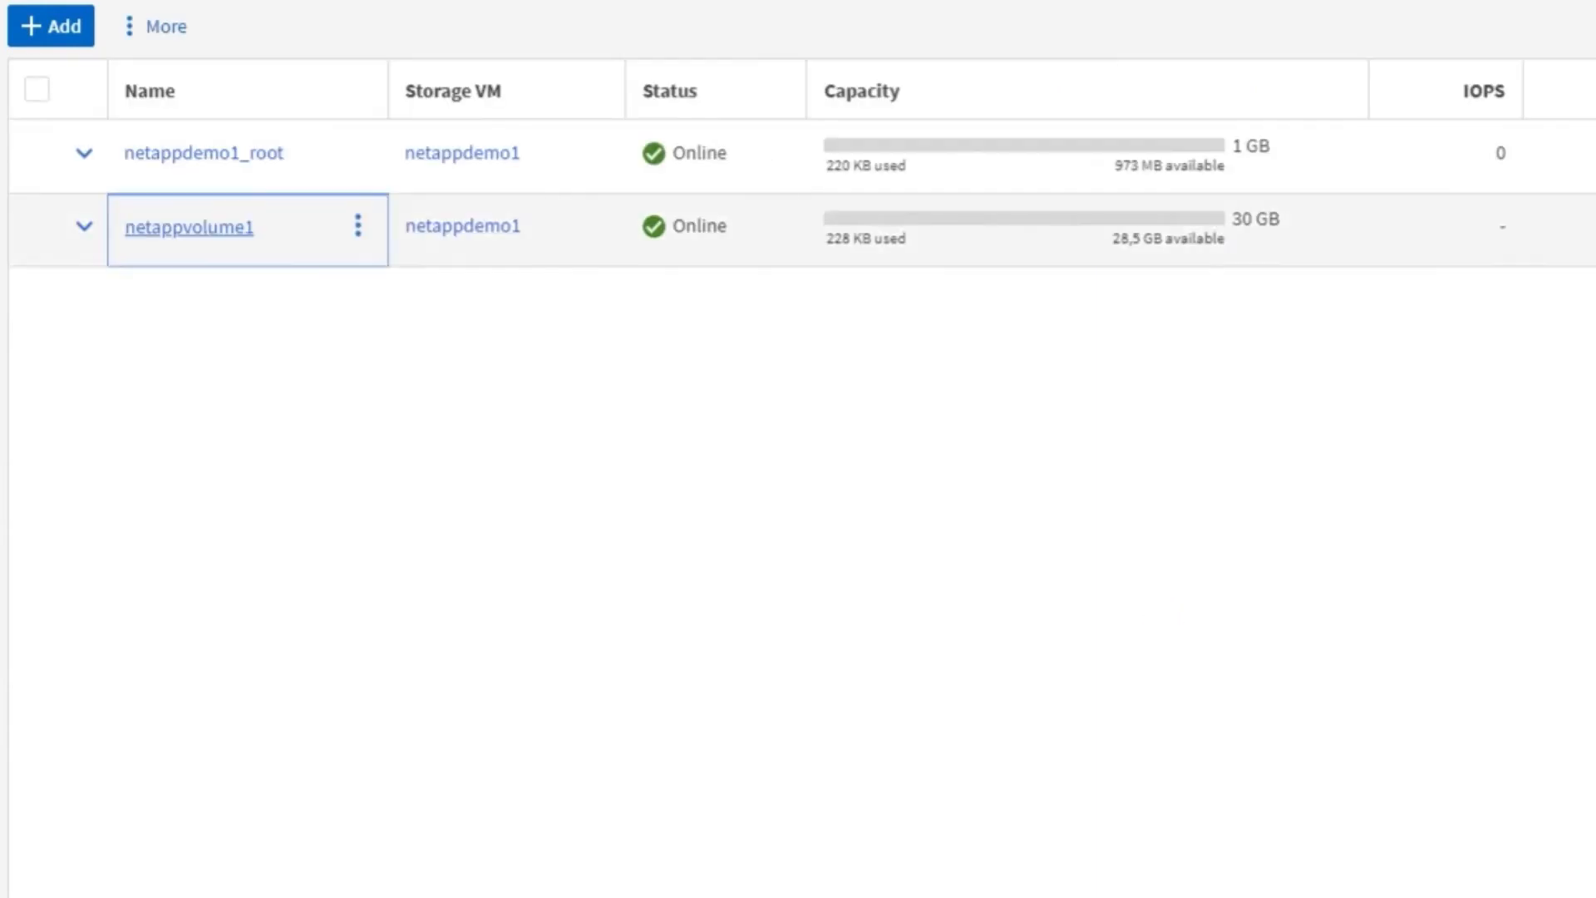
click(188, 227)
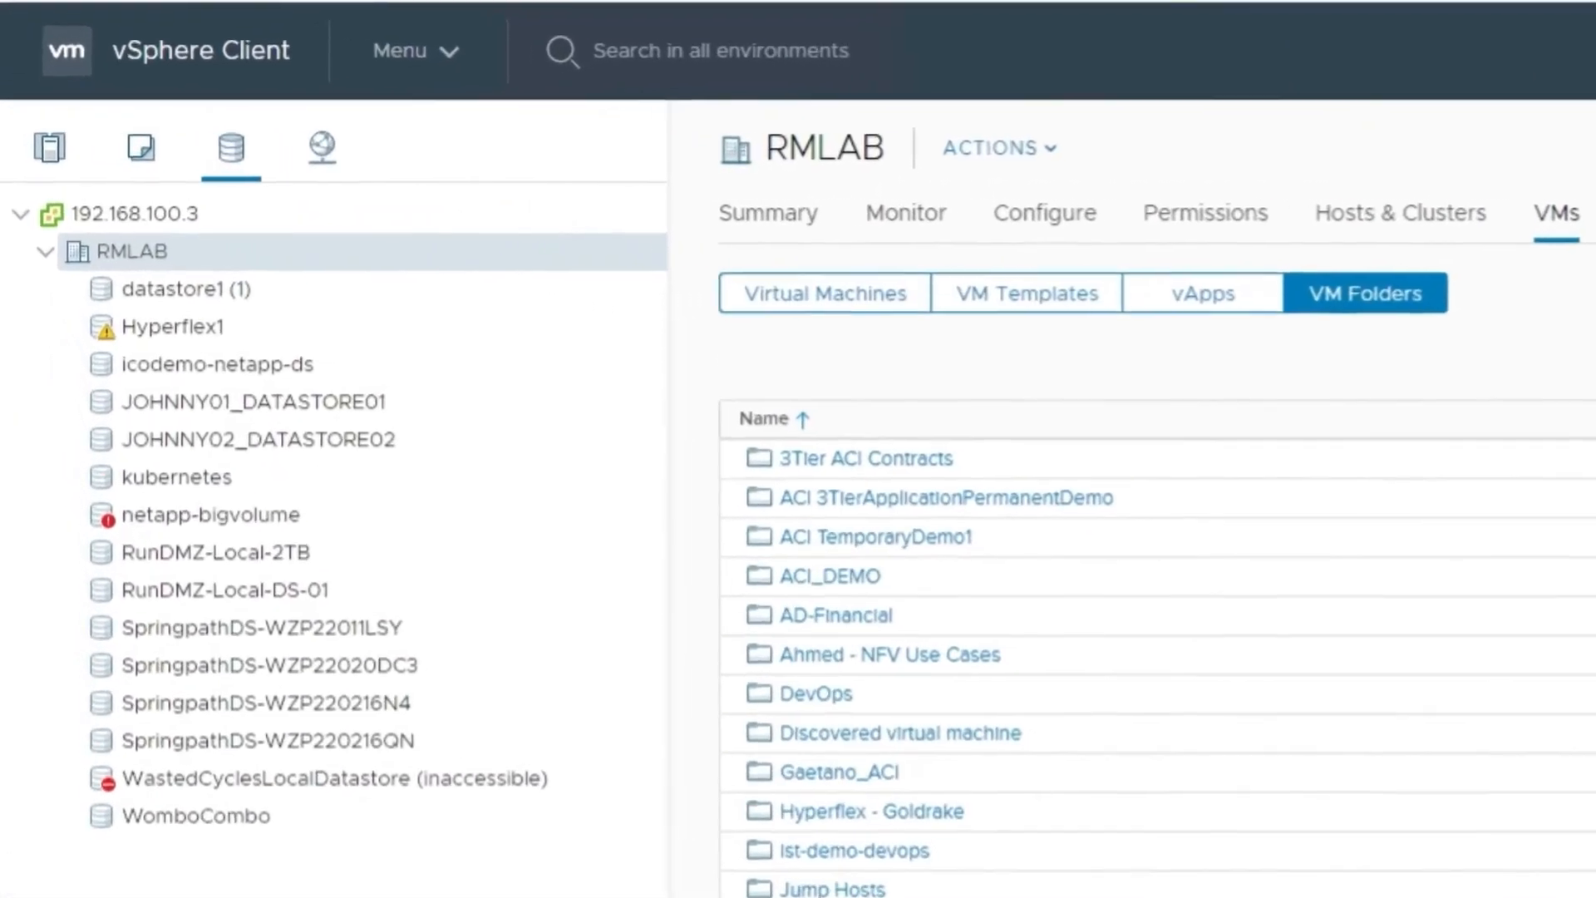
Check the icodemo-netapp-ds datastore and confirm testvmnetapp uses it.
click(218, 364)
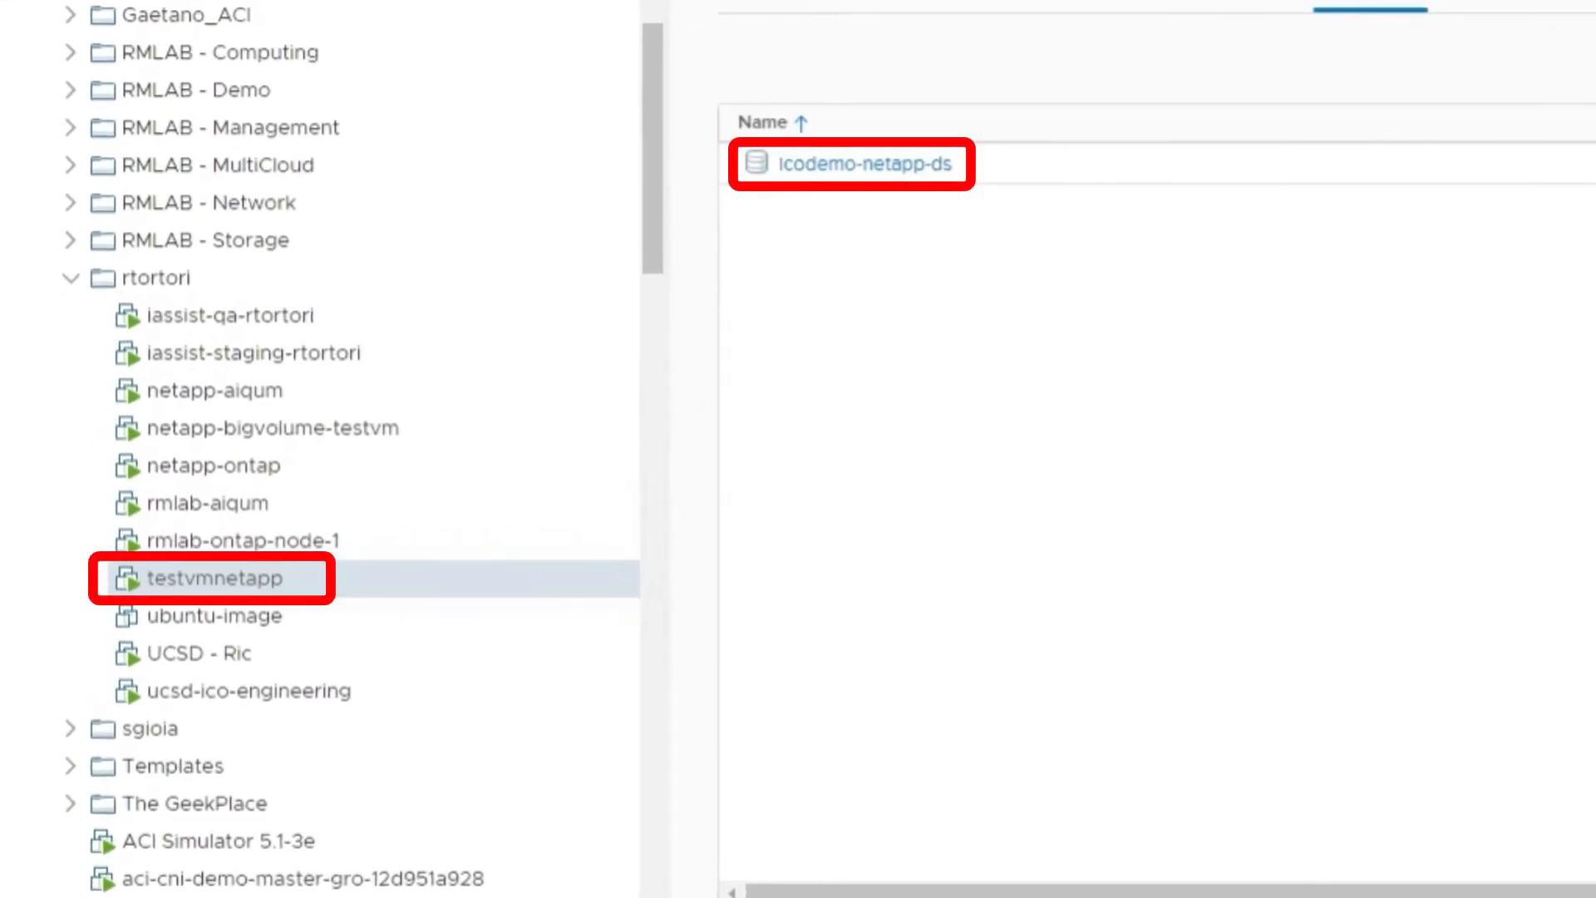
click(213, 576)
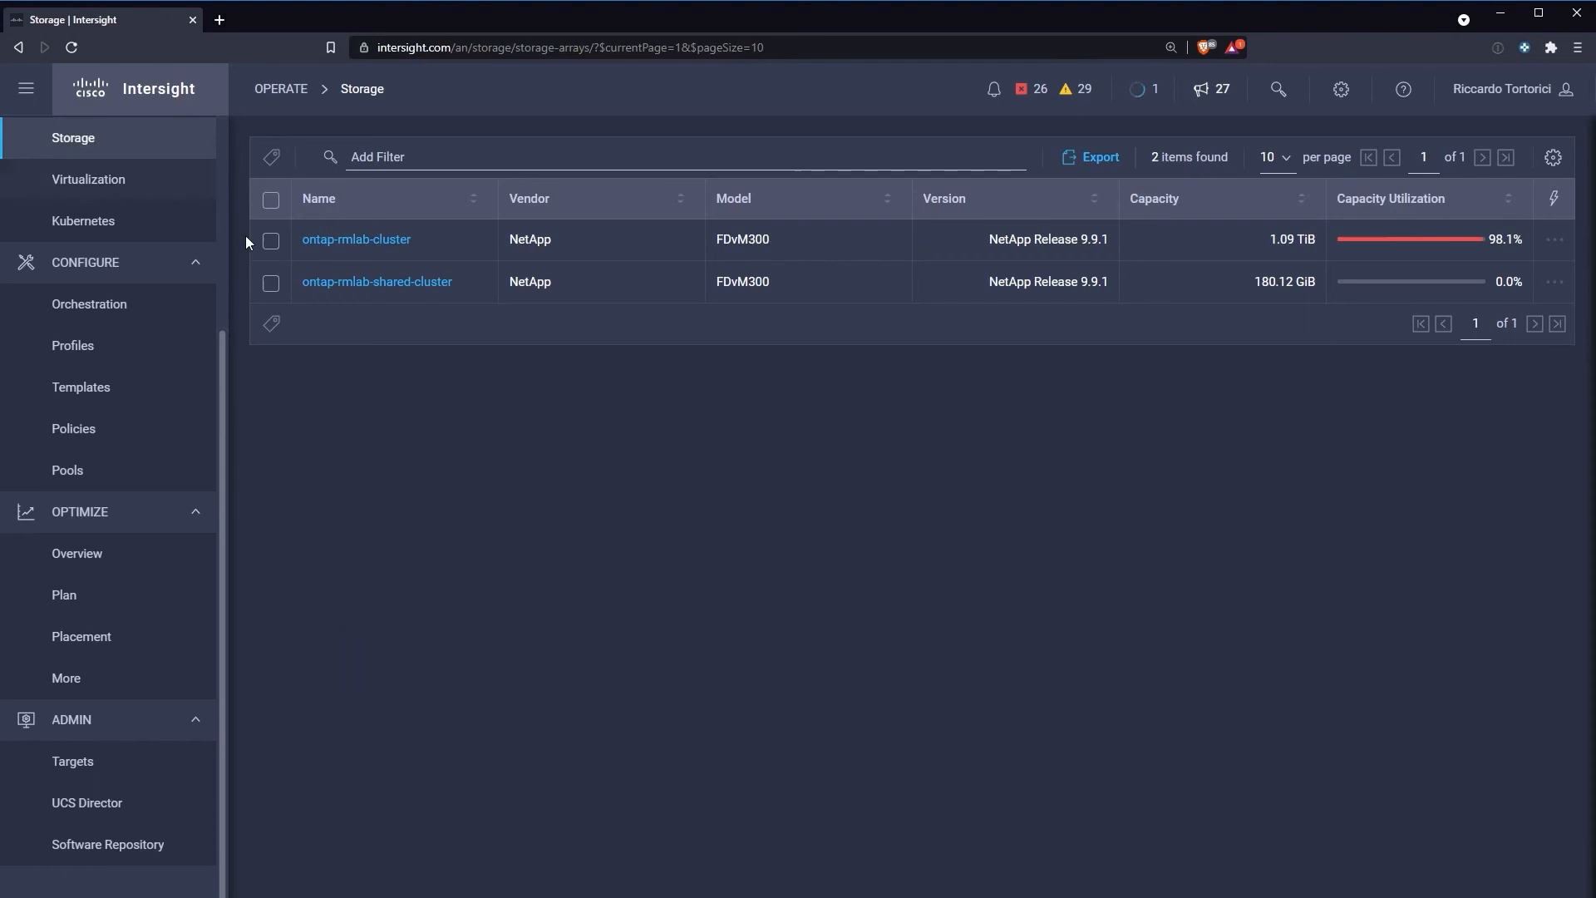
Open ontap-rmlab-shared-cluster and show its Inventory tab.
click(376, 280)
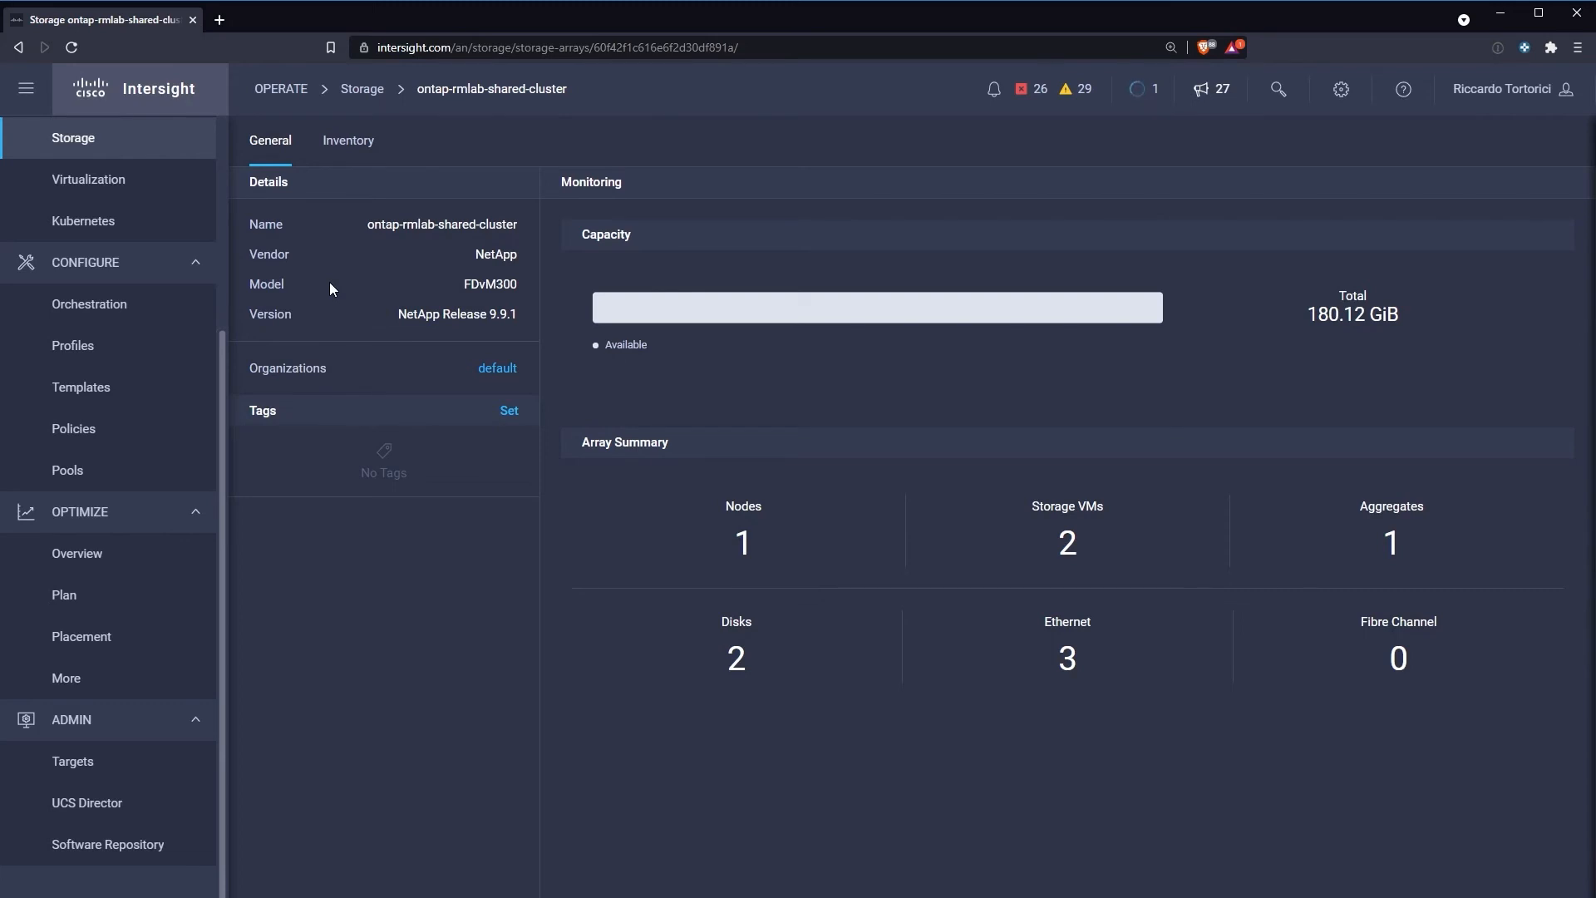
click(347, 141)
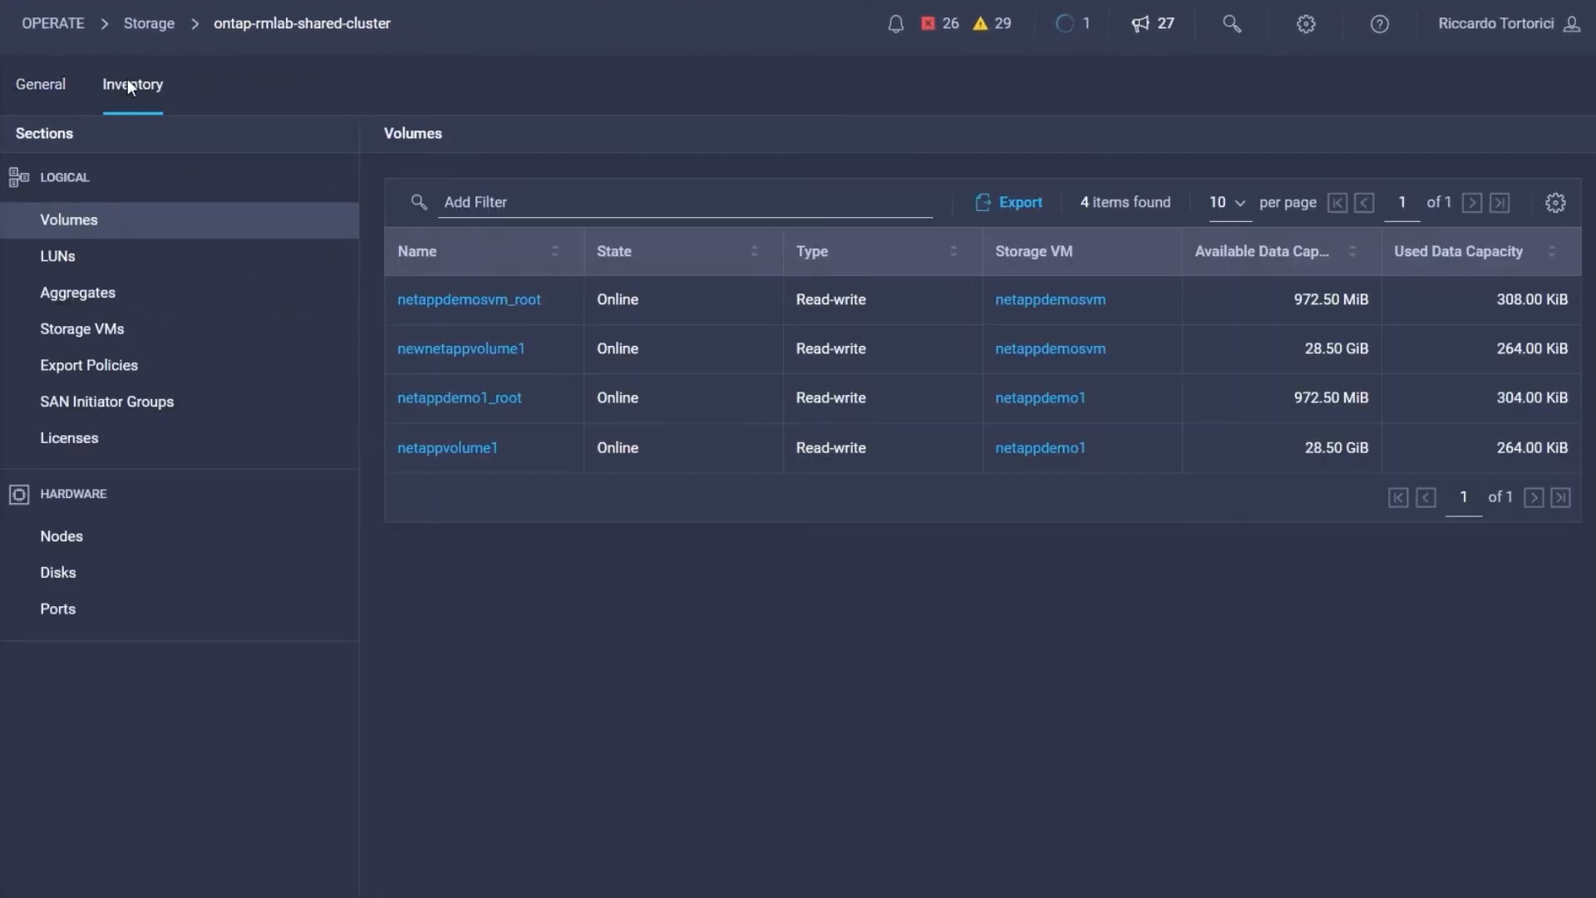
mouse_move(81, 327)
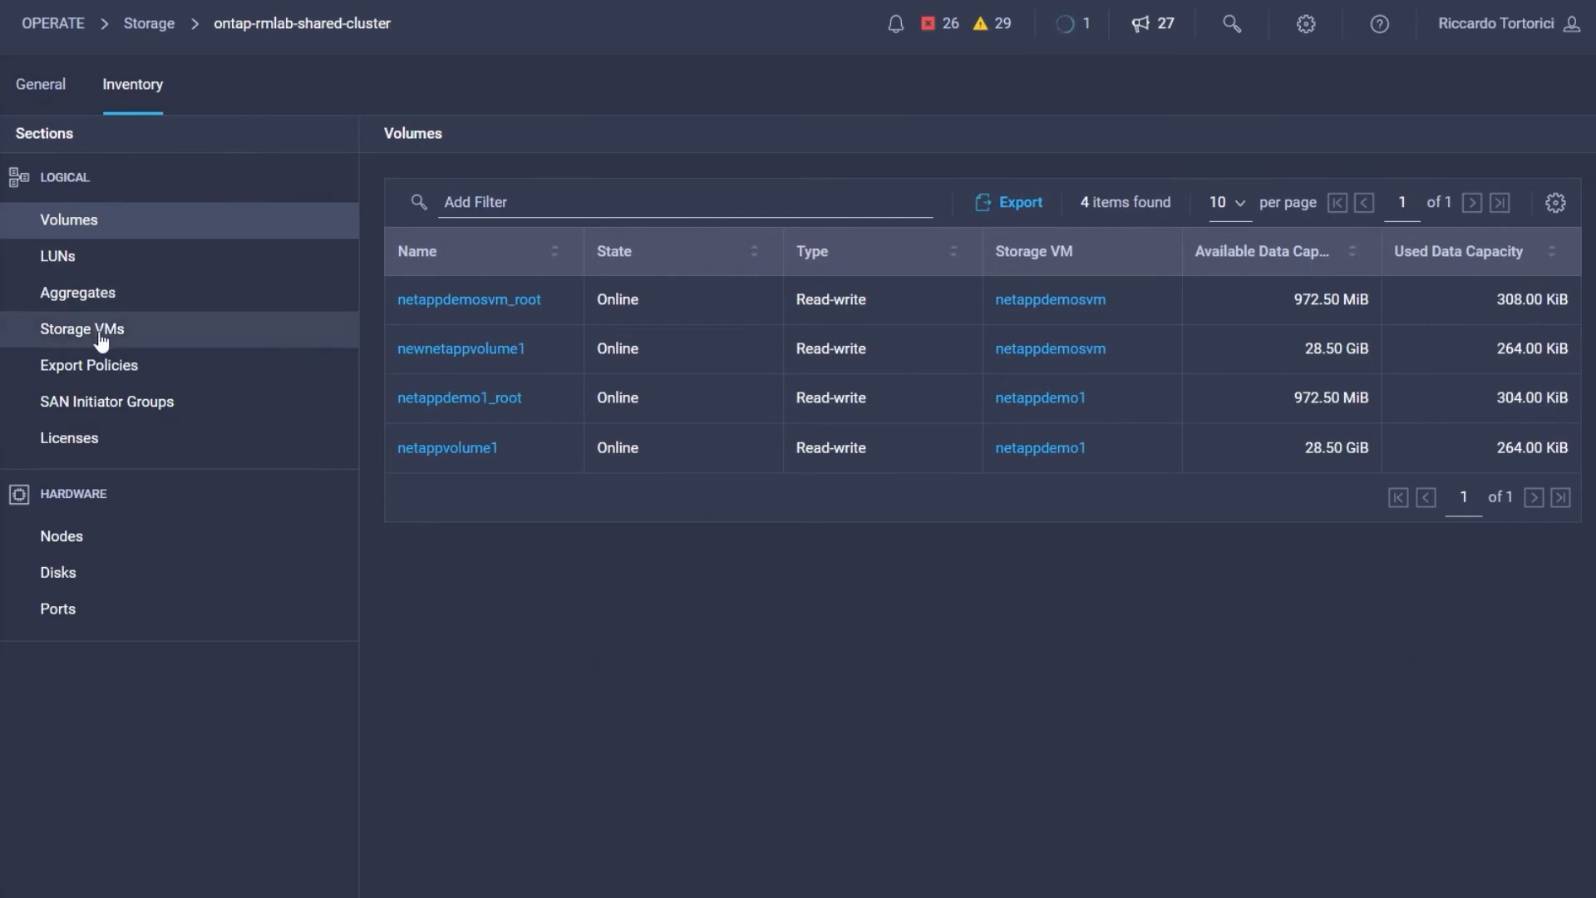
Browse Storage VMs, Export Policies, Nodes, Disks and Ports, then open port e0a.
click(81, 327)
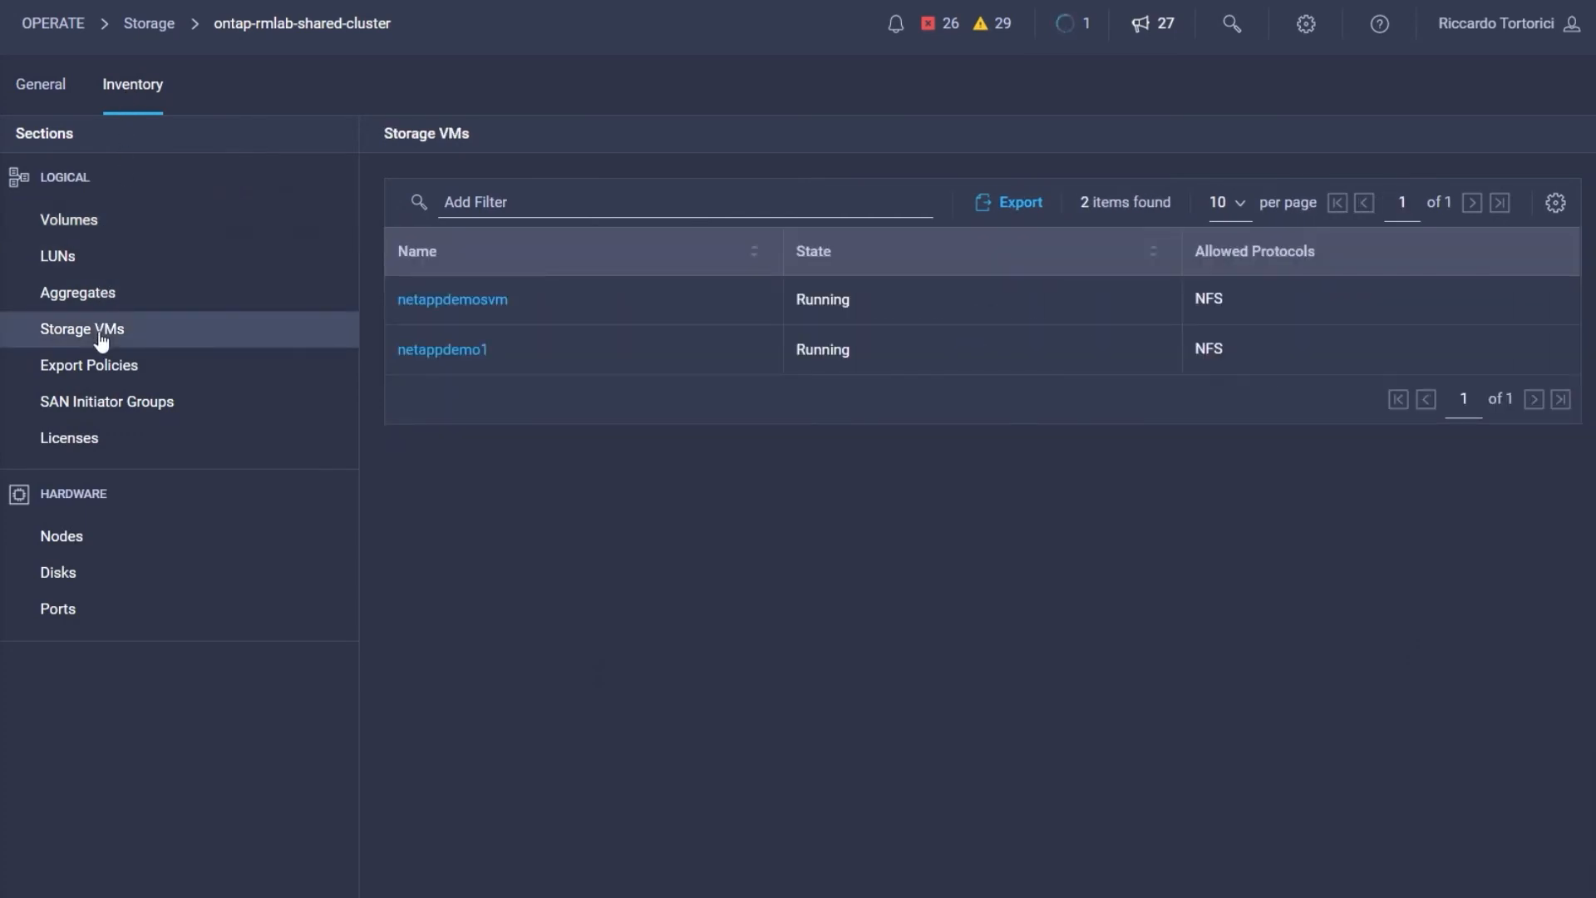
click(89, 364)
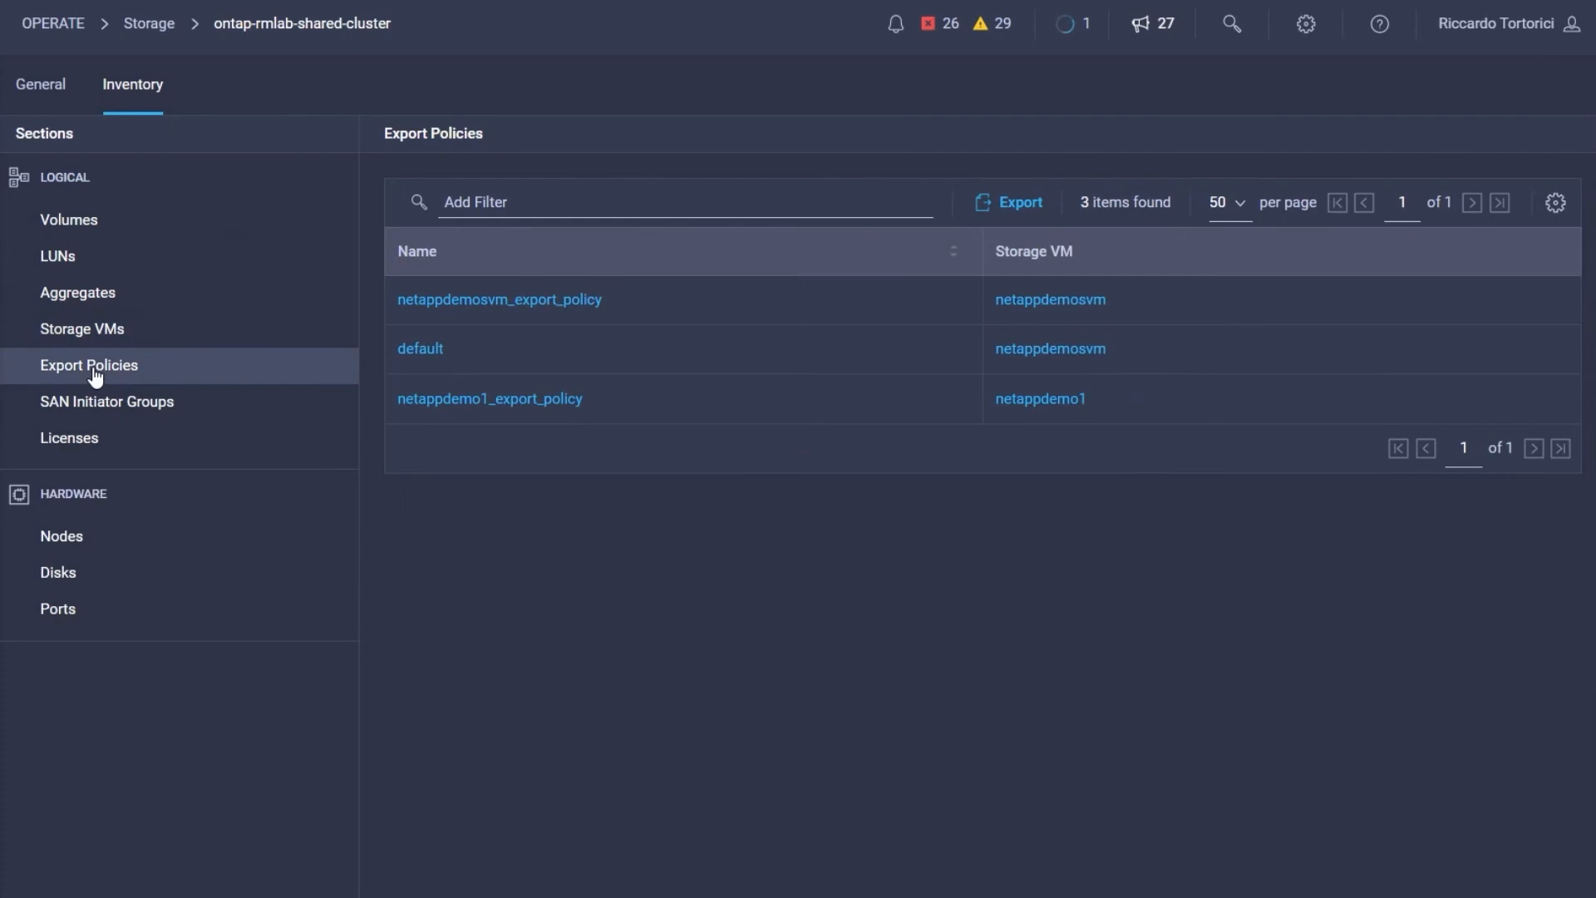
mouse_move(60, 536)
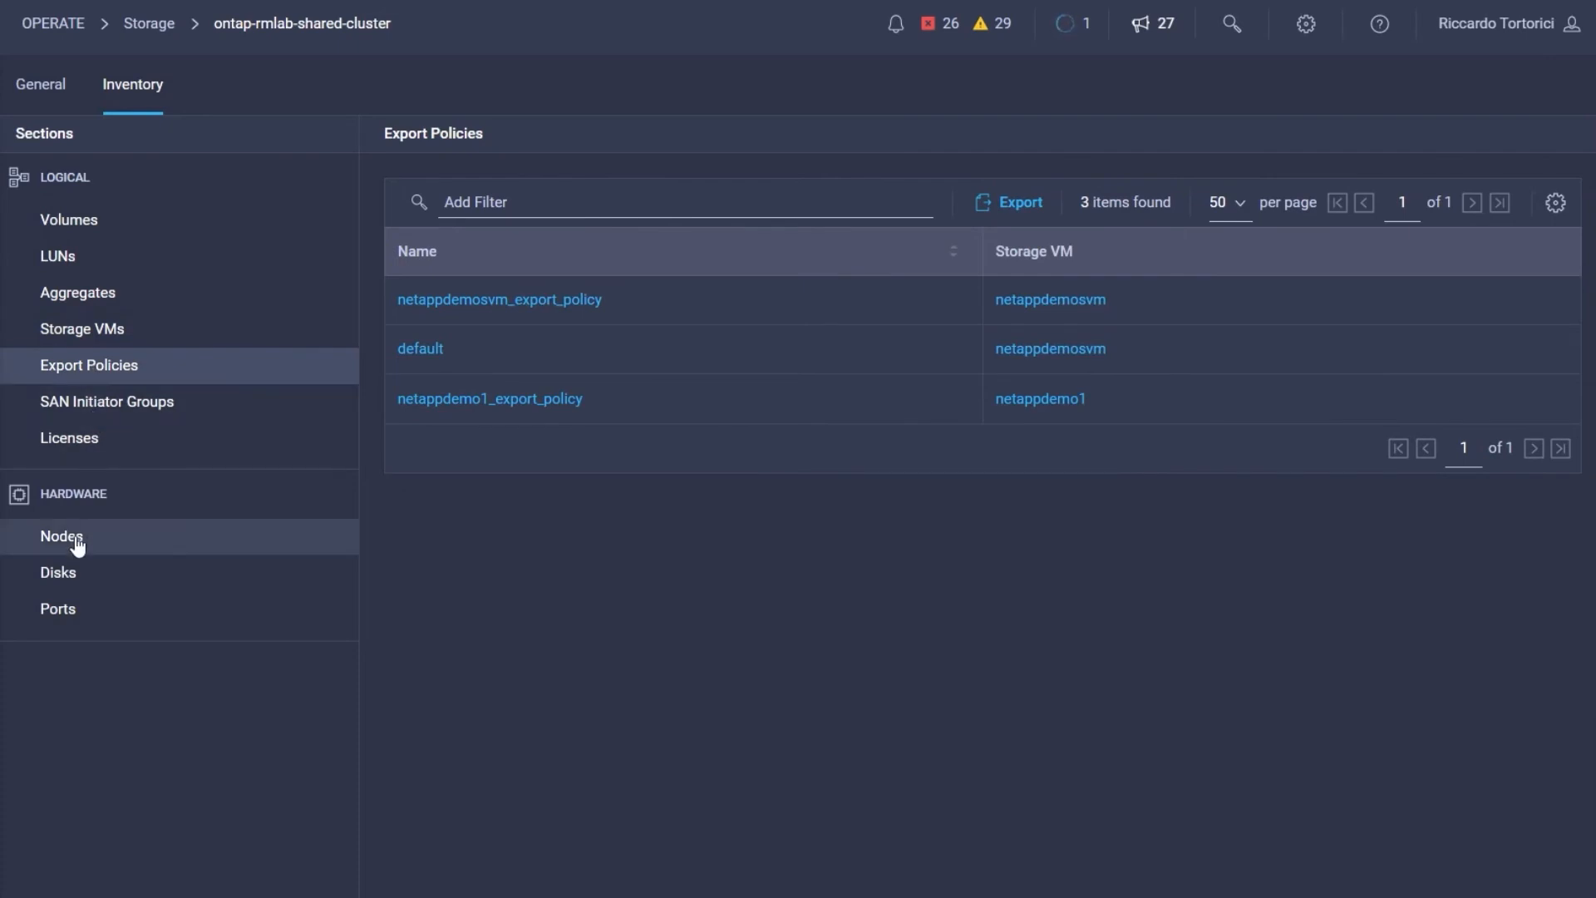
click(60, 536)
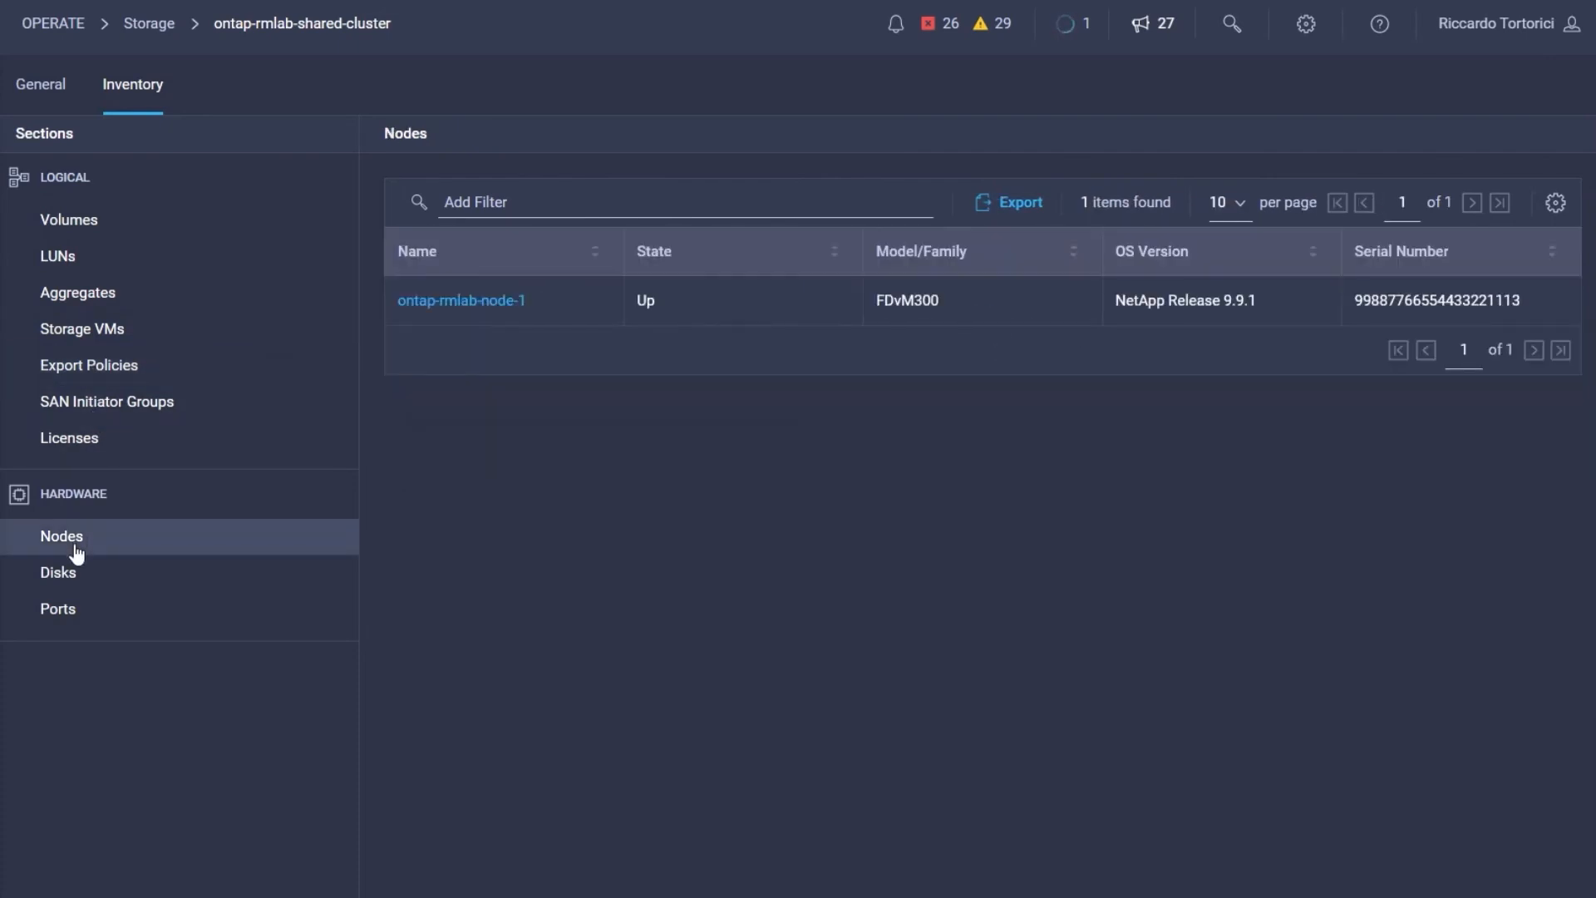
click(59, 572)
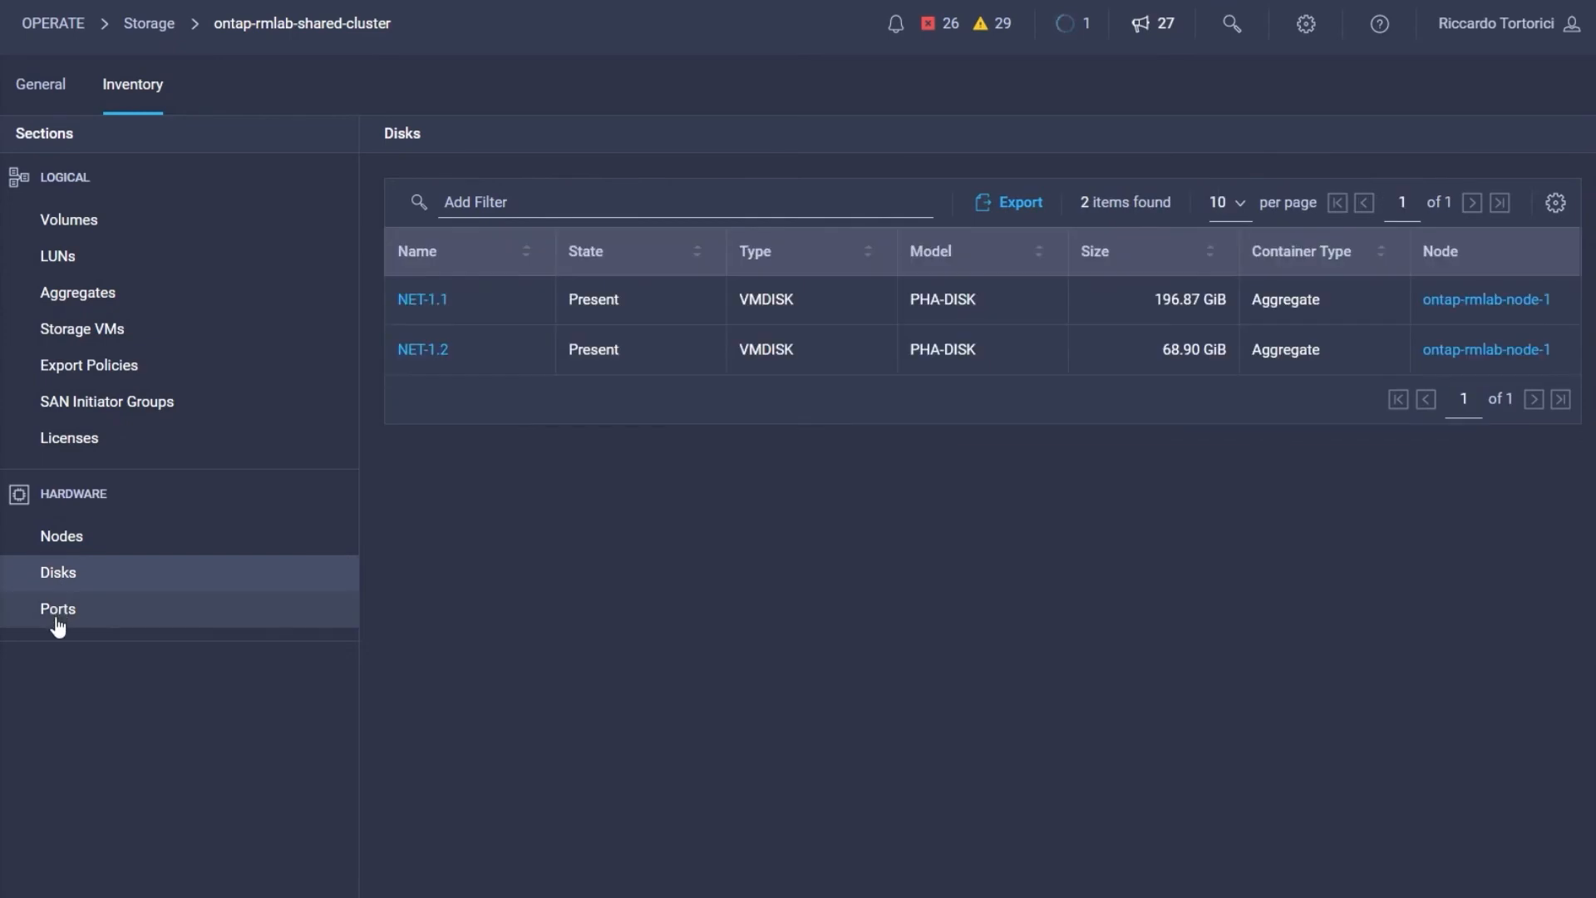
click(58, 608)
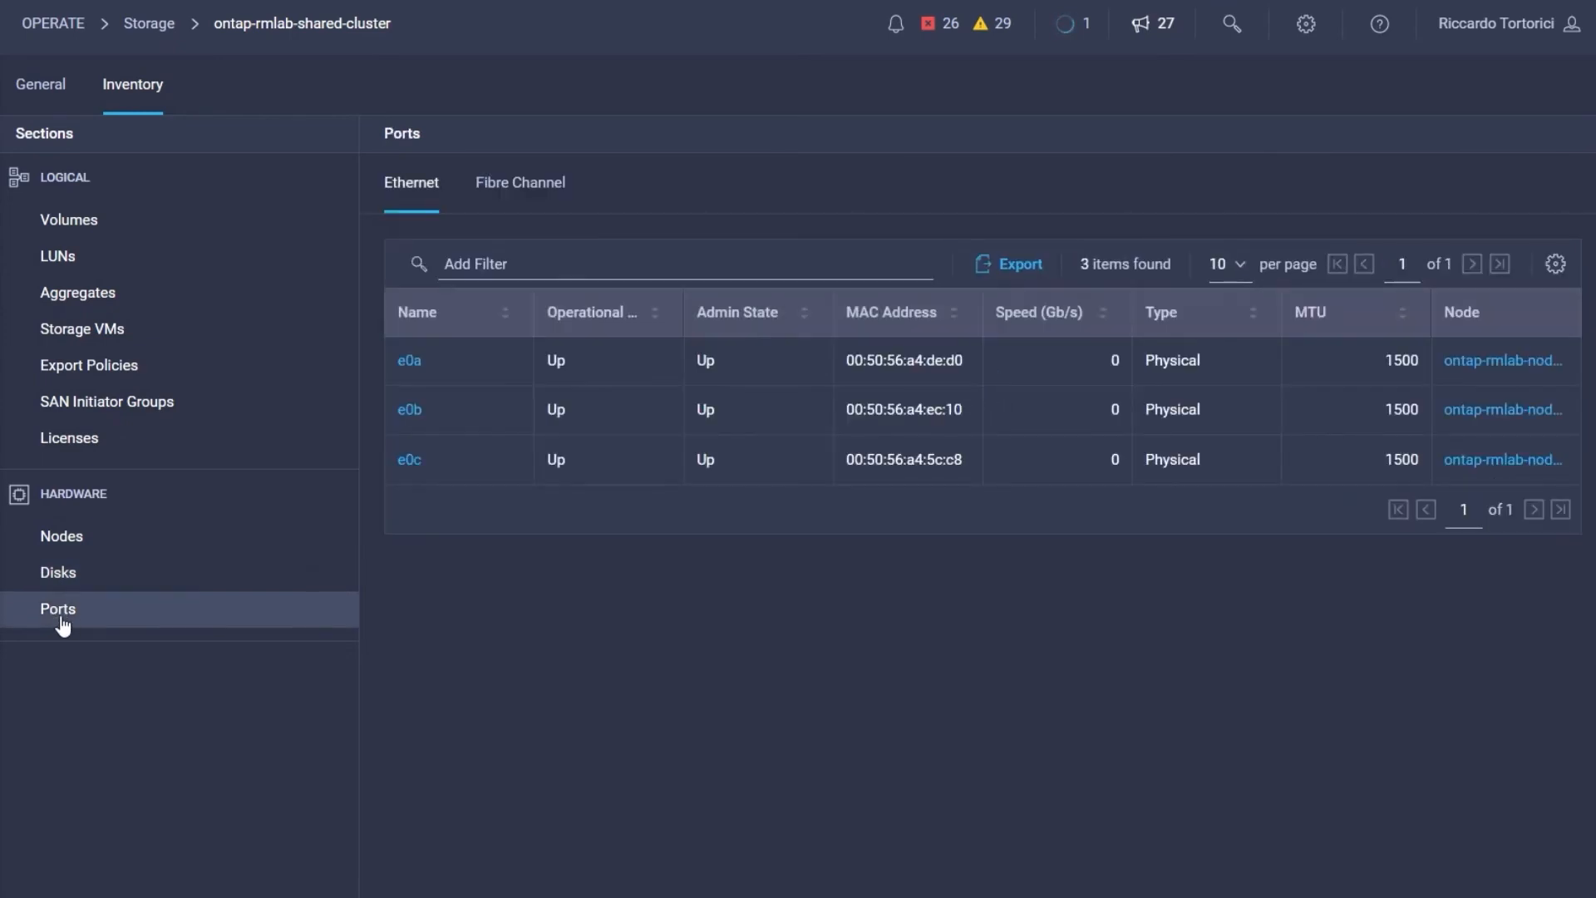
click(408, 360)
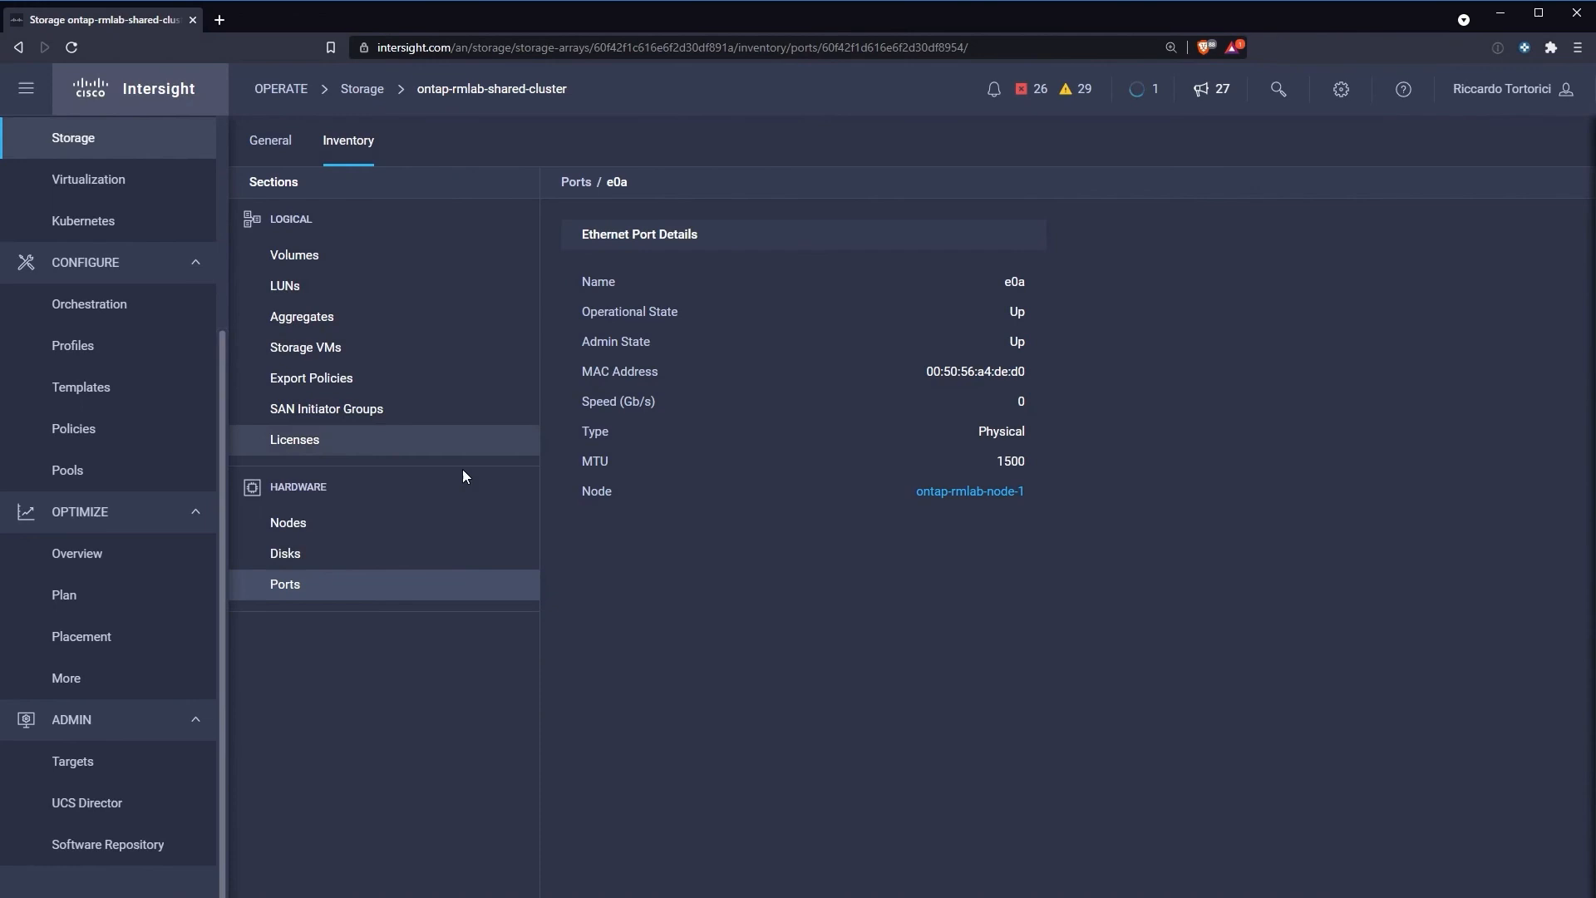
mouse_move(77, 553)
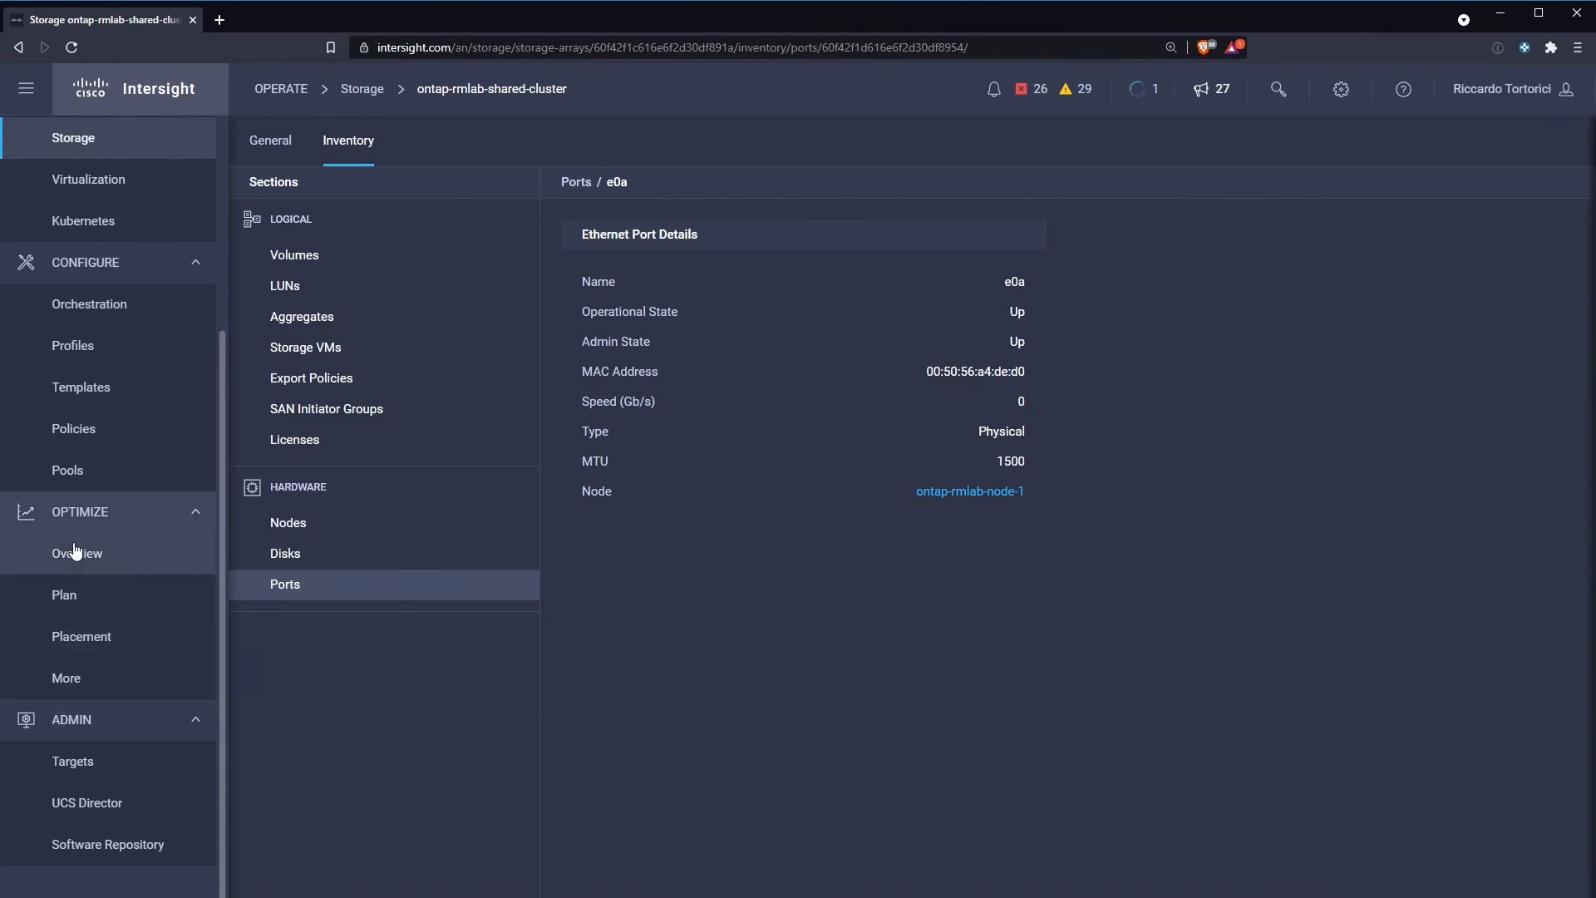
From Optimize > Overview, list storage controllers ontap-rmlab-node-1 and ontap-select-node.
click(76, 552)
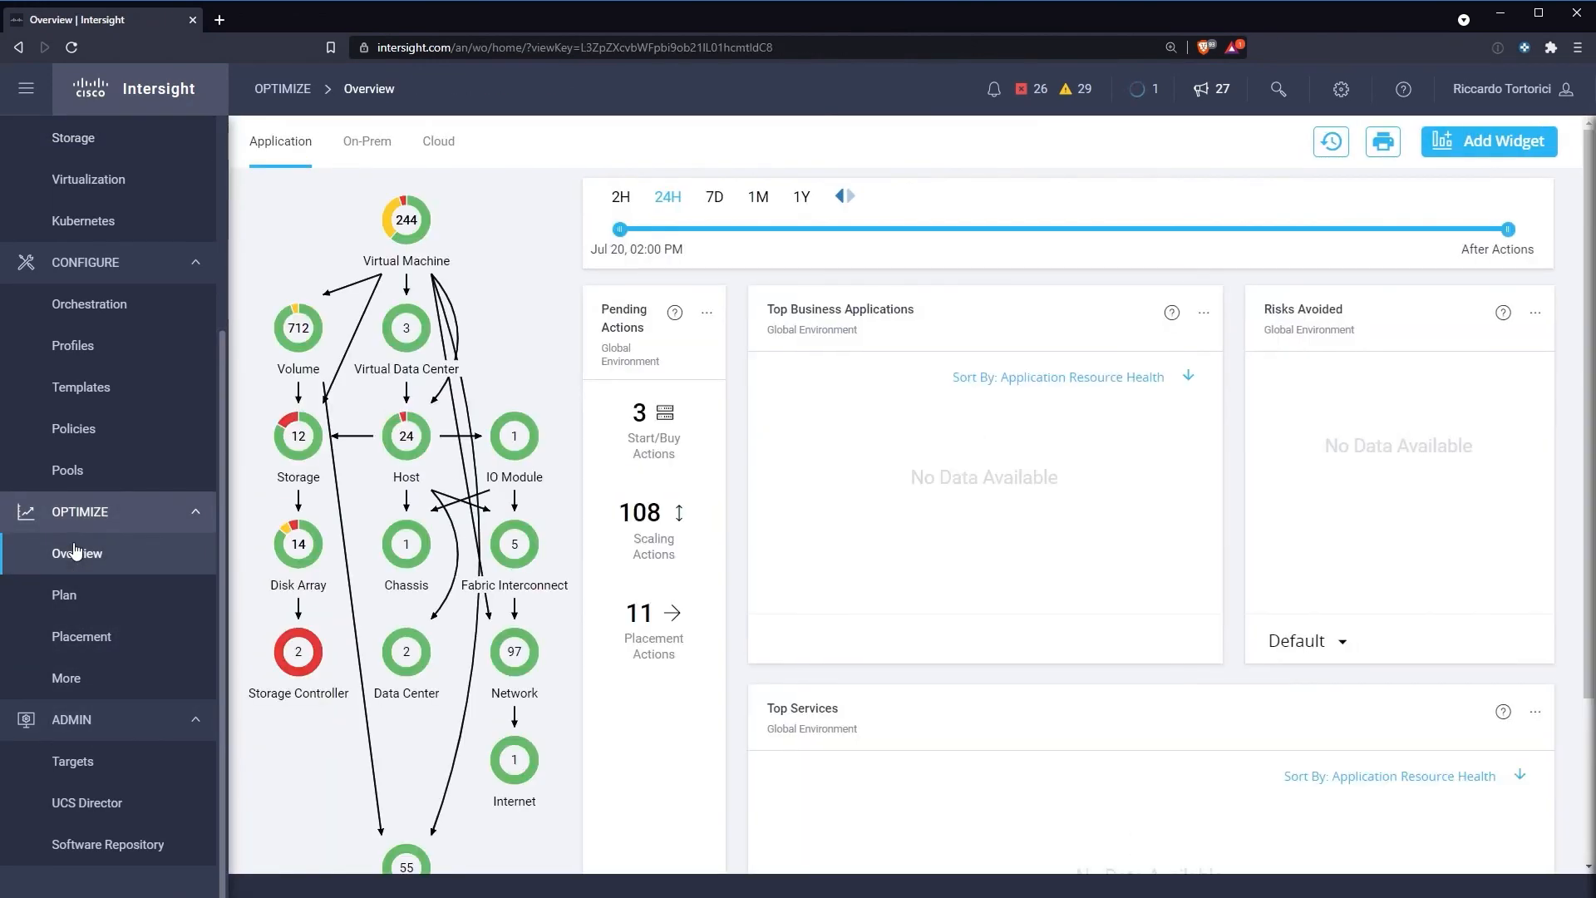
mouse_move(241, 641)
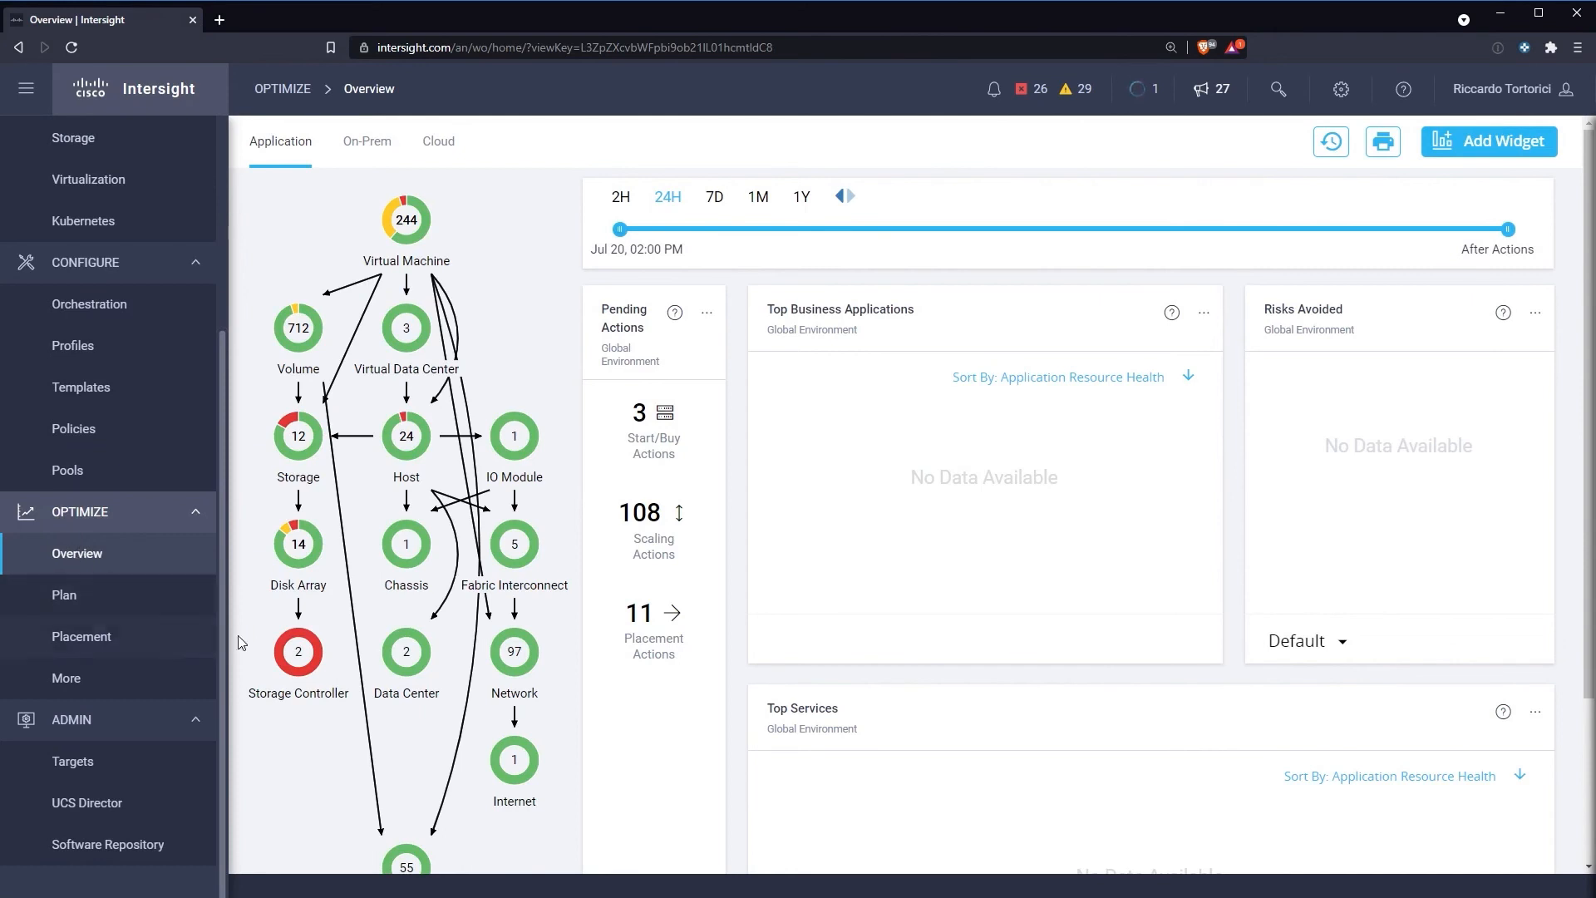
click(298, 651)
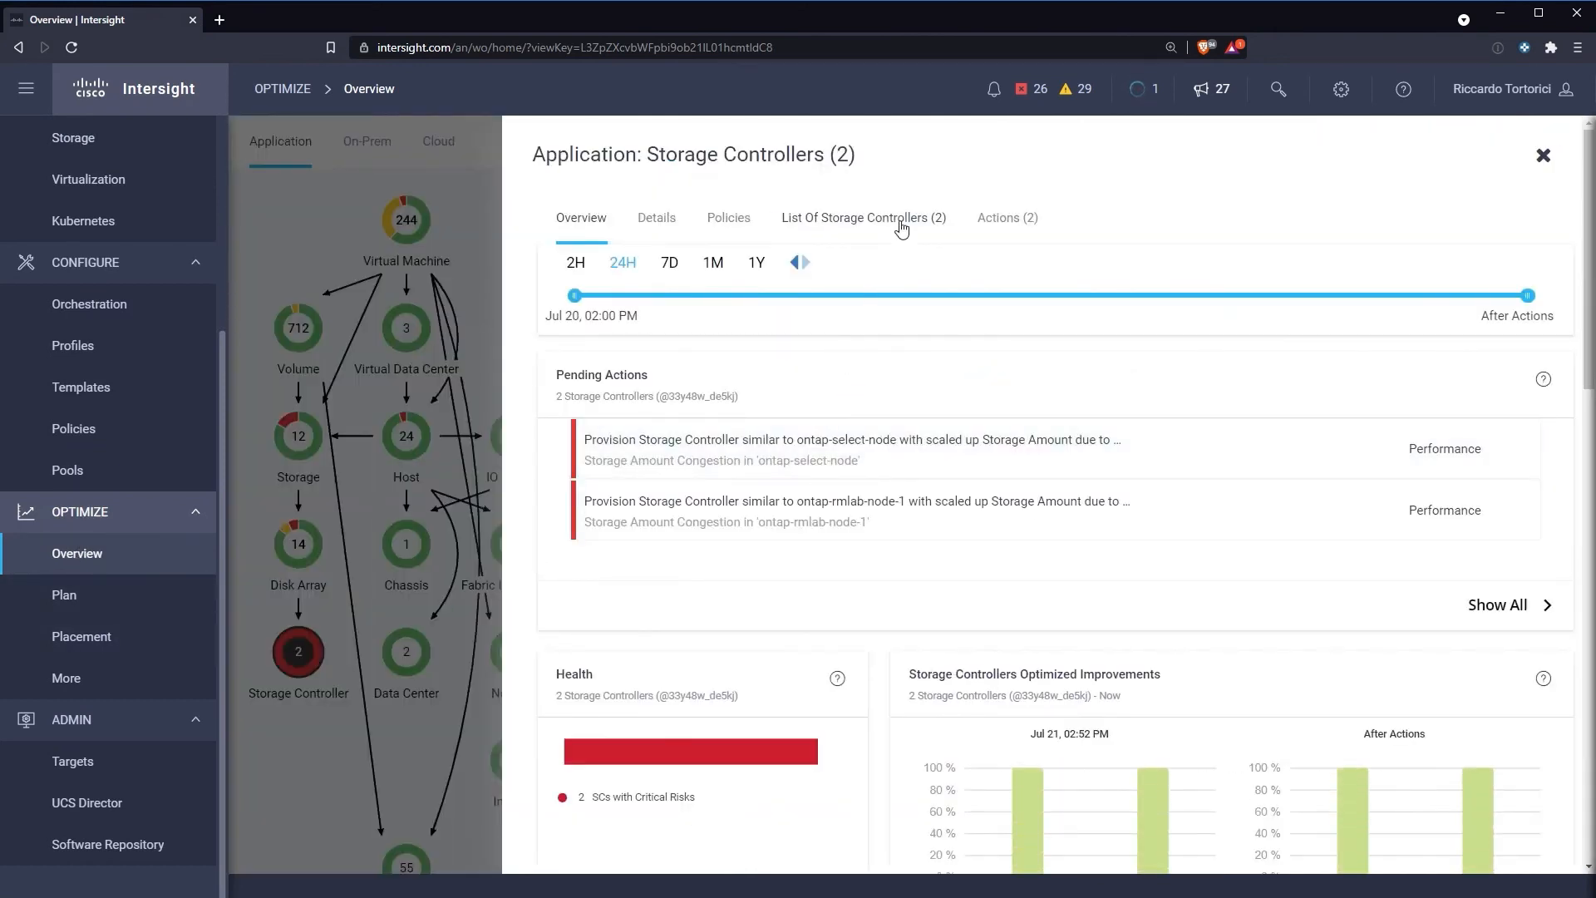
click(863, 217)
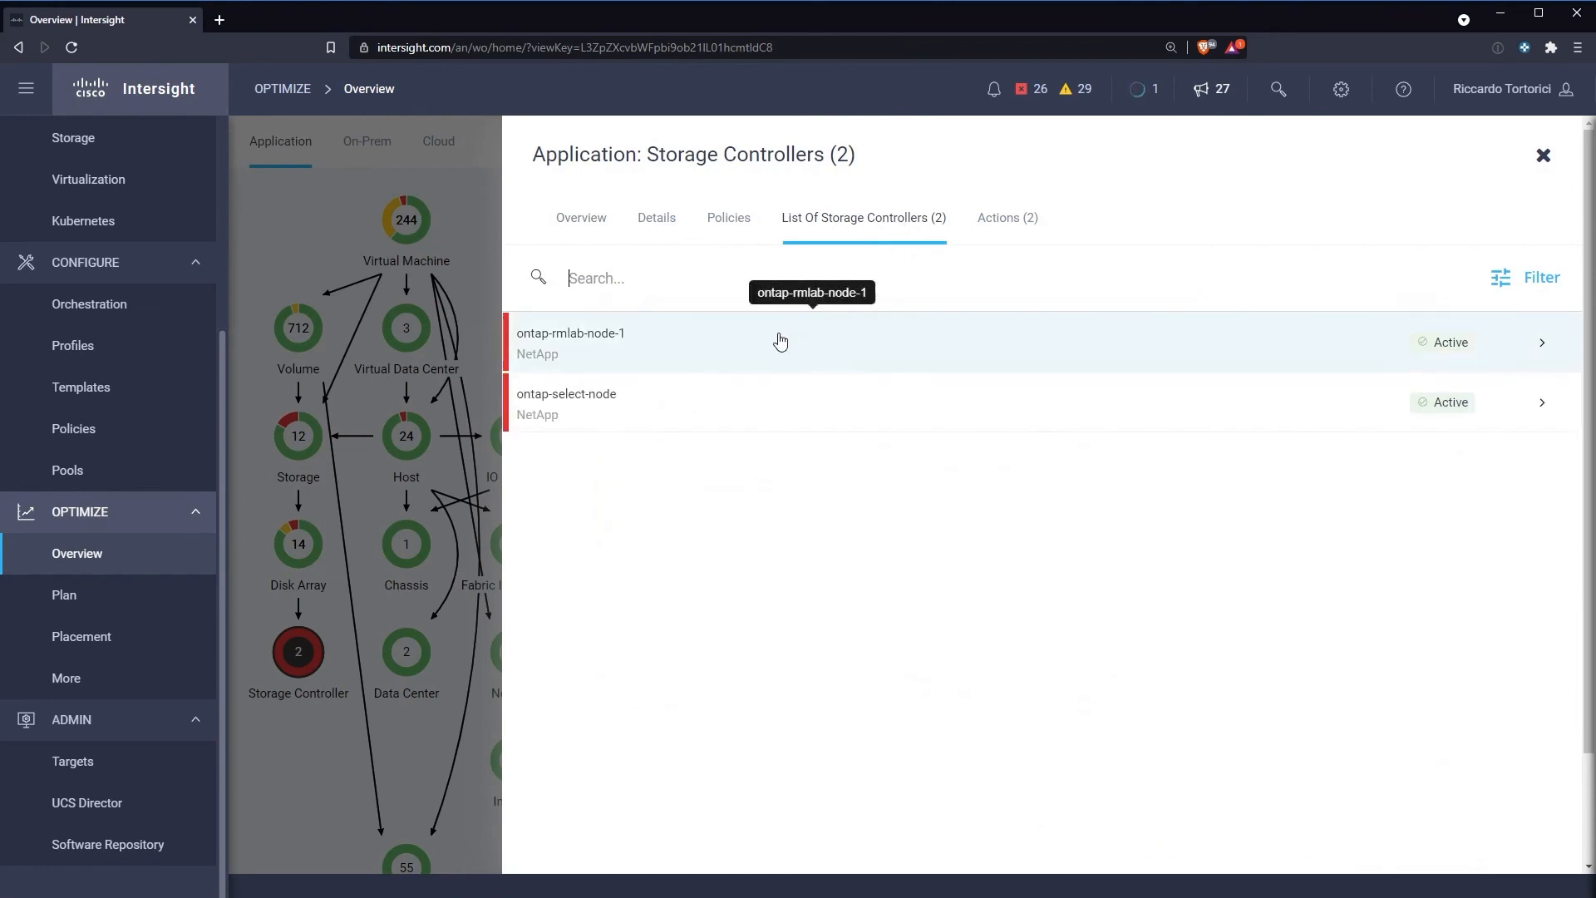